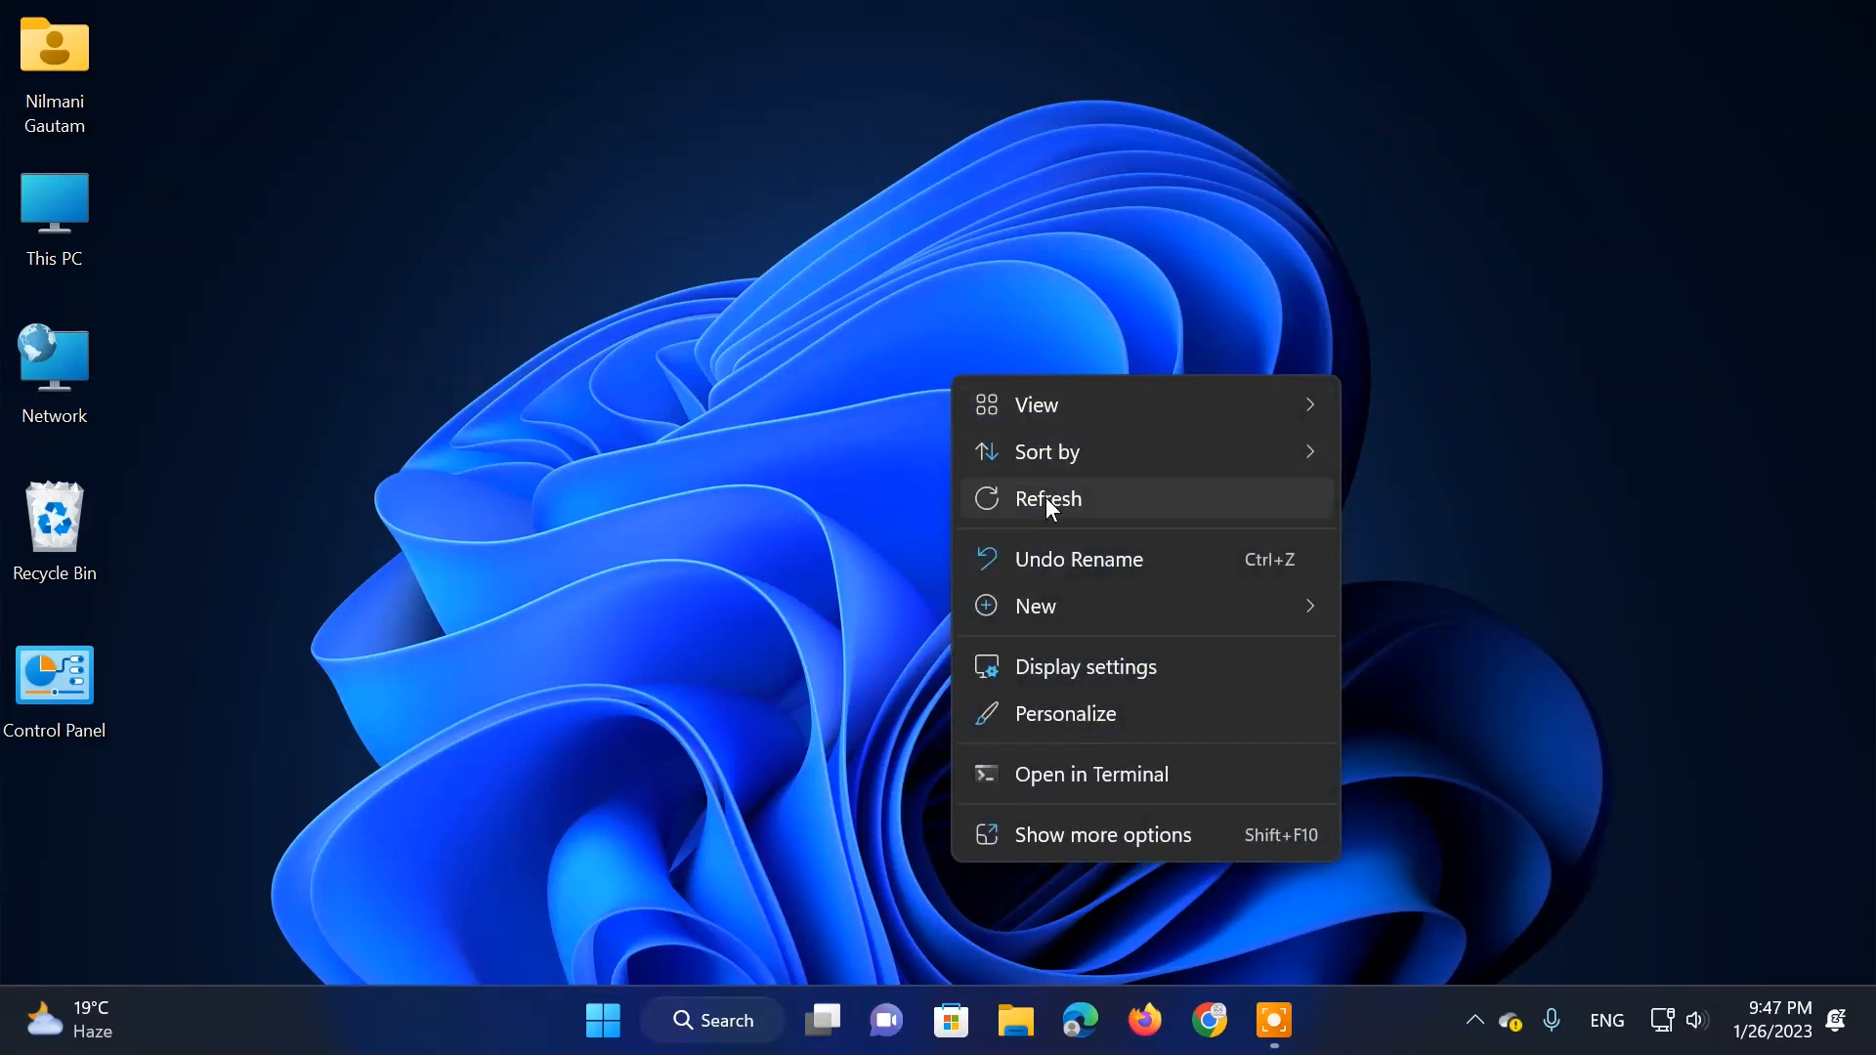
- Refresh the Windows desktop and dismiss the context menu
{"action": "left_click", "coordinate": [1048, 499]}
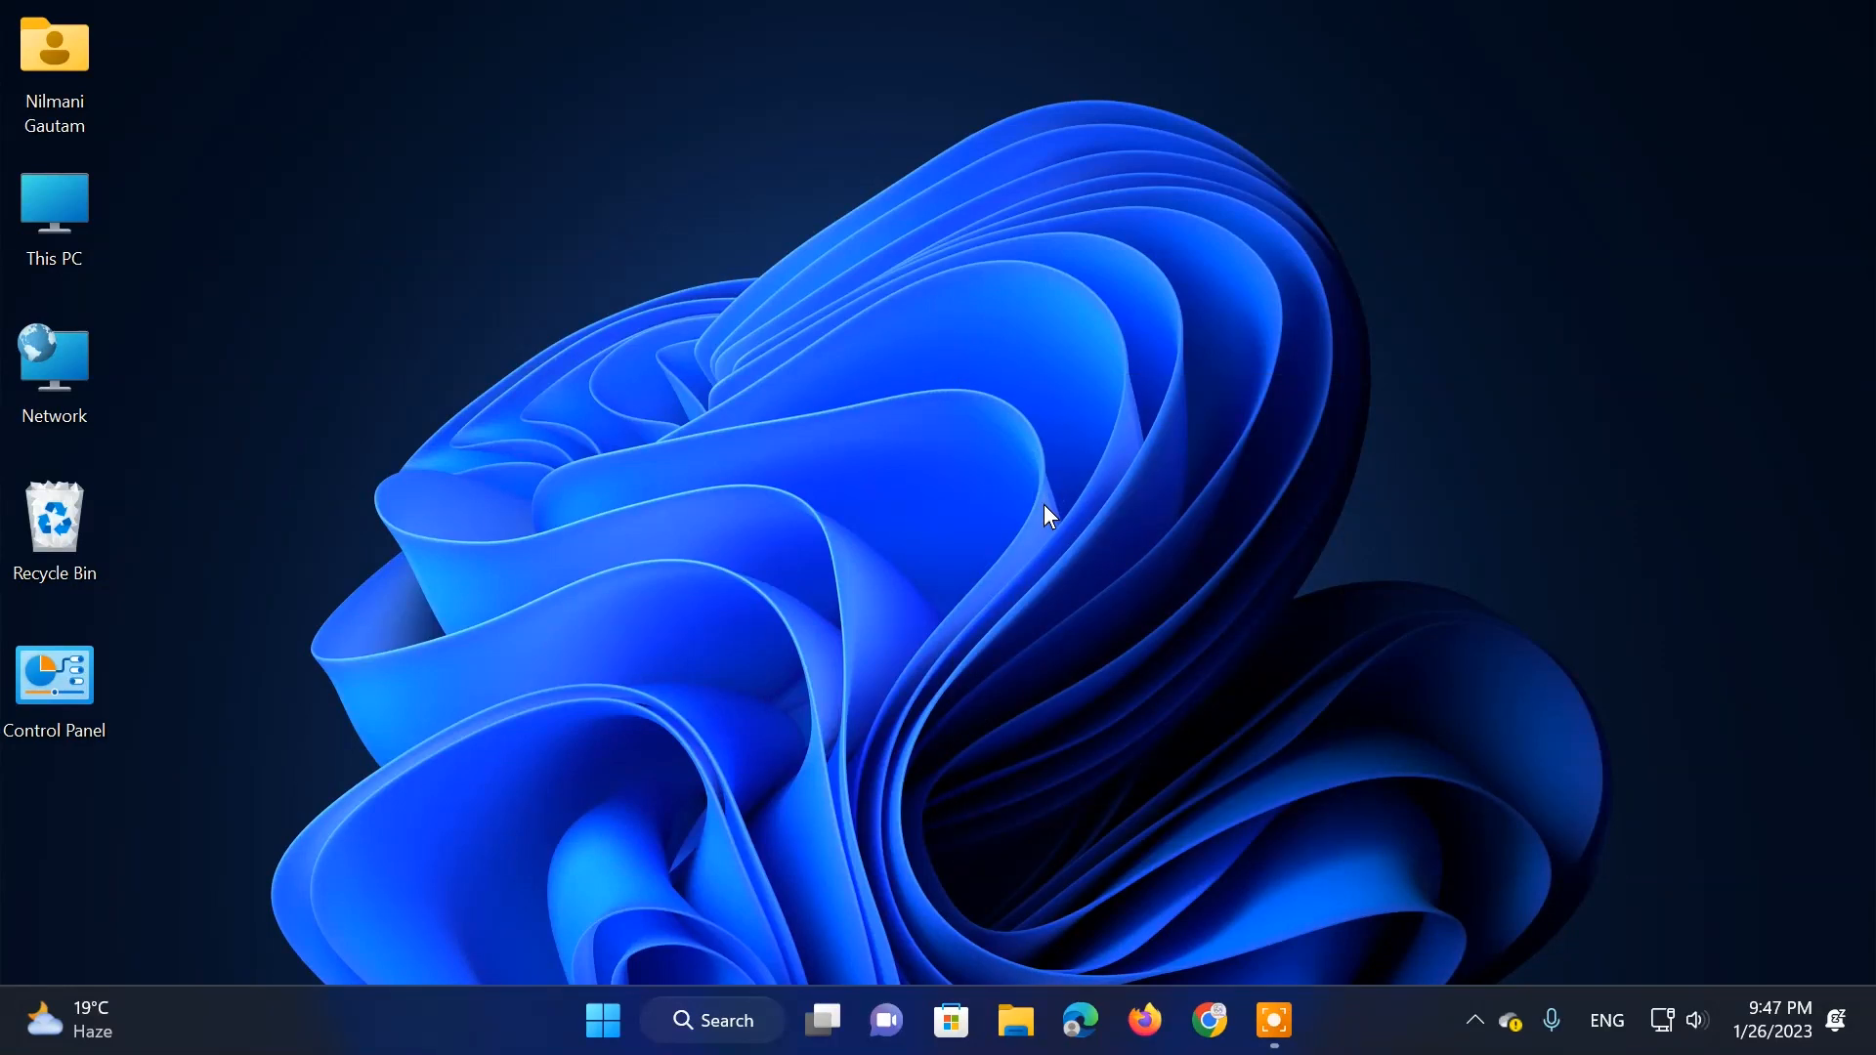
{"action": "left_click", "coordinate": [1209, 1020]}
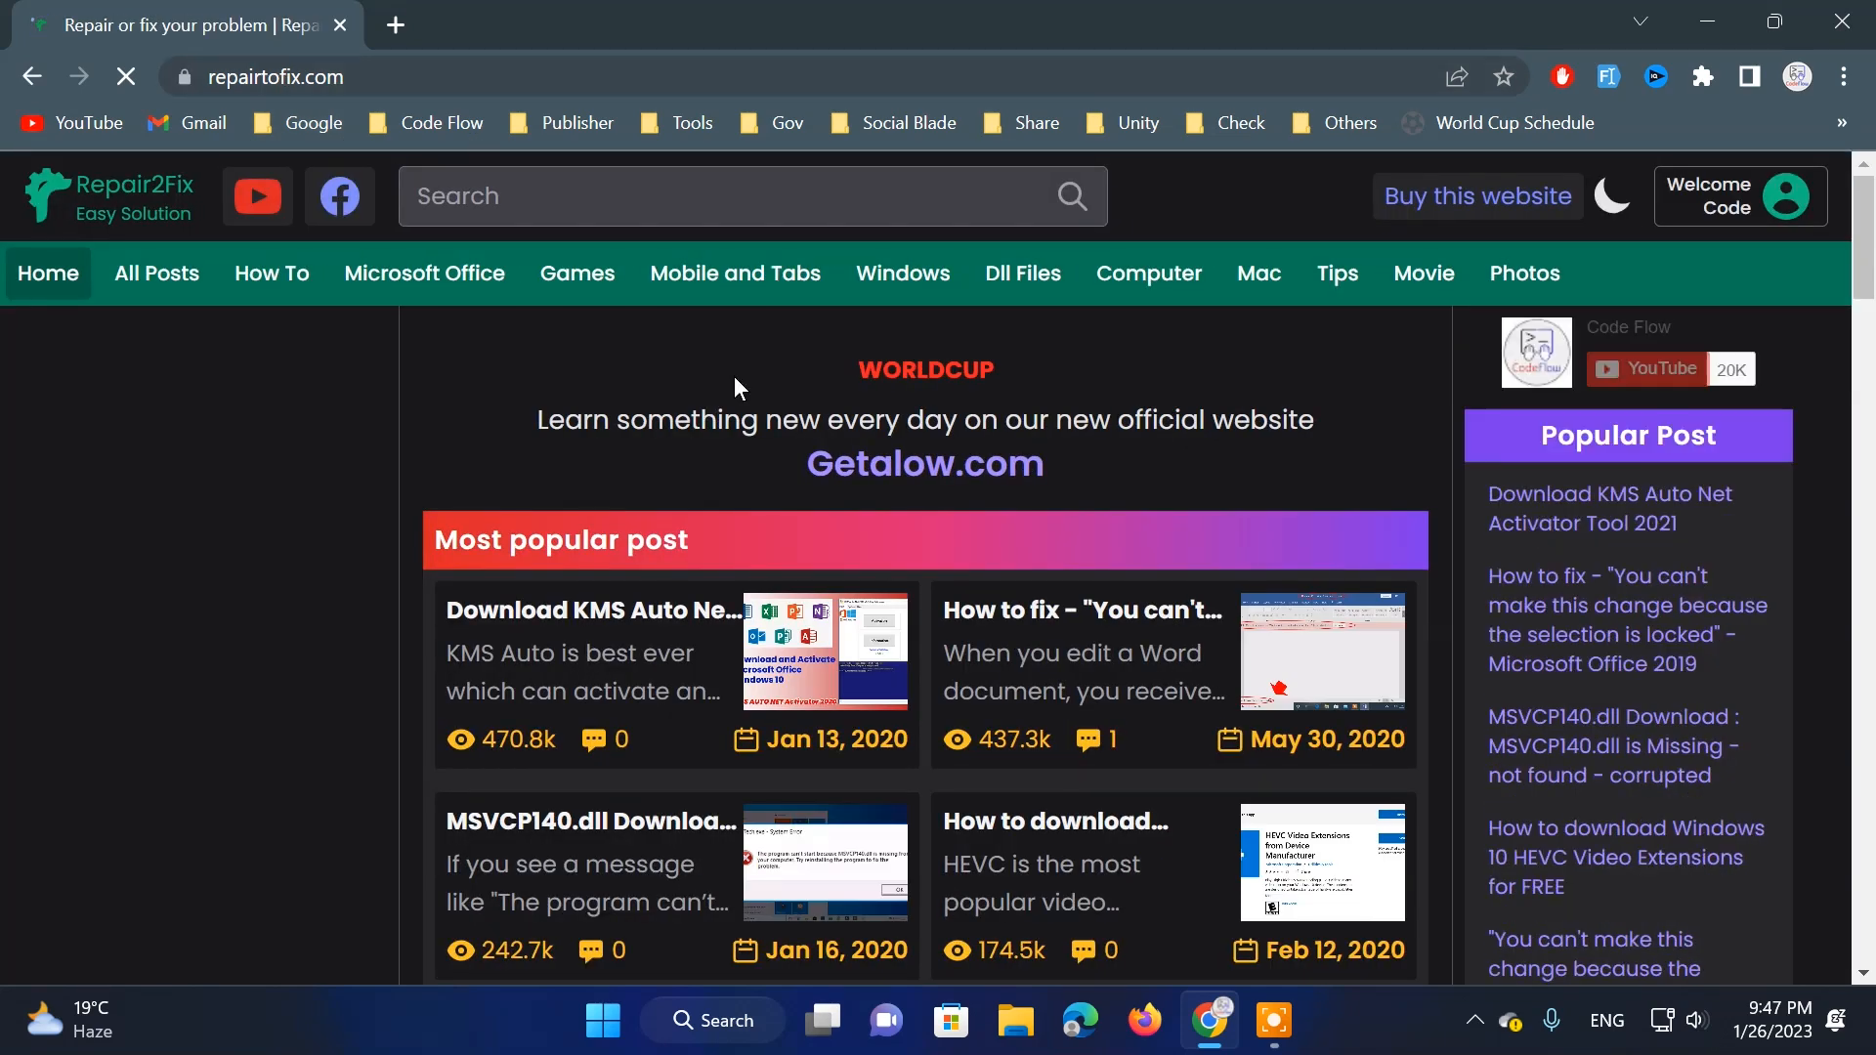
- Search the site for 'hev' and open the Windows 10 HEVC Video Extensions download guide
{"action": "left_click", "coordinate": [561, 200]}
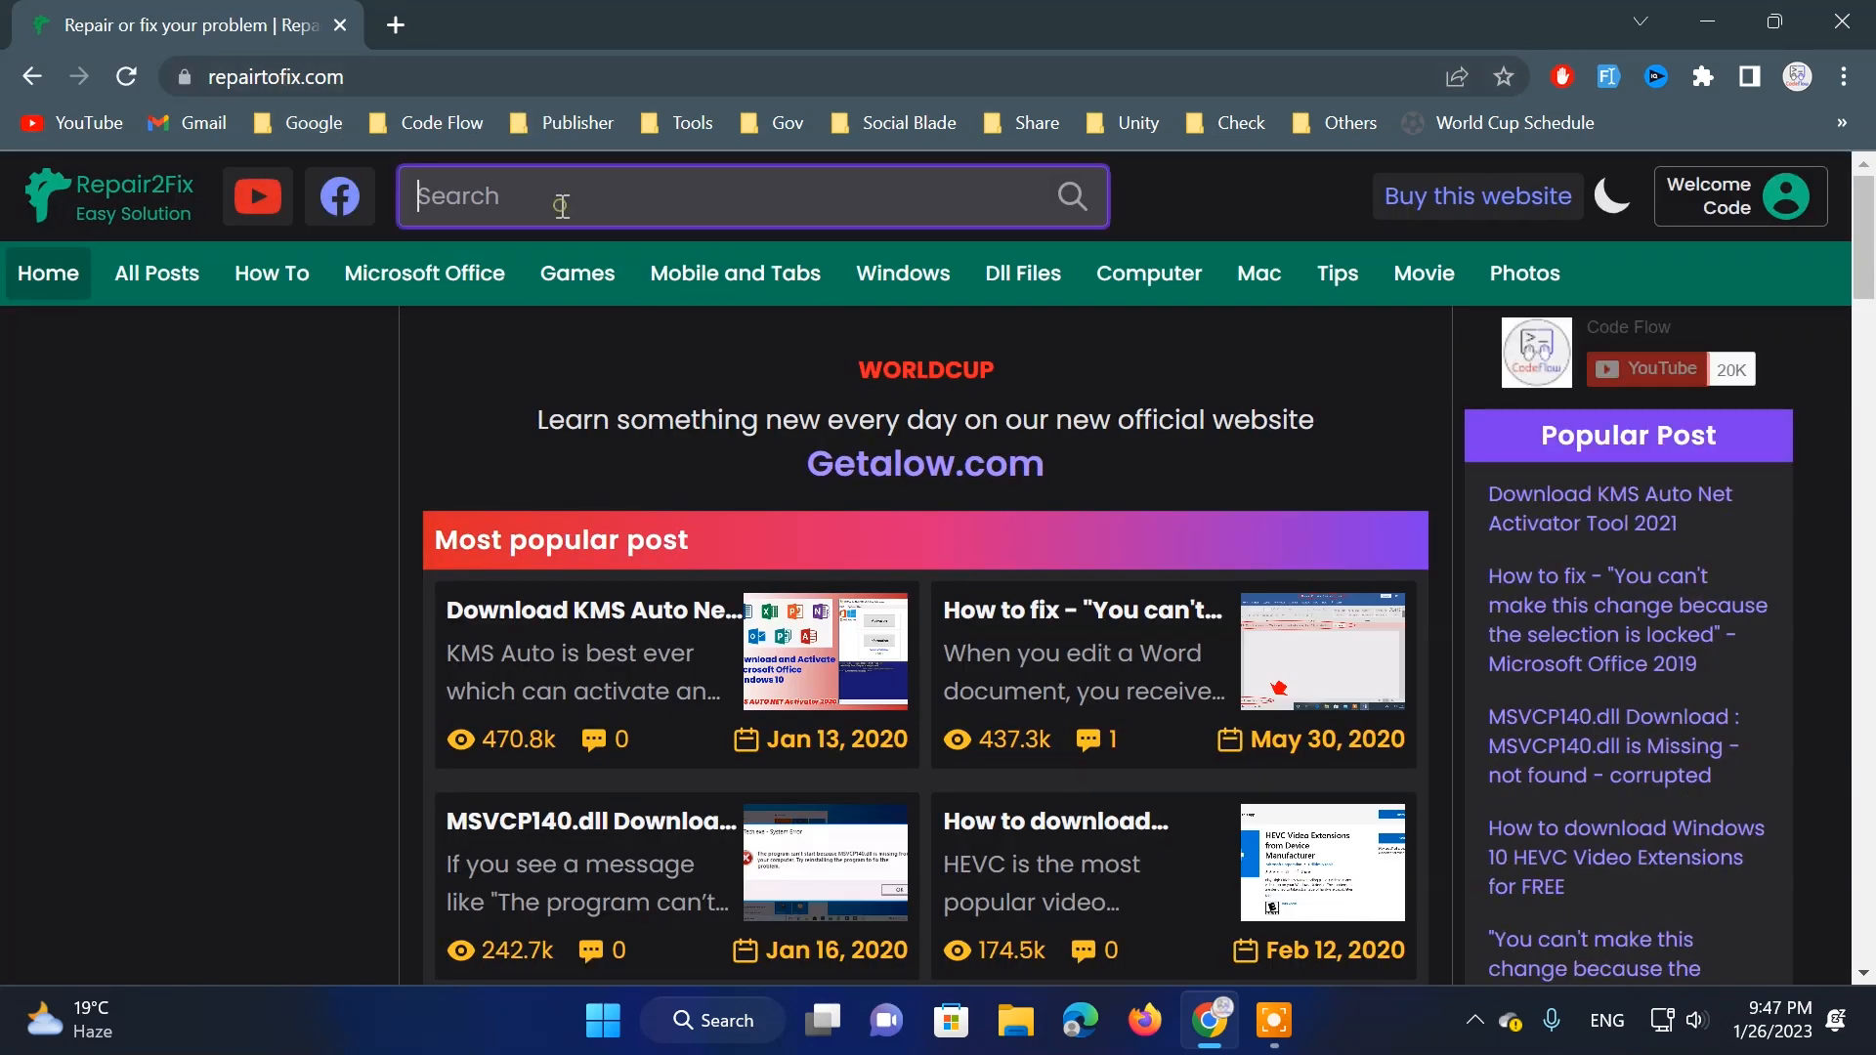
{"action": "type", "text": "hev"}
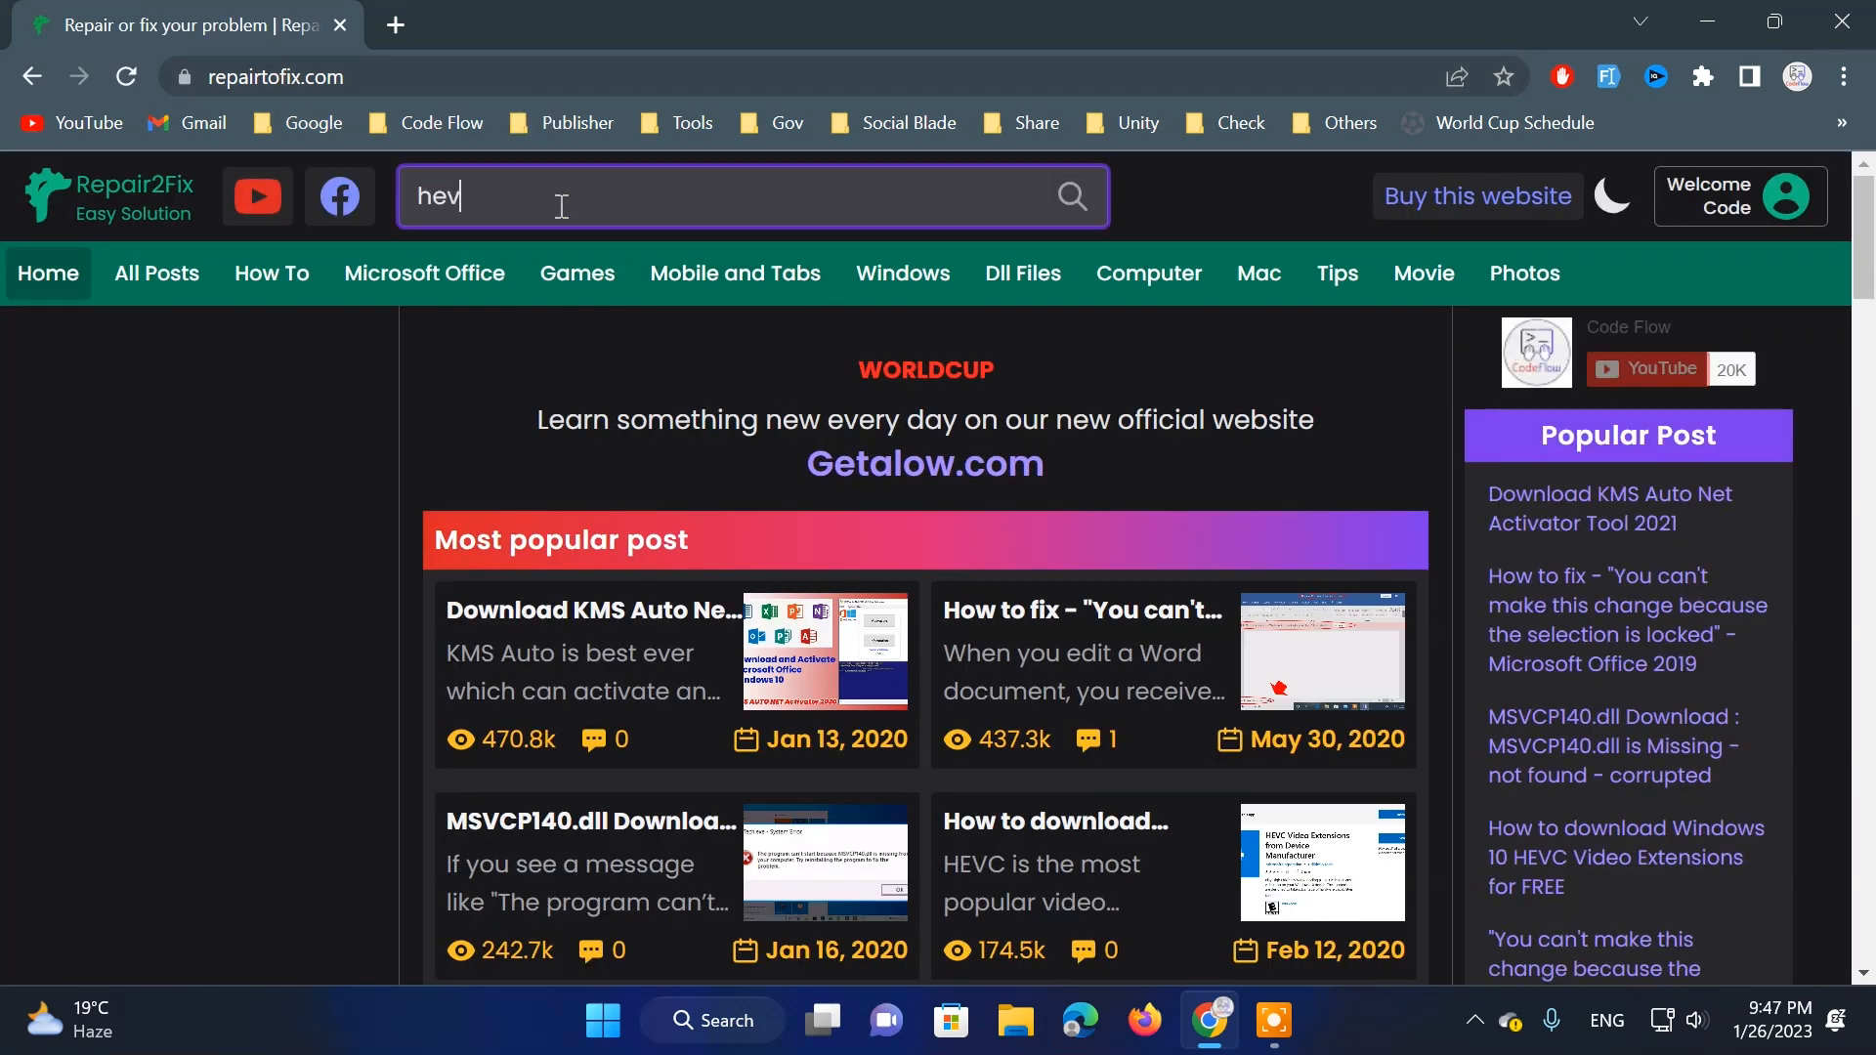
{"action": "key", "text": "Enter"}
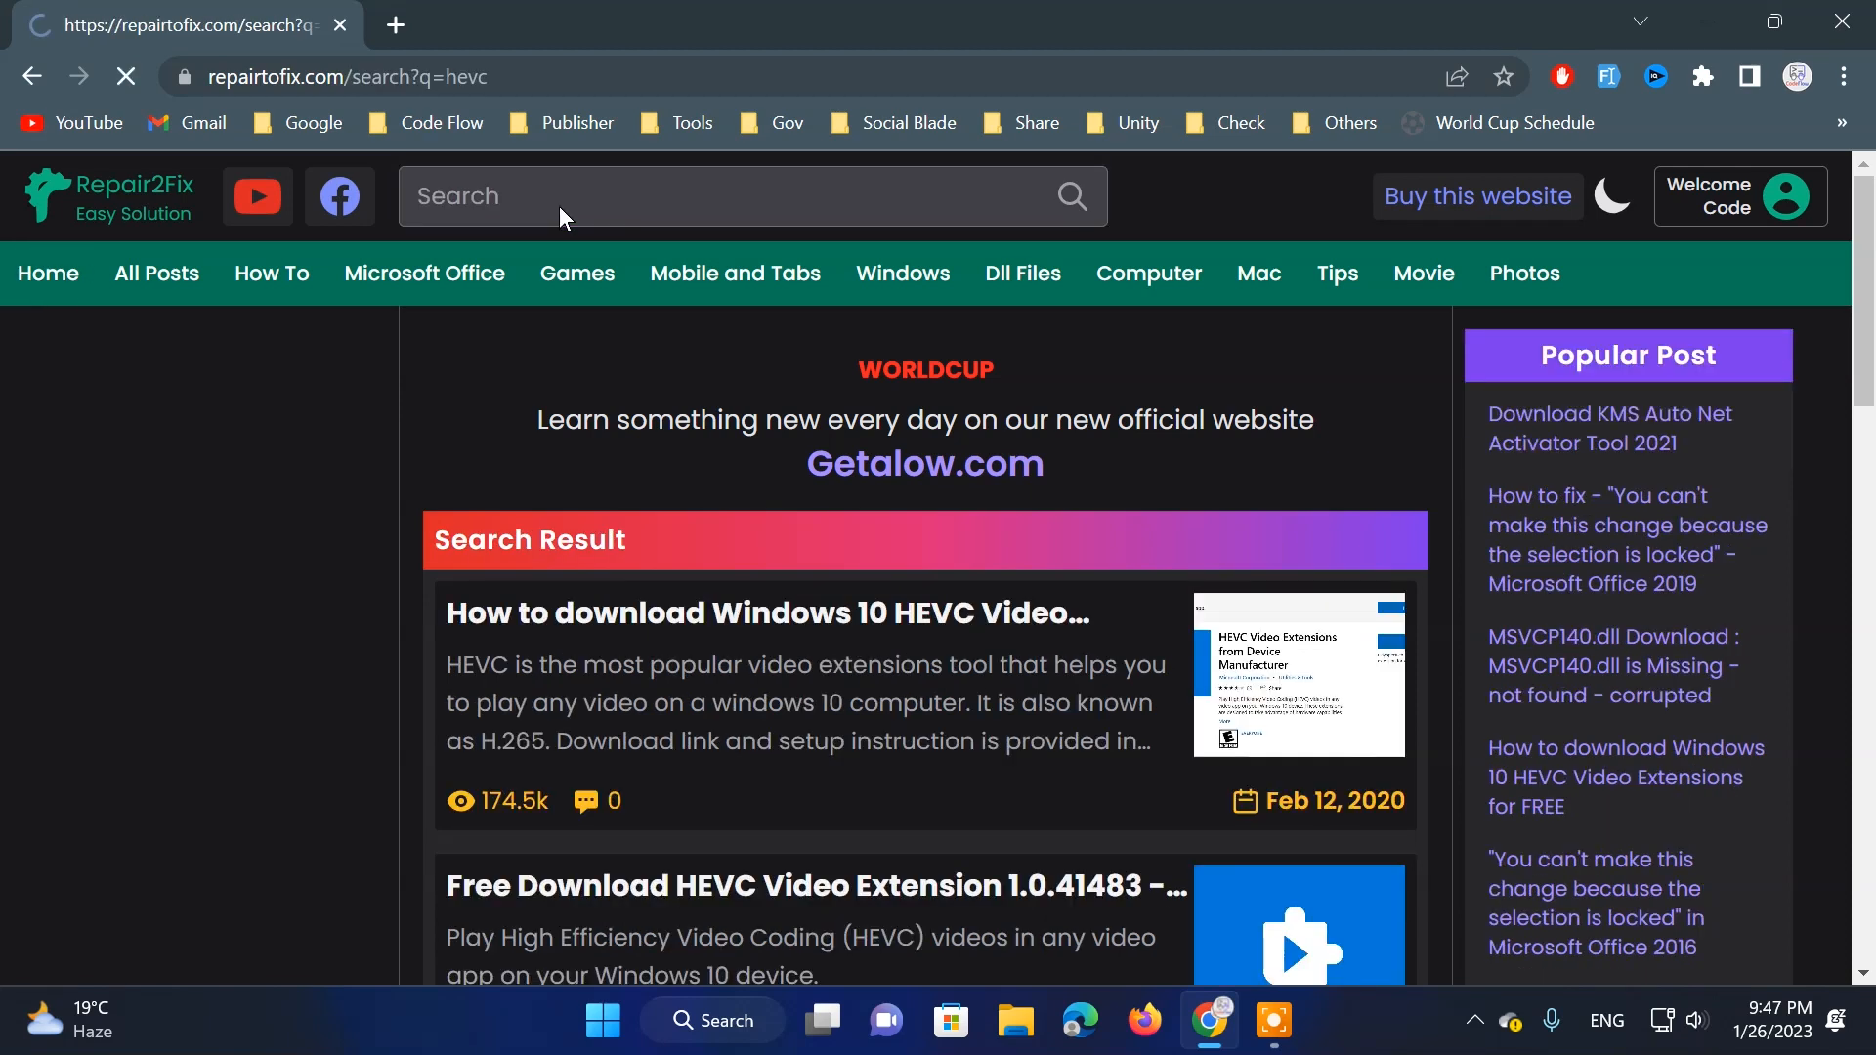
{"action": "scroll", "scroll_direction": "down", "scroll_amount": 3}
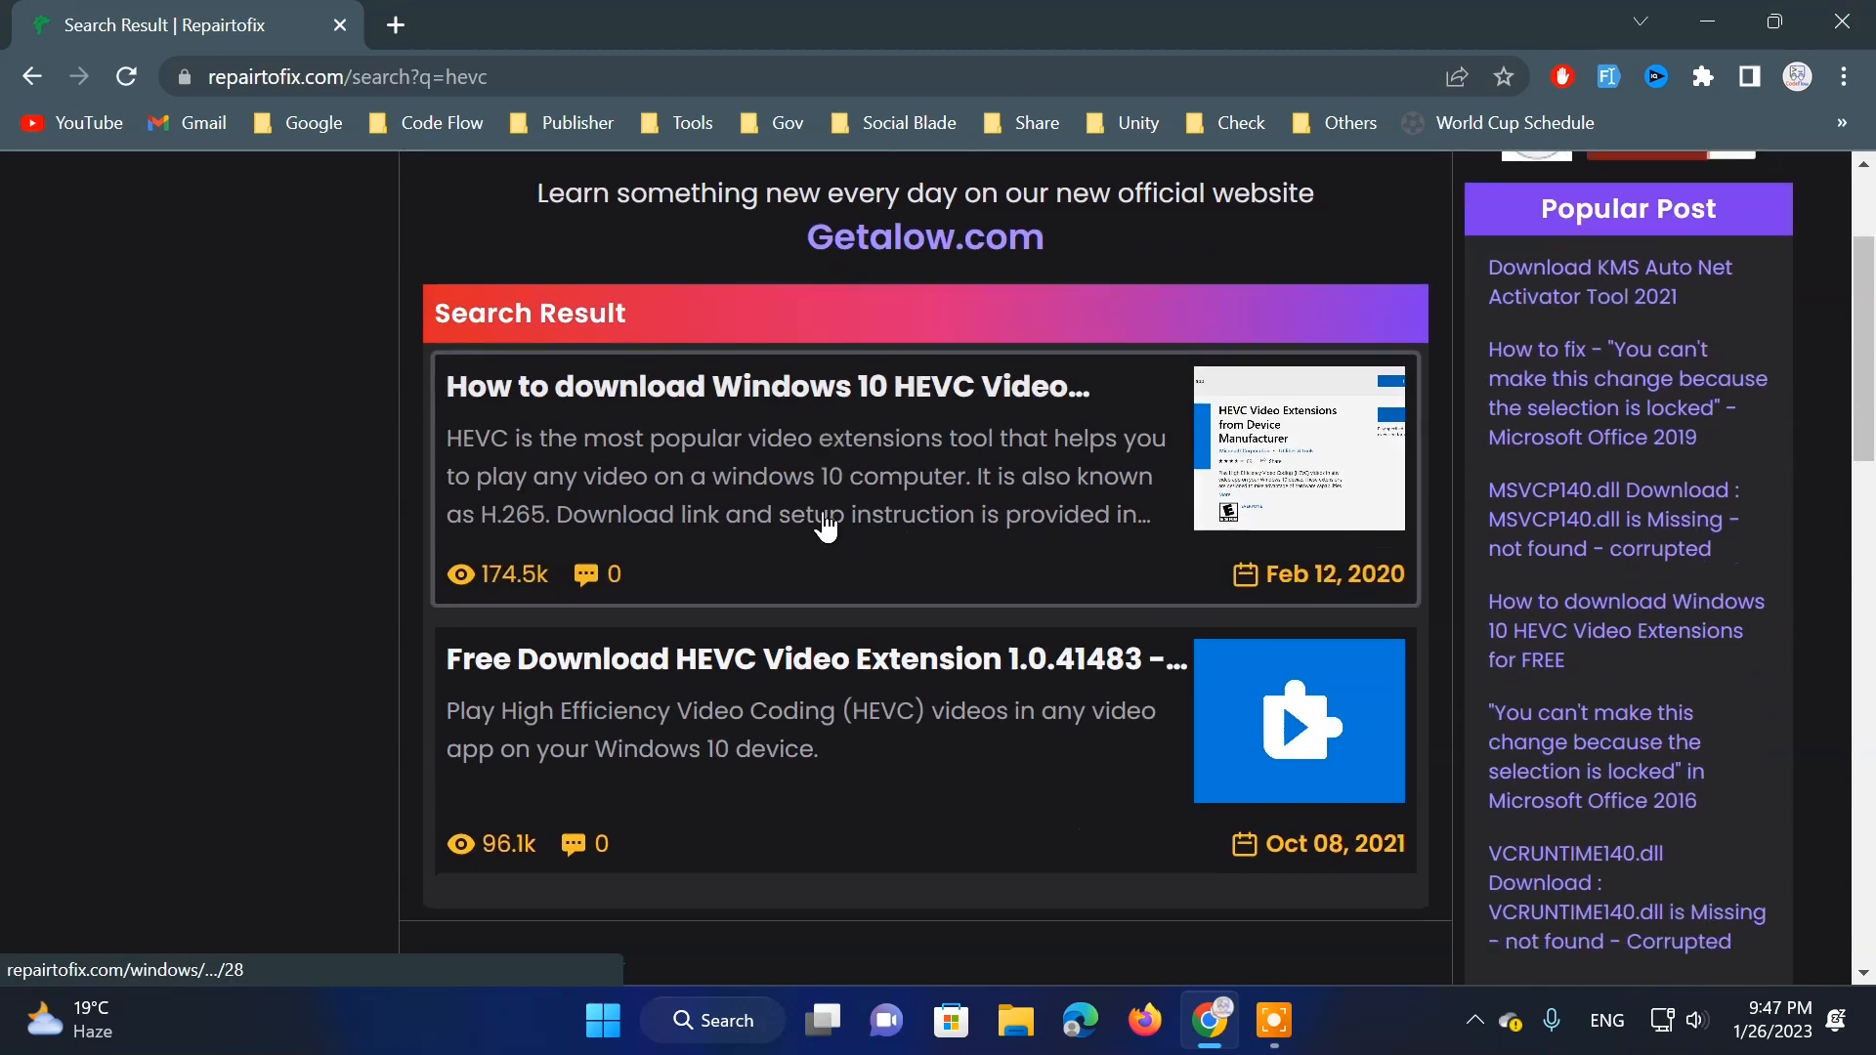
{"action": "scroll", "scroll_direction": "down", "scroll_amount": 3}
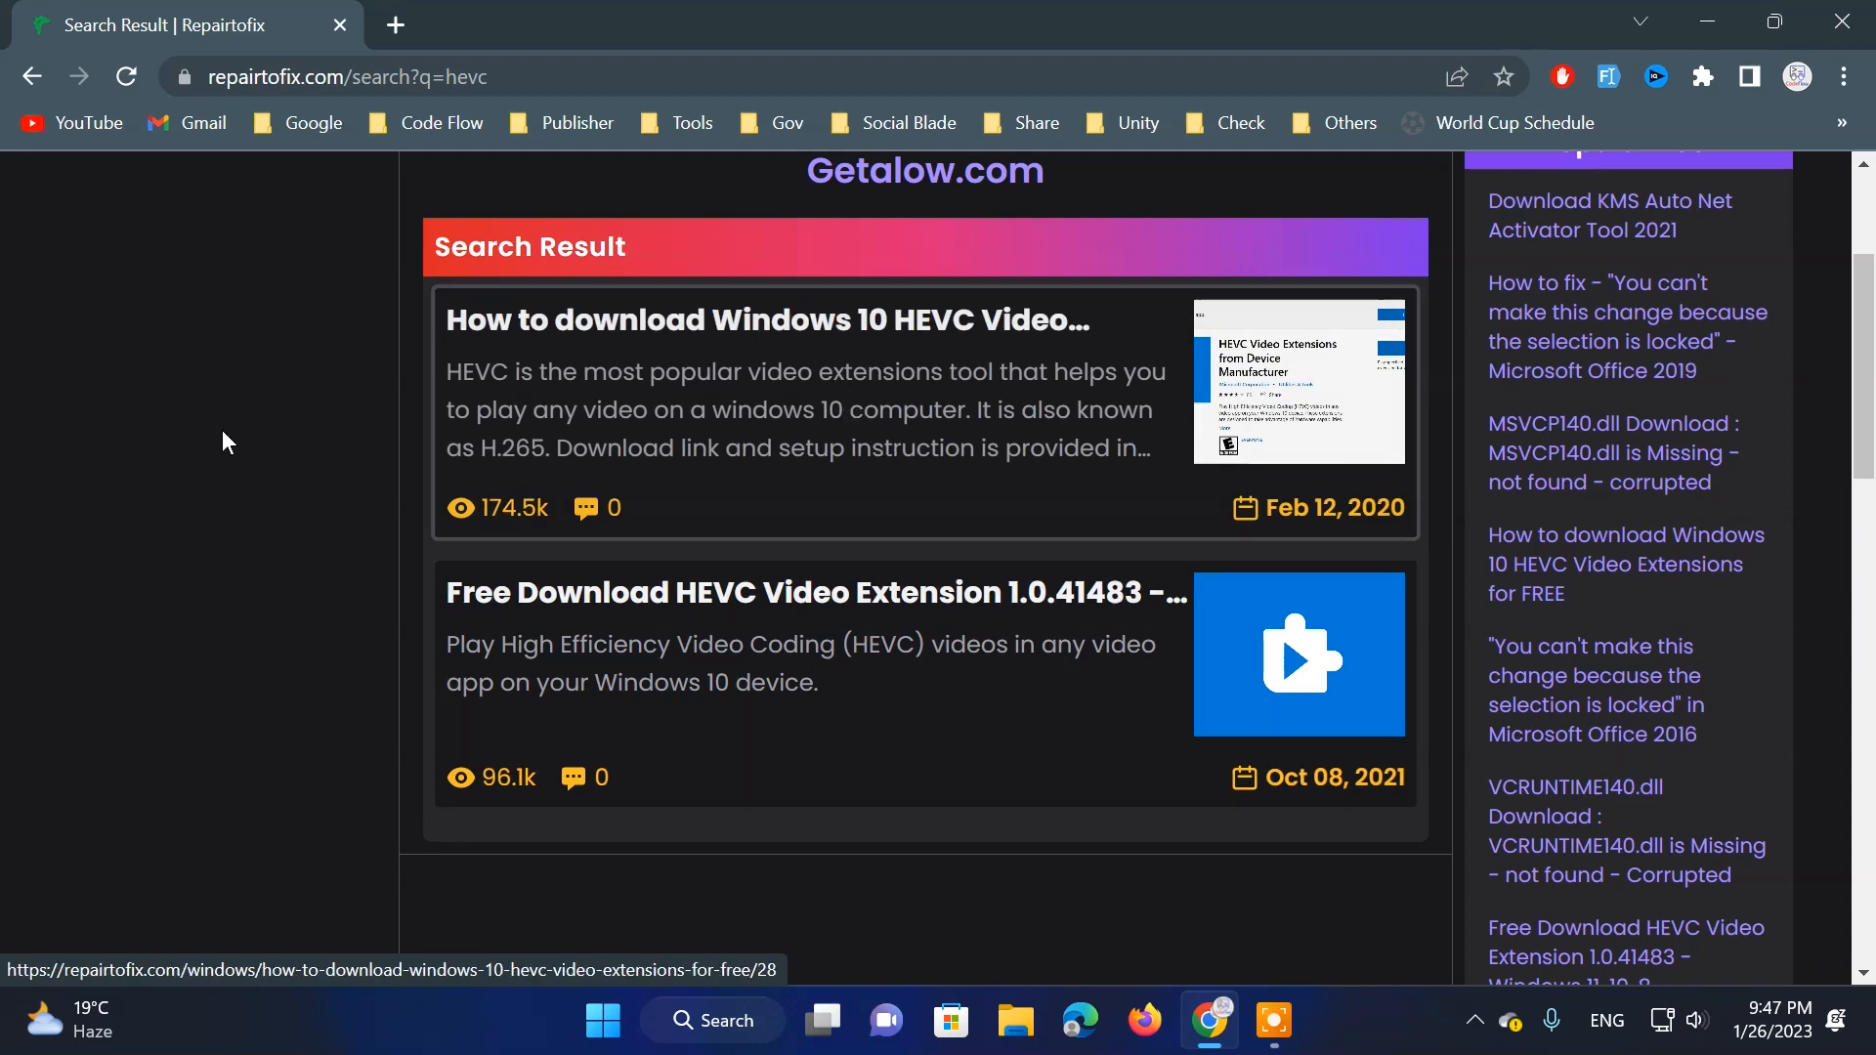
{"action": "left_click", "coordinate": [632, 385]}
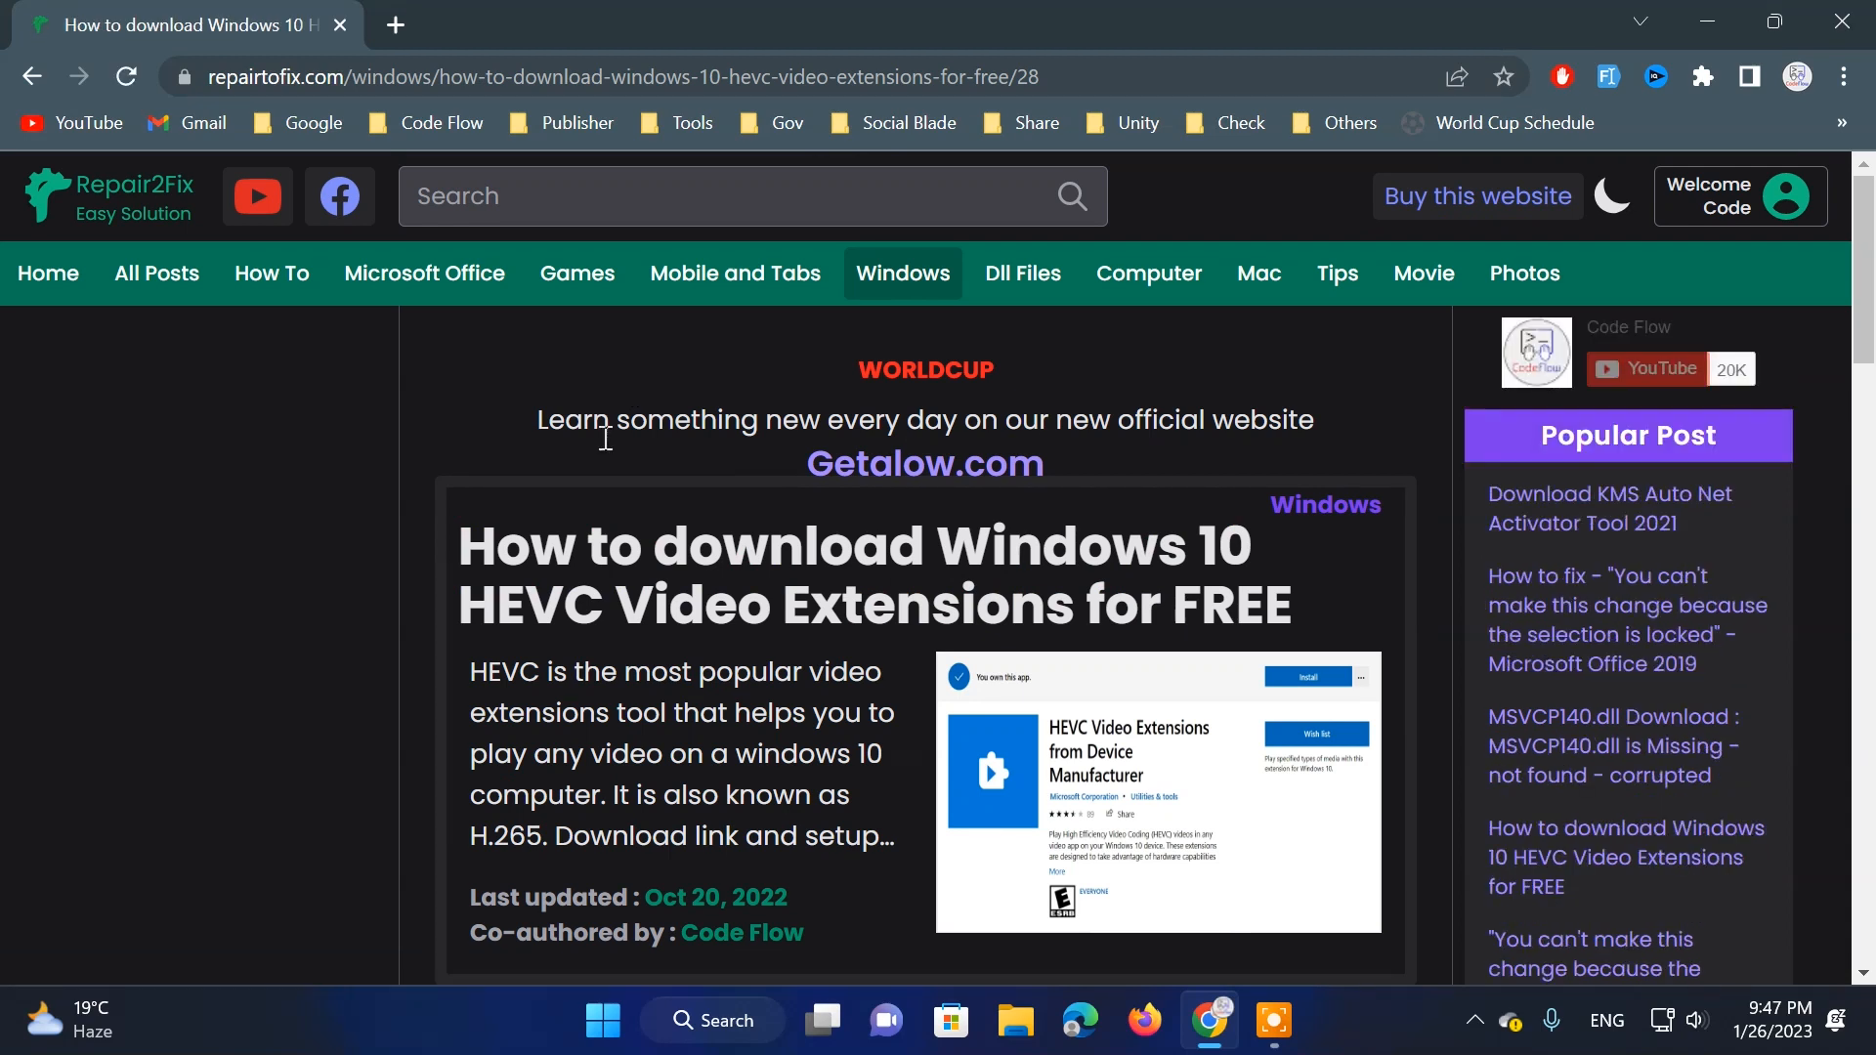
- Scroll through the HEVC article down to its latest-version download link
{"action": "scroll", "scroll_direction": "down", "scroll_amount": 3}
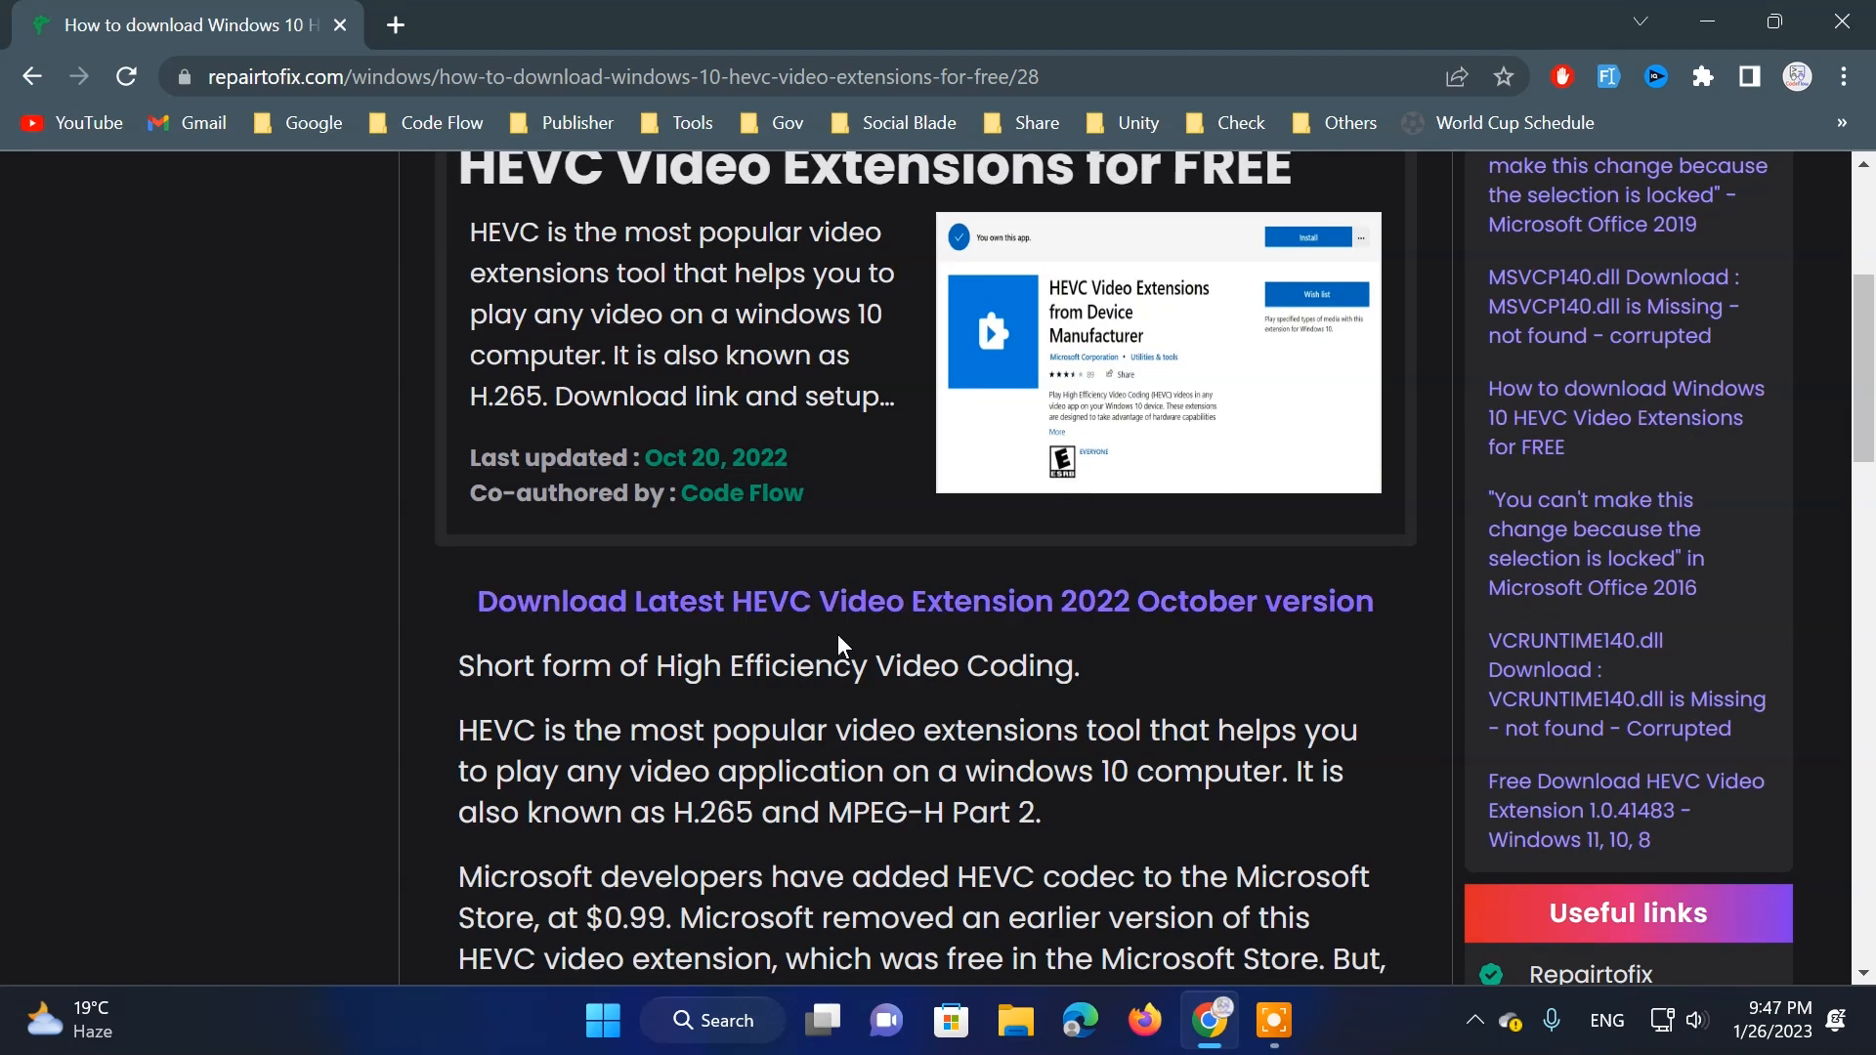
{"action": "scroll", "scroll_direction": "down", "scroll_amount": 3}
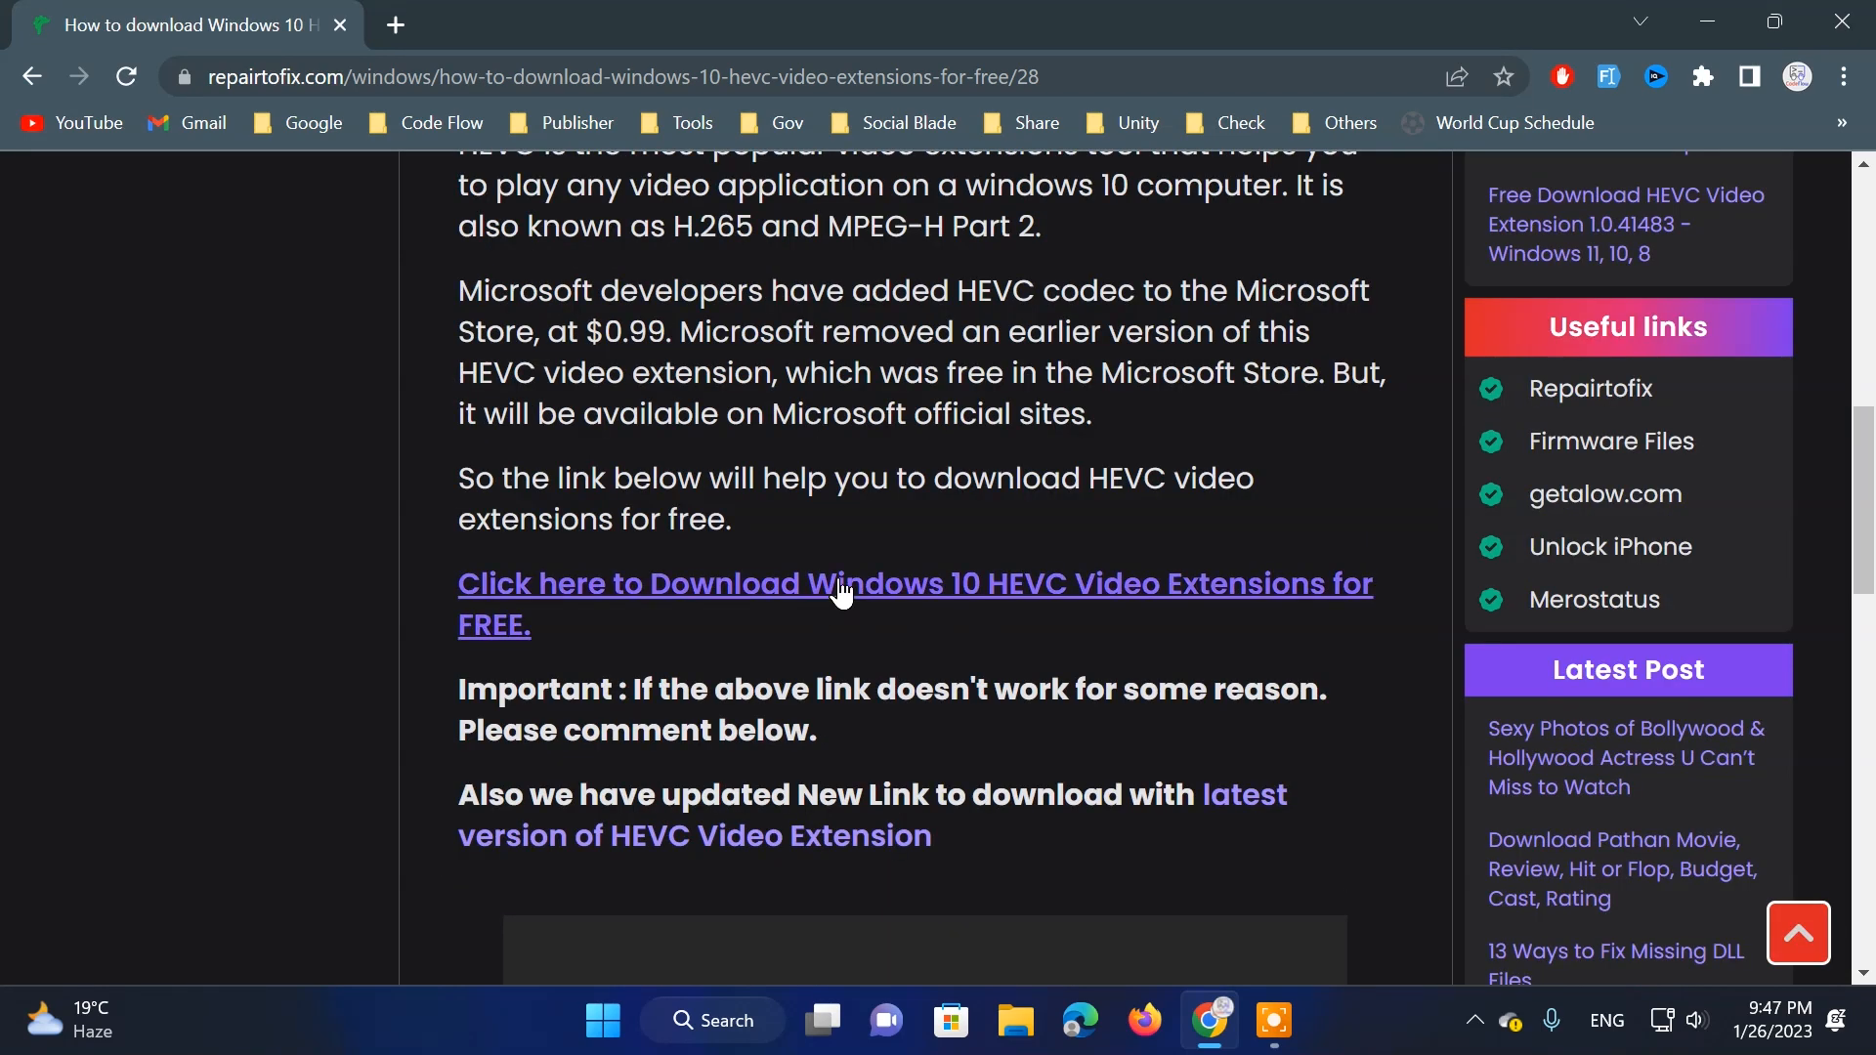
{"action": "mouse_move", "coordinate": [851, 595]}
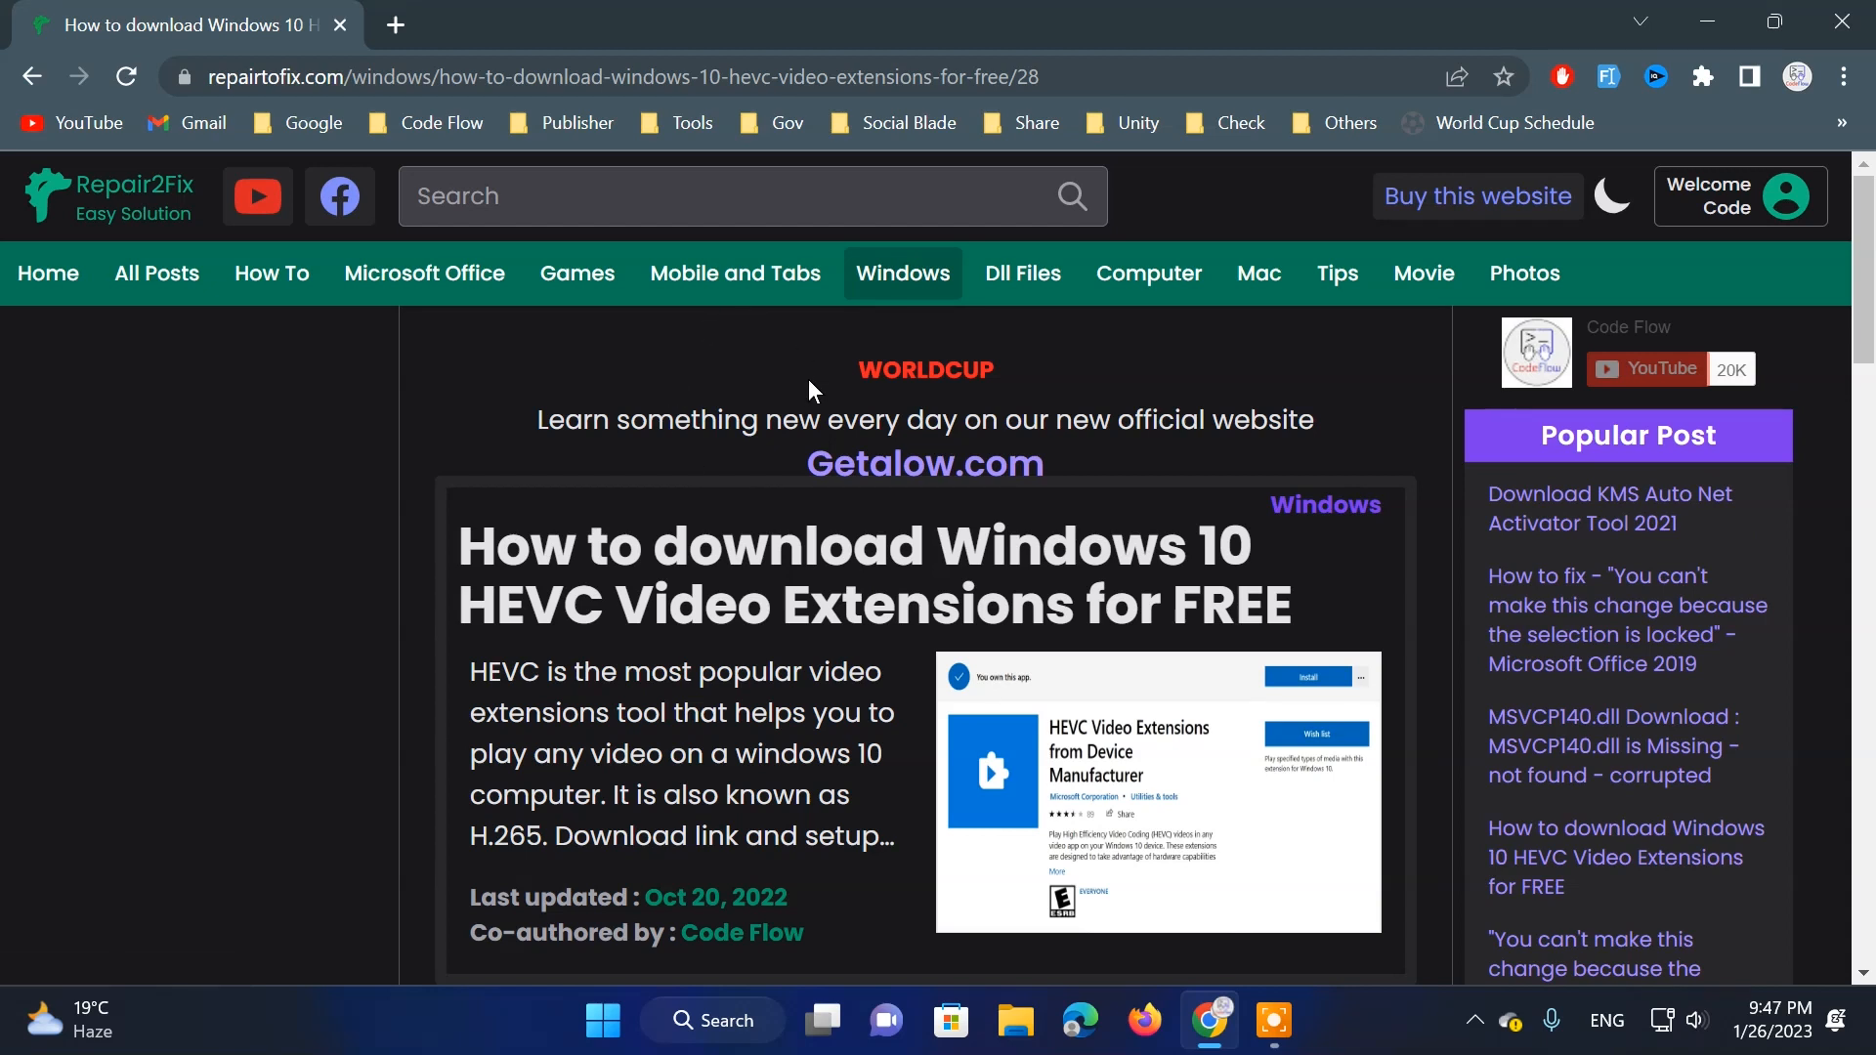
{"action": "scroll", "scroll_direction": "down", "scroll_amount": 3}
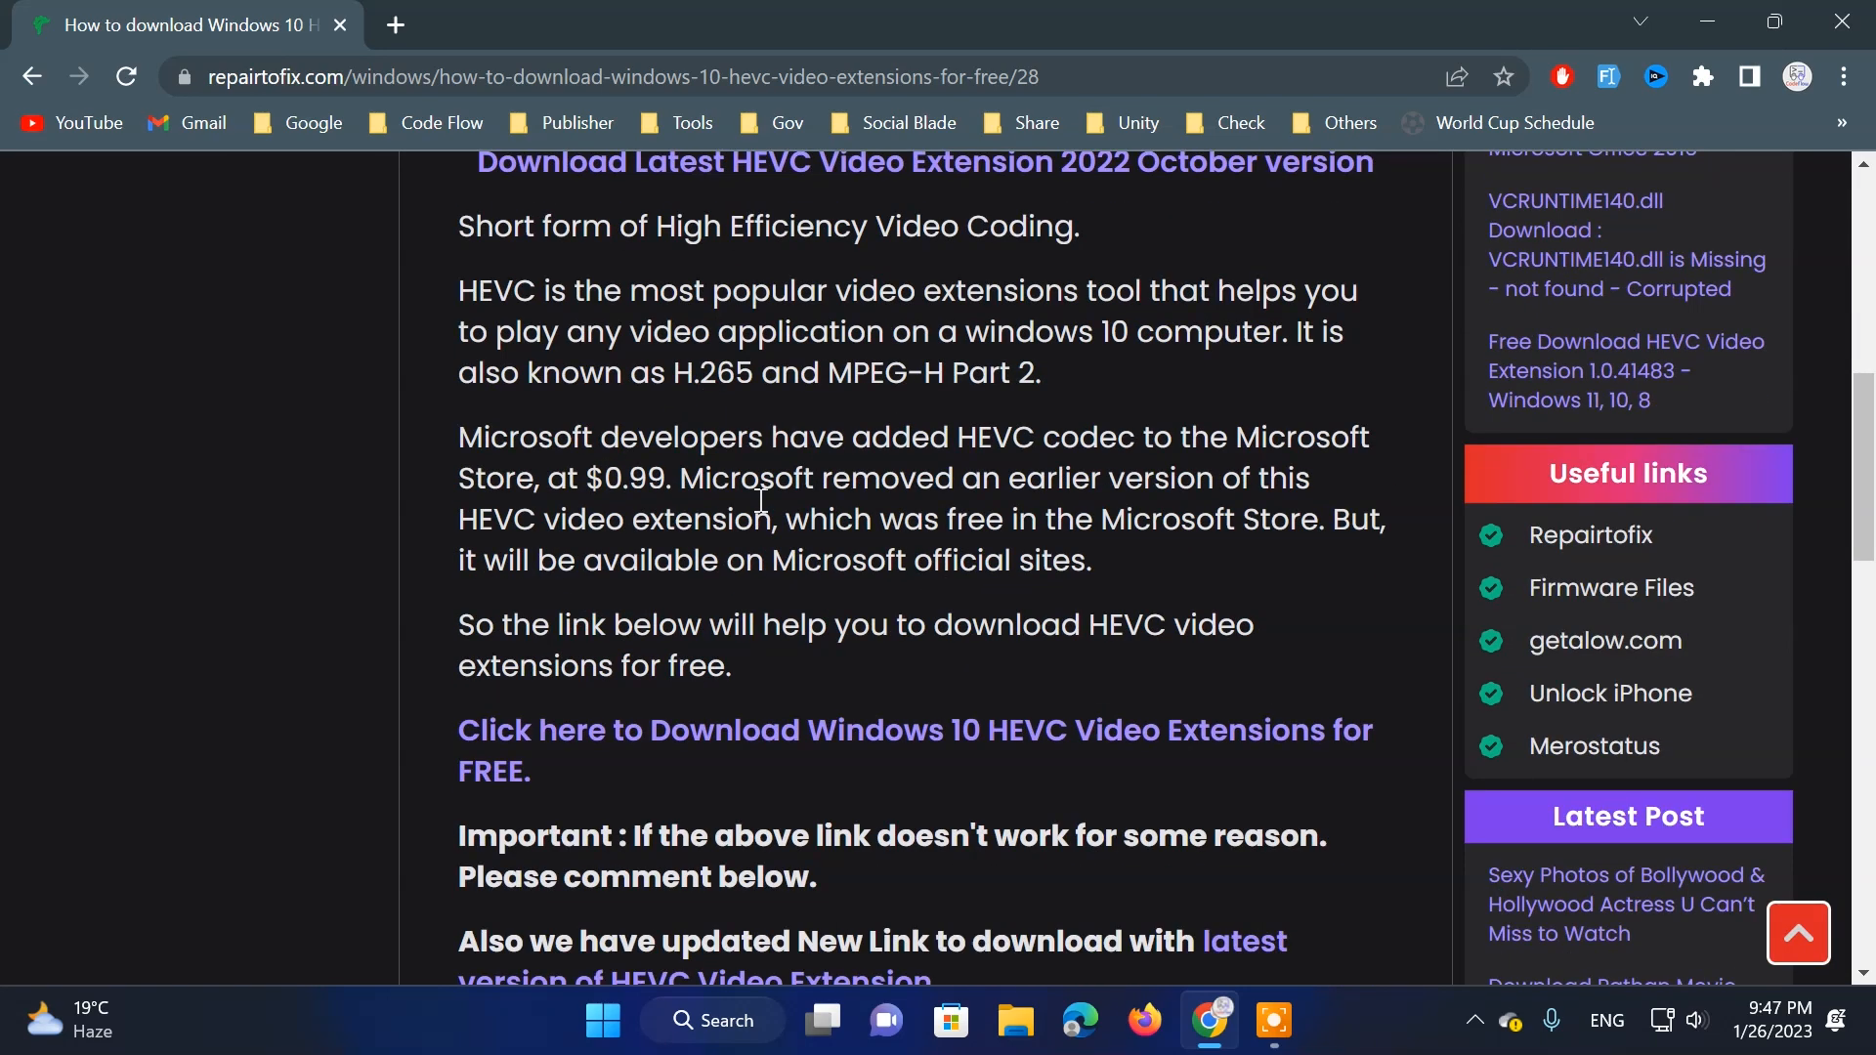
{"action": "scroll", "scroll_direction": "down", "scroll_amount": 3}
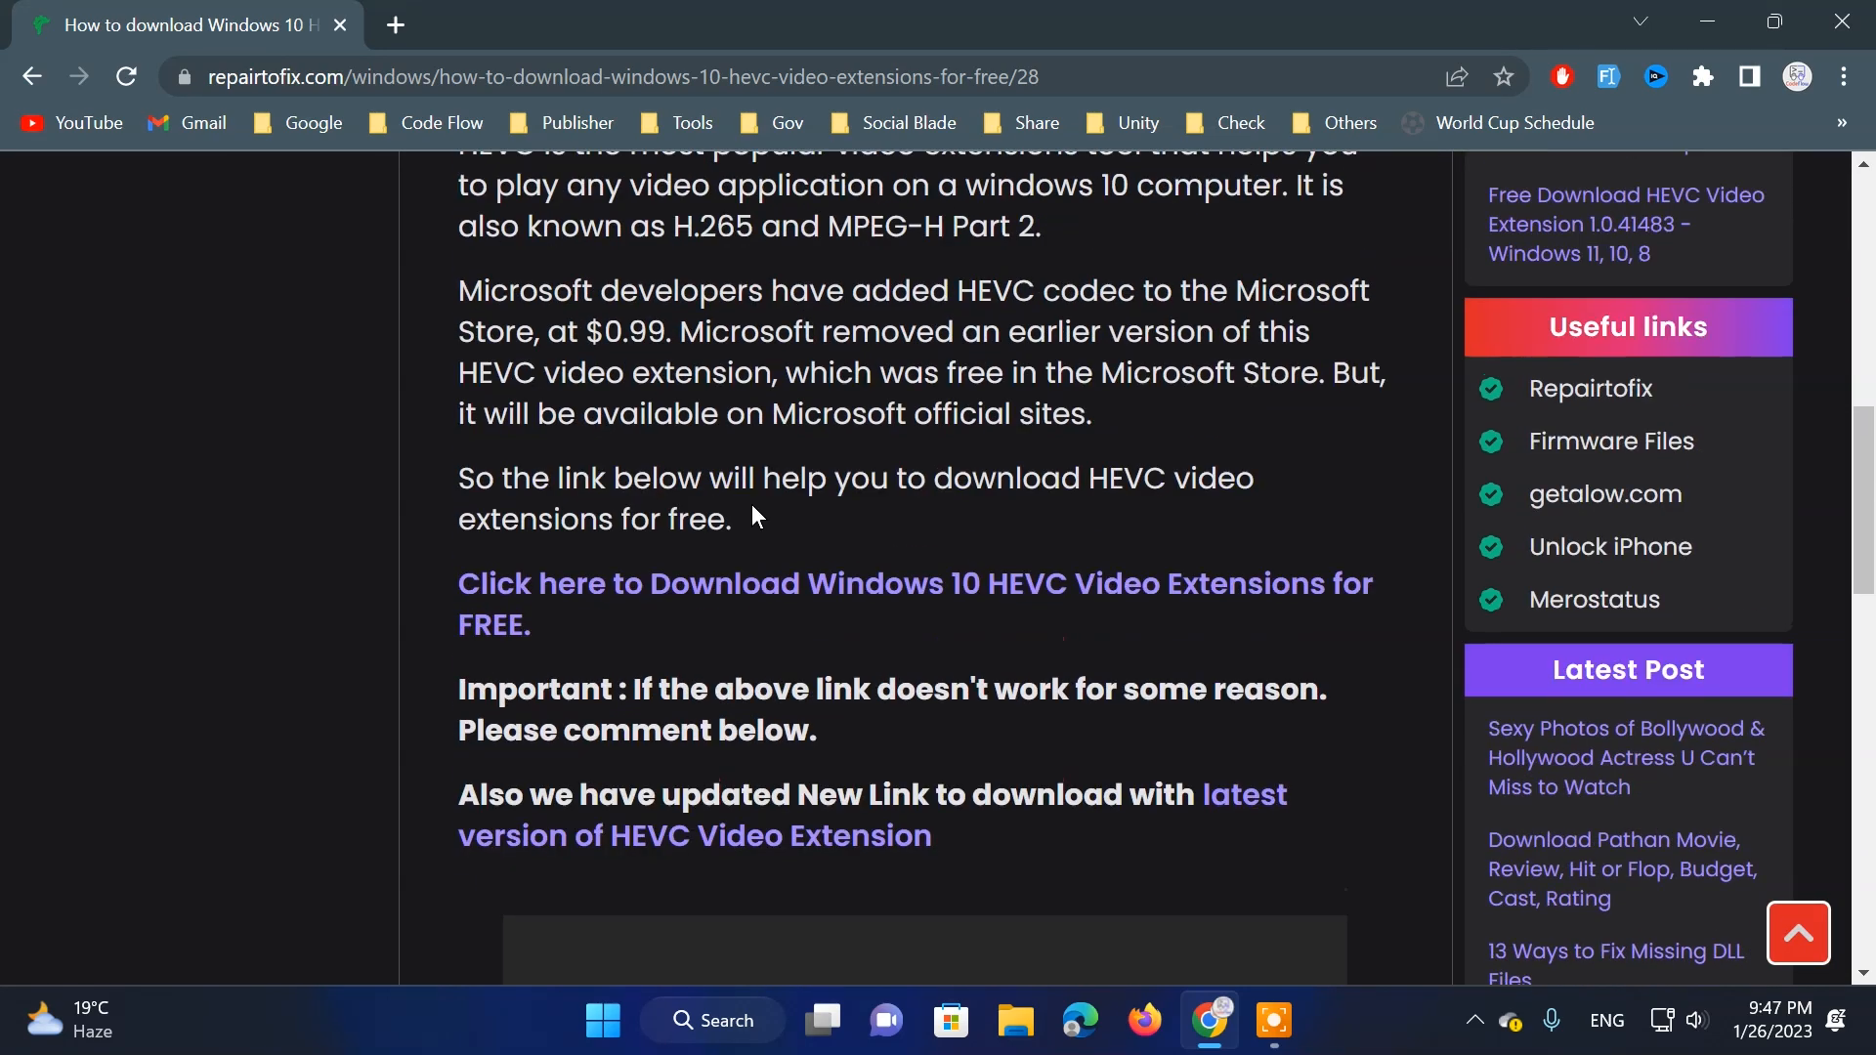
{"action": "mouse_move", "coordinate": [1088, 803]}
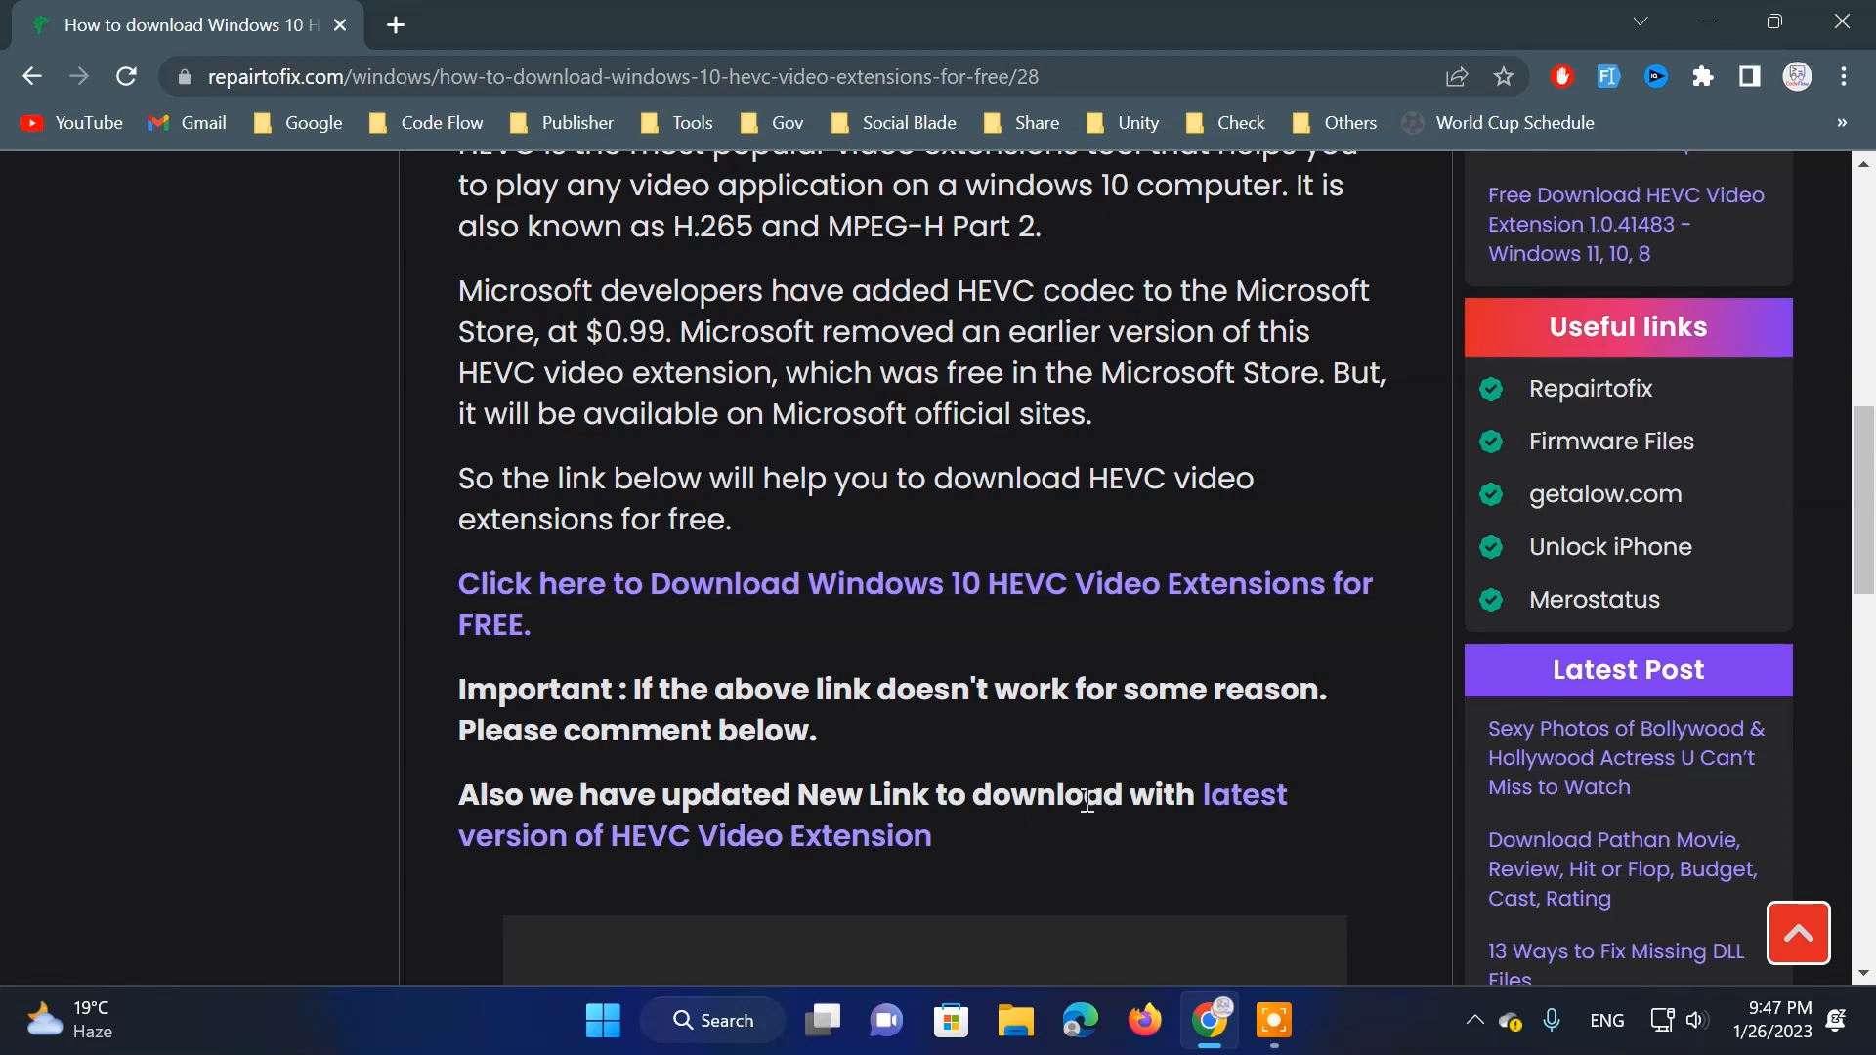
{"action": "mouse_move", "coordinate": [809, 851]}
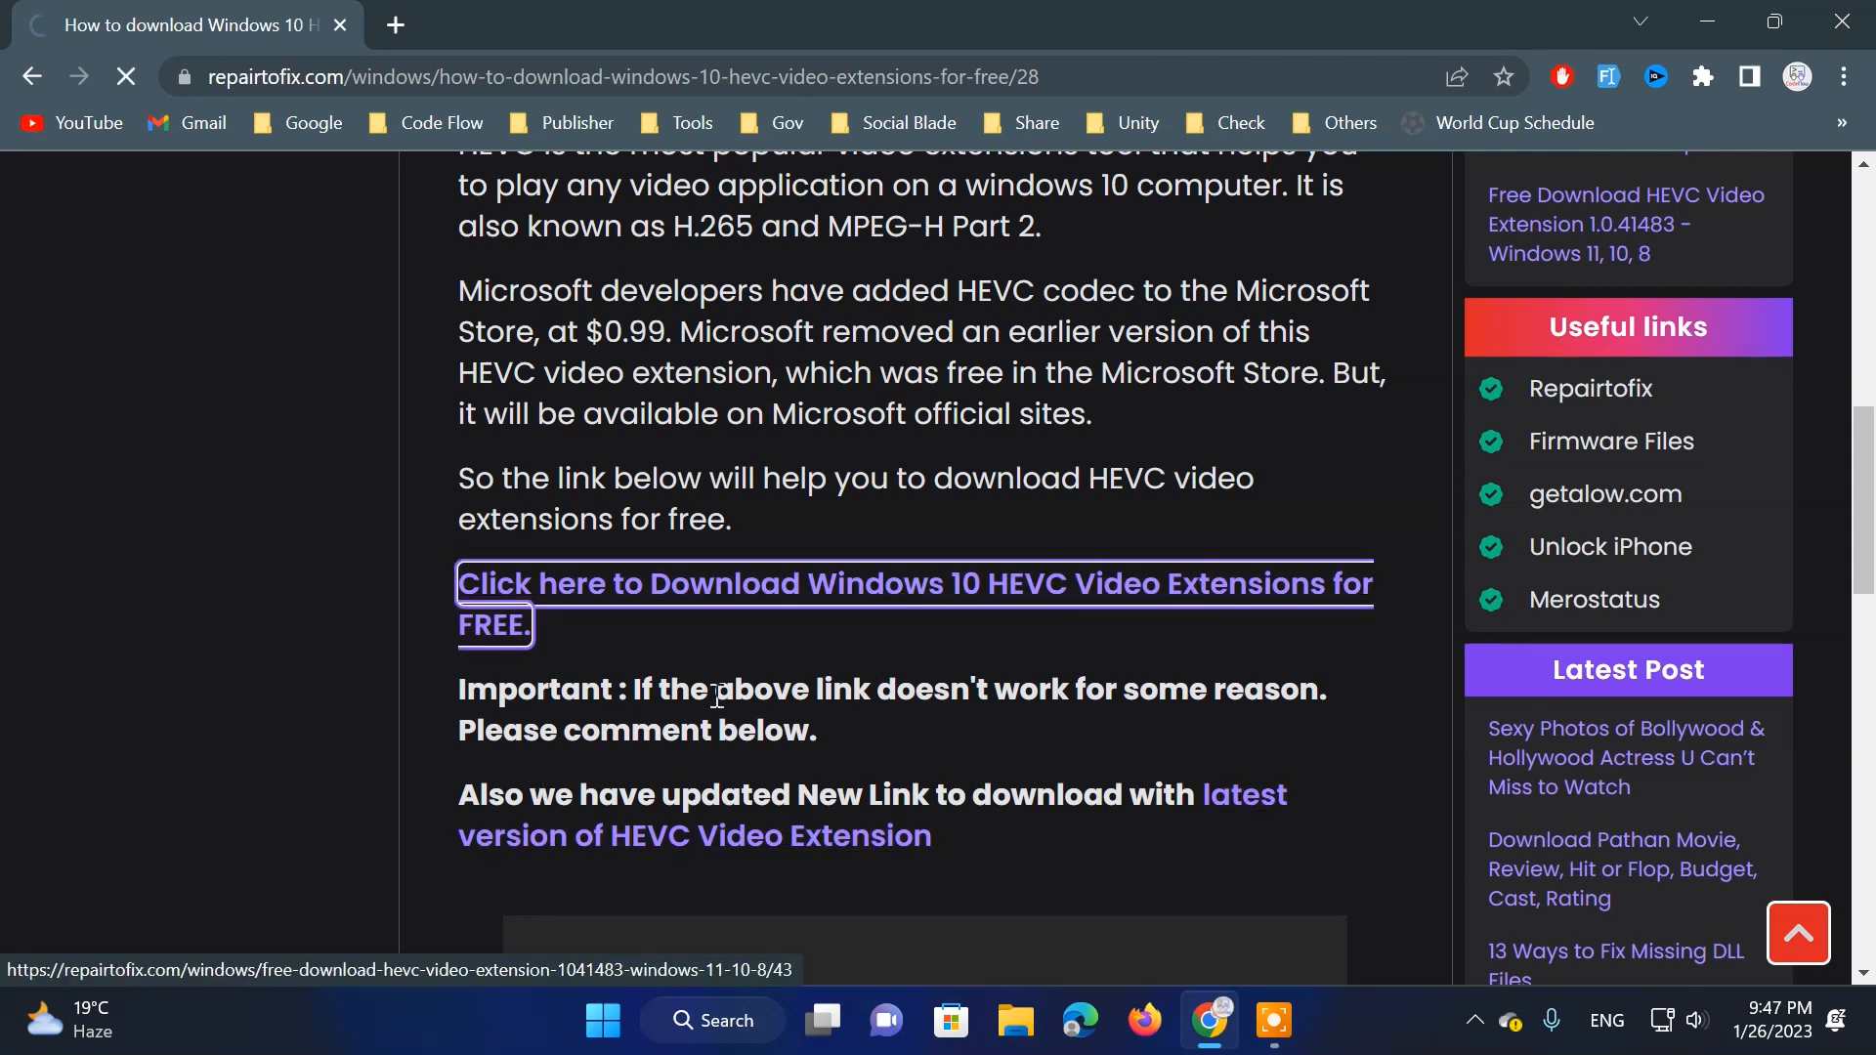
{"action": "mouse_move", "coordinate": [705, 606]}
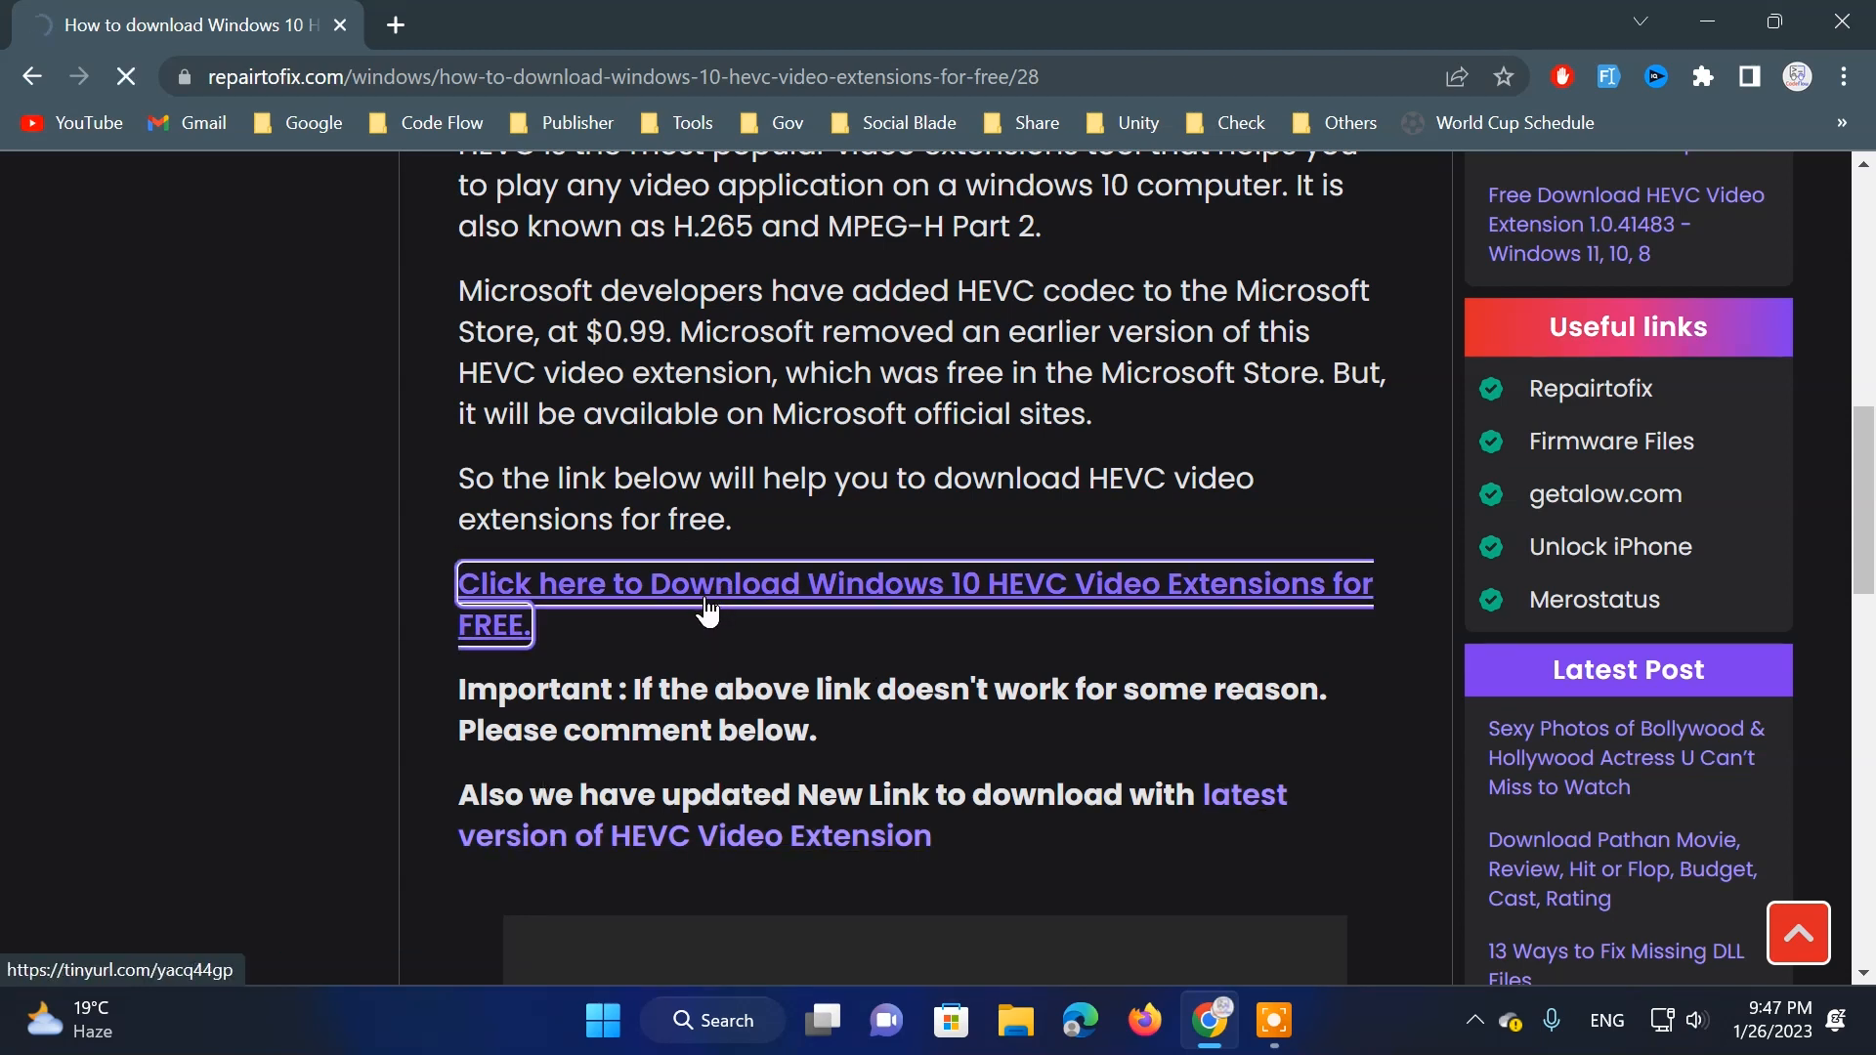
{"action": "mouse_move", "coordinate": [674, 838]}
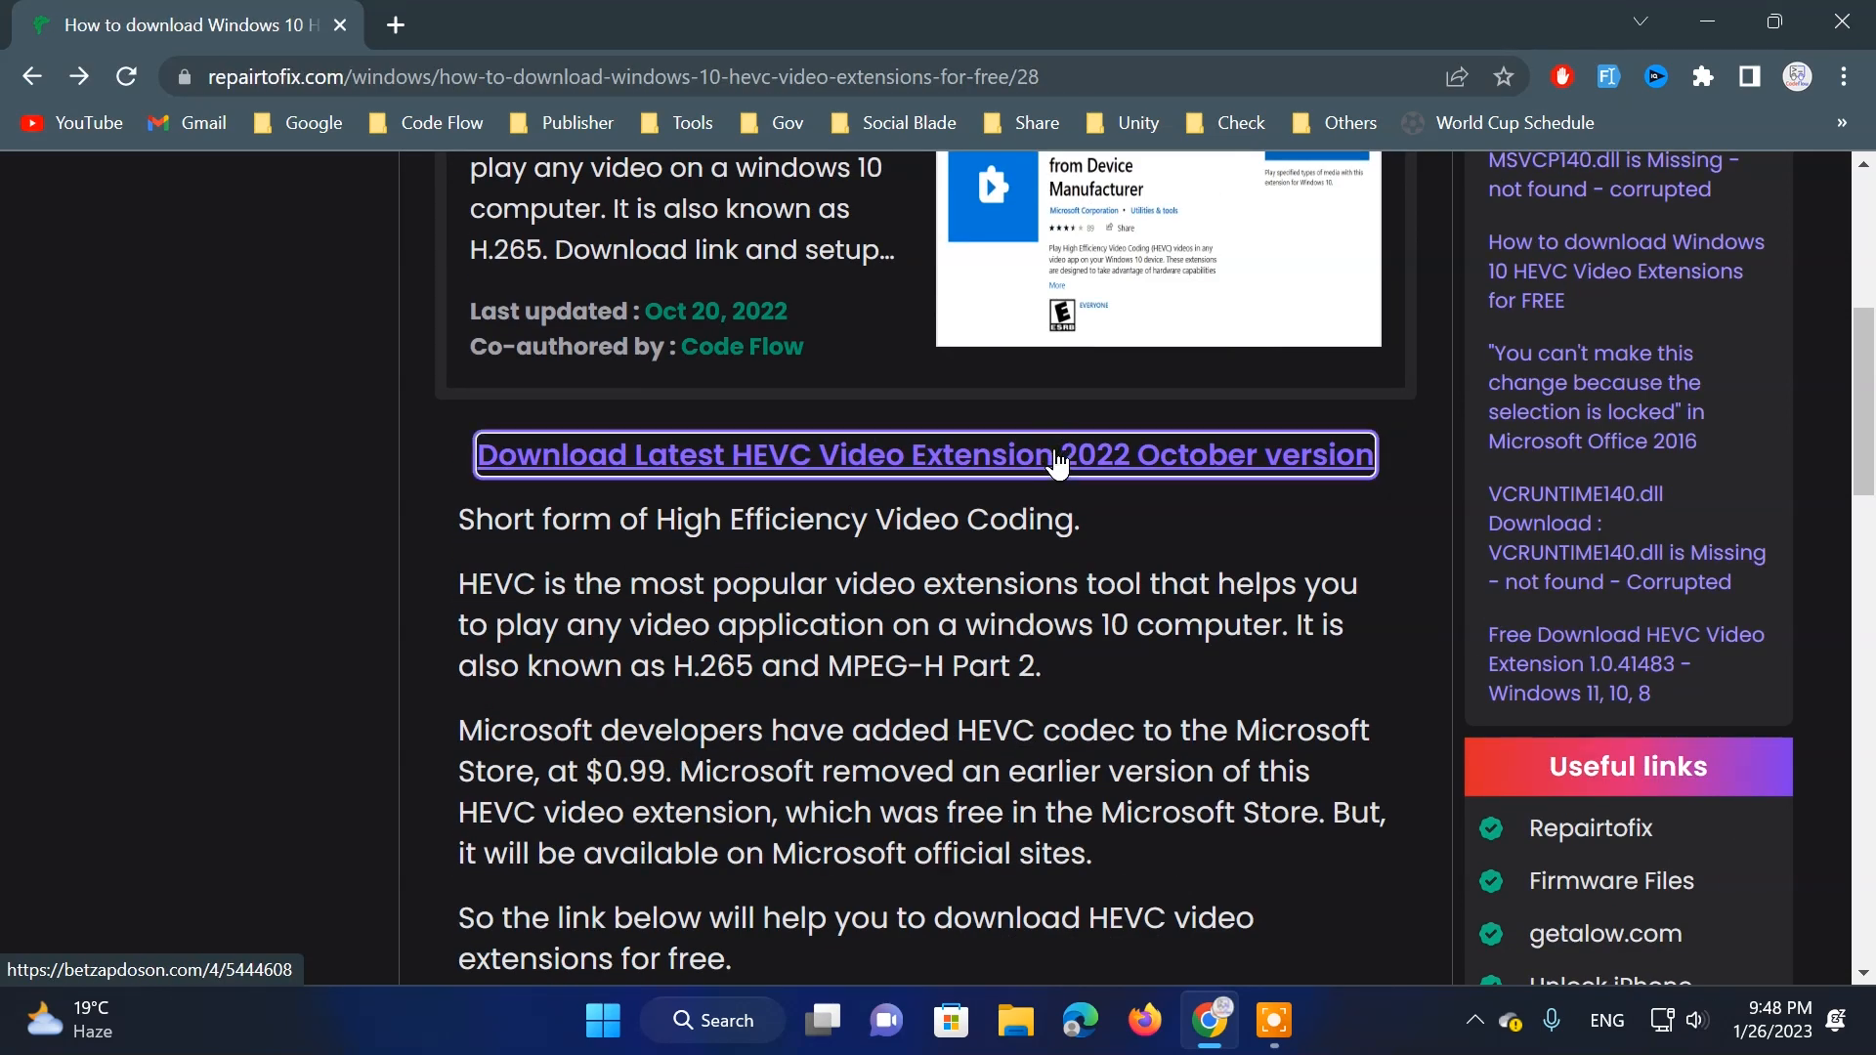
{"action": "scroll", "scroll_direction": "down", "scroll_amount": 3}
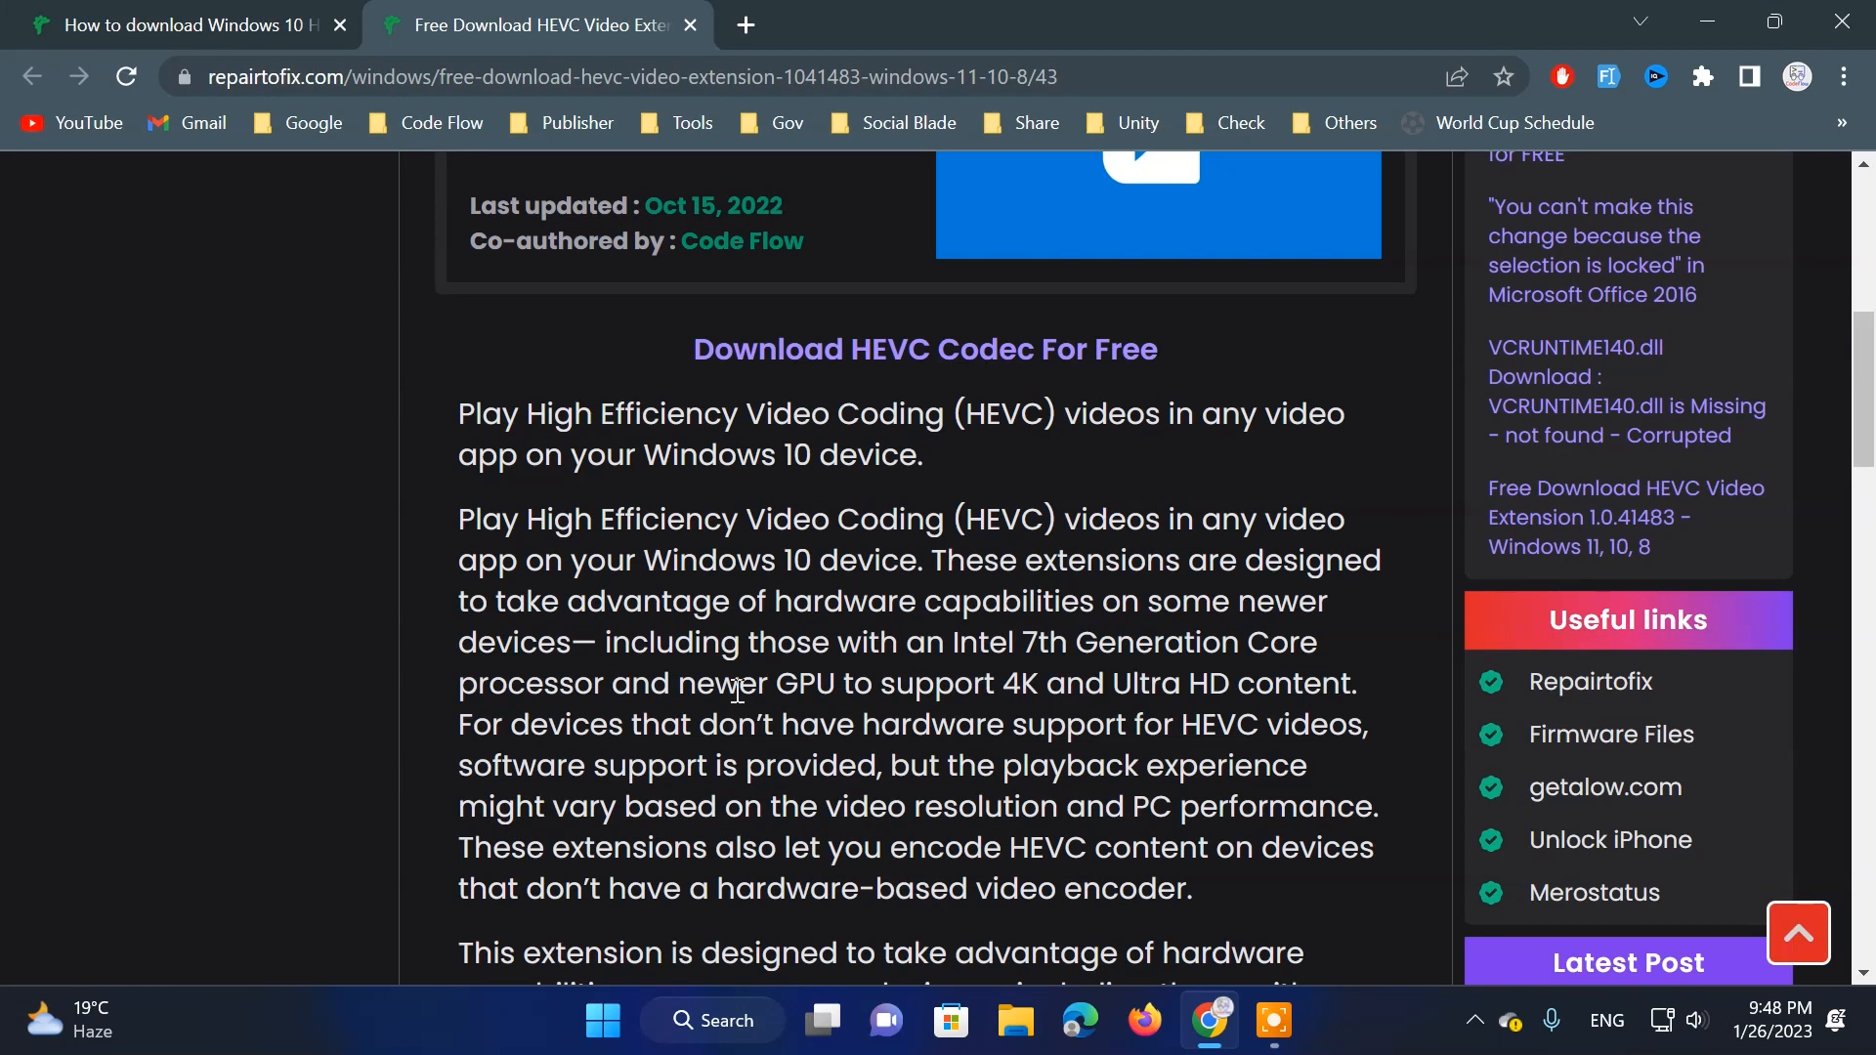
- Download the free HEVC codec zip and show it in its Downloads folder
{"action": "scroll", "scroll_direction": "down", "scroll_amount": 3}
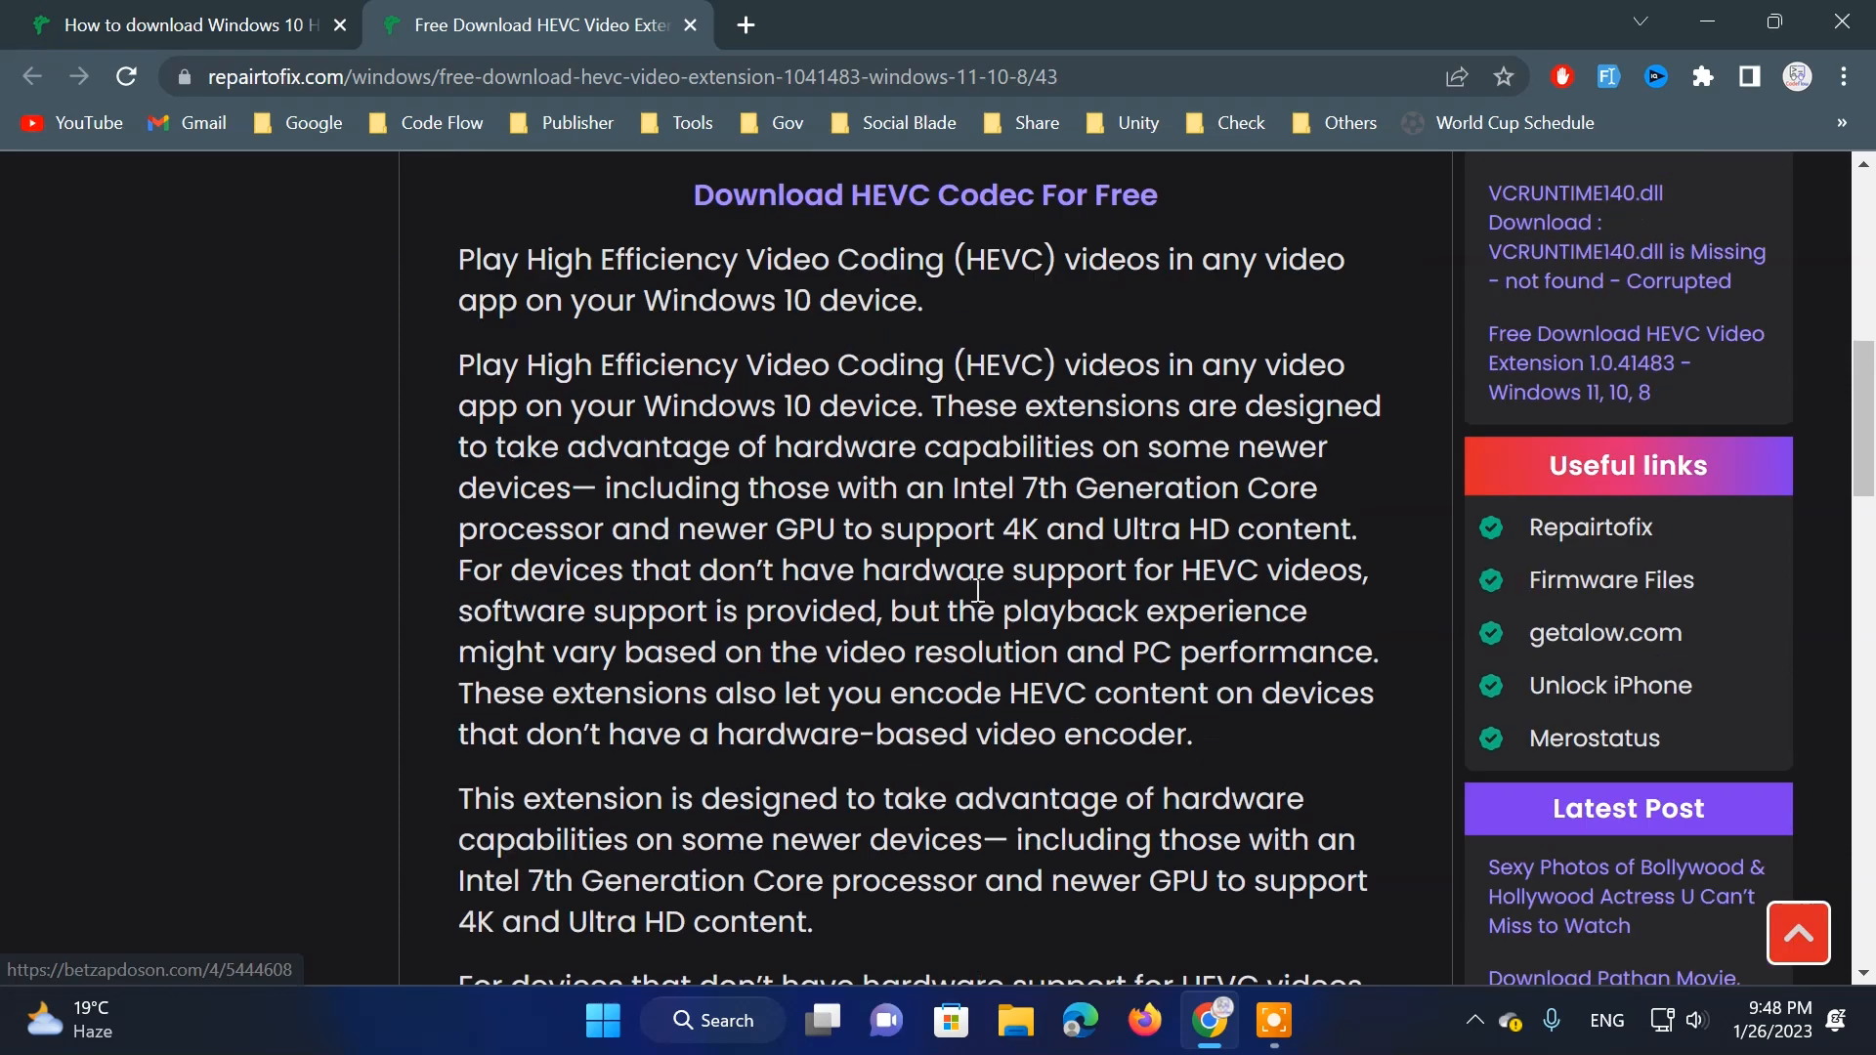
{"action": "scroll", "scroll_direction": "down", "scroll_amount": 3}
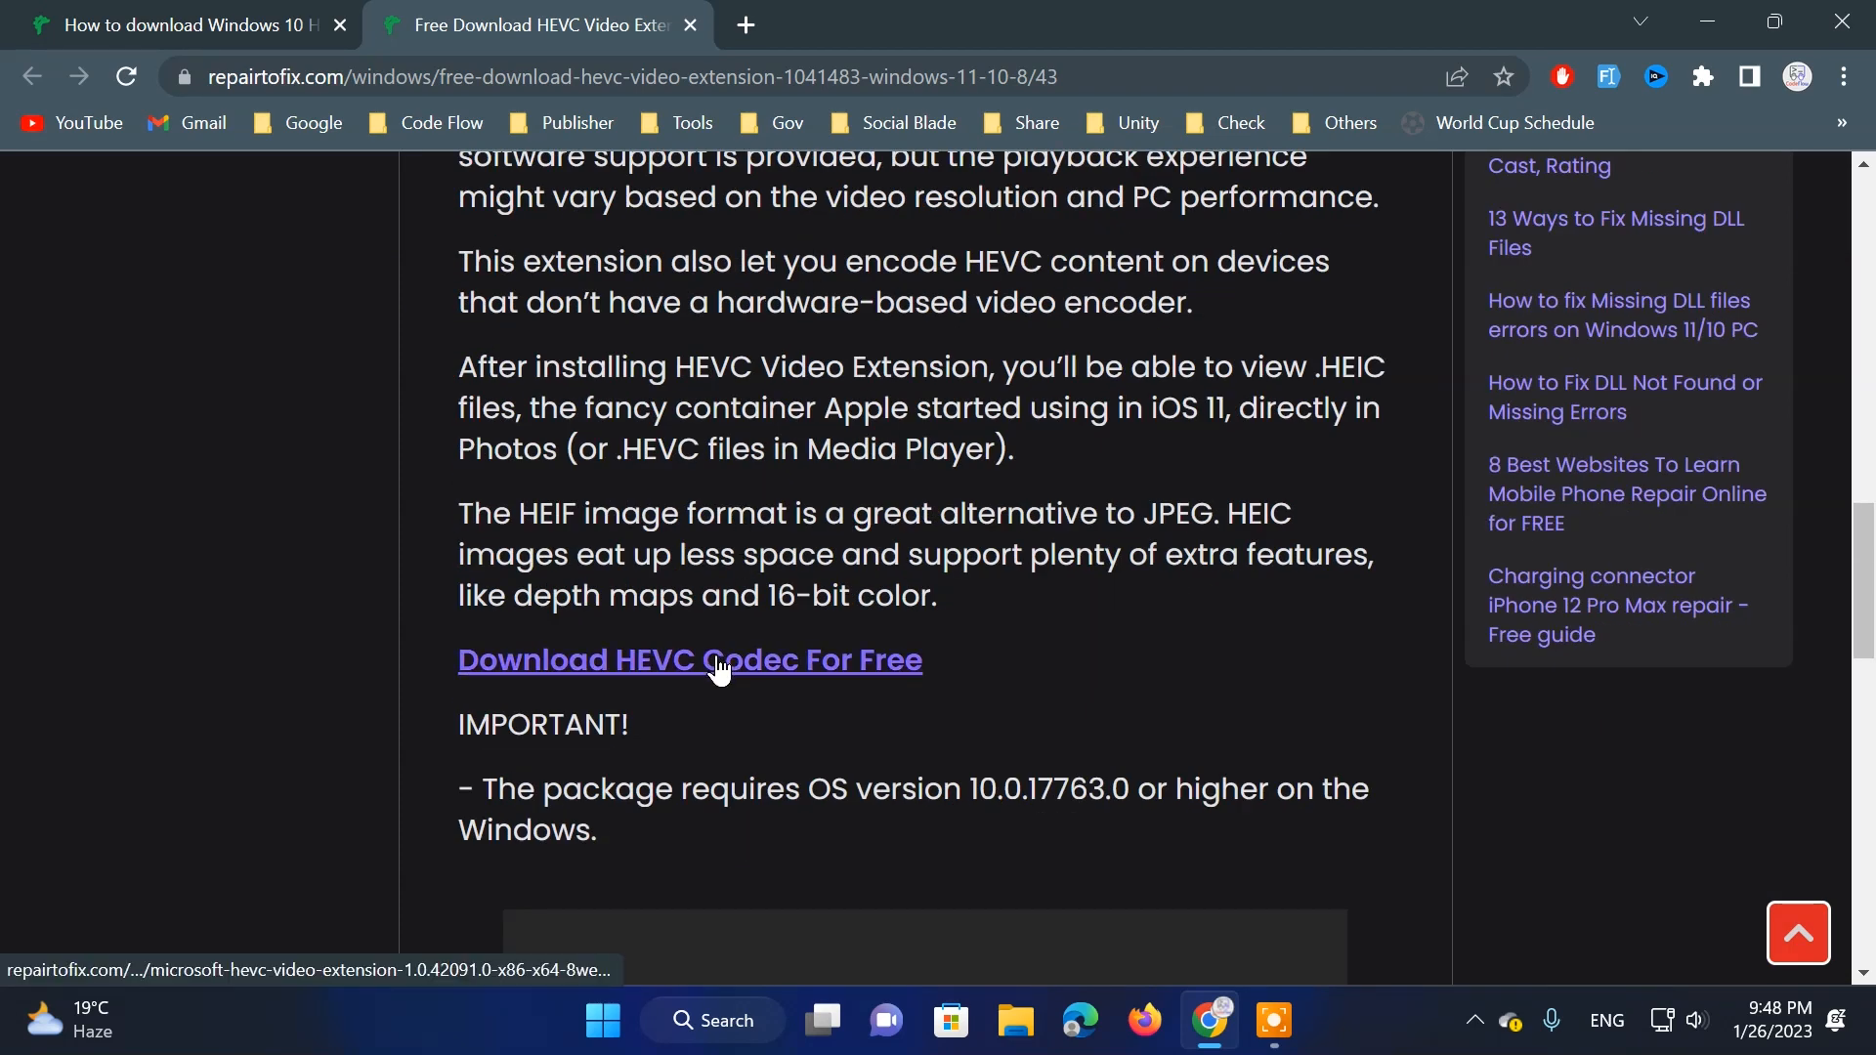
{"action": "left_click", "coordinate": [718, 661]}
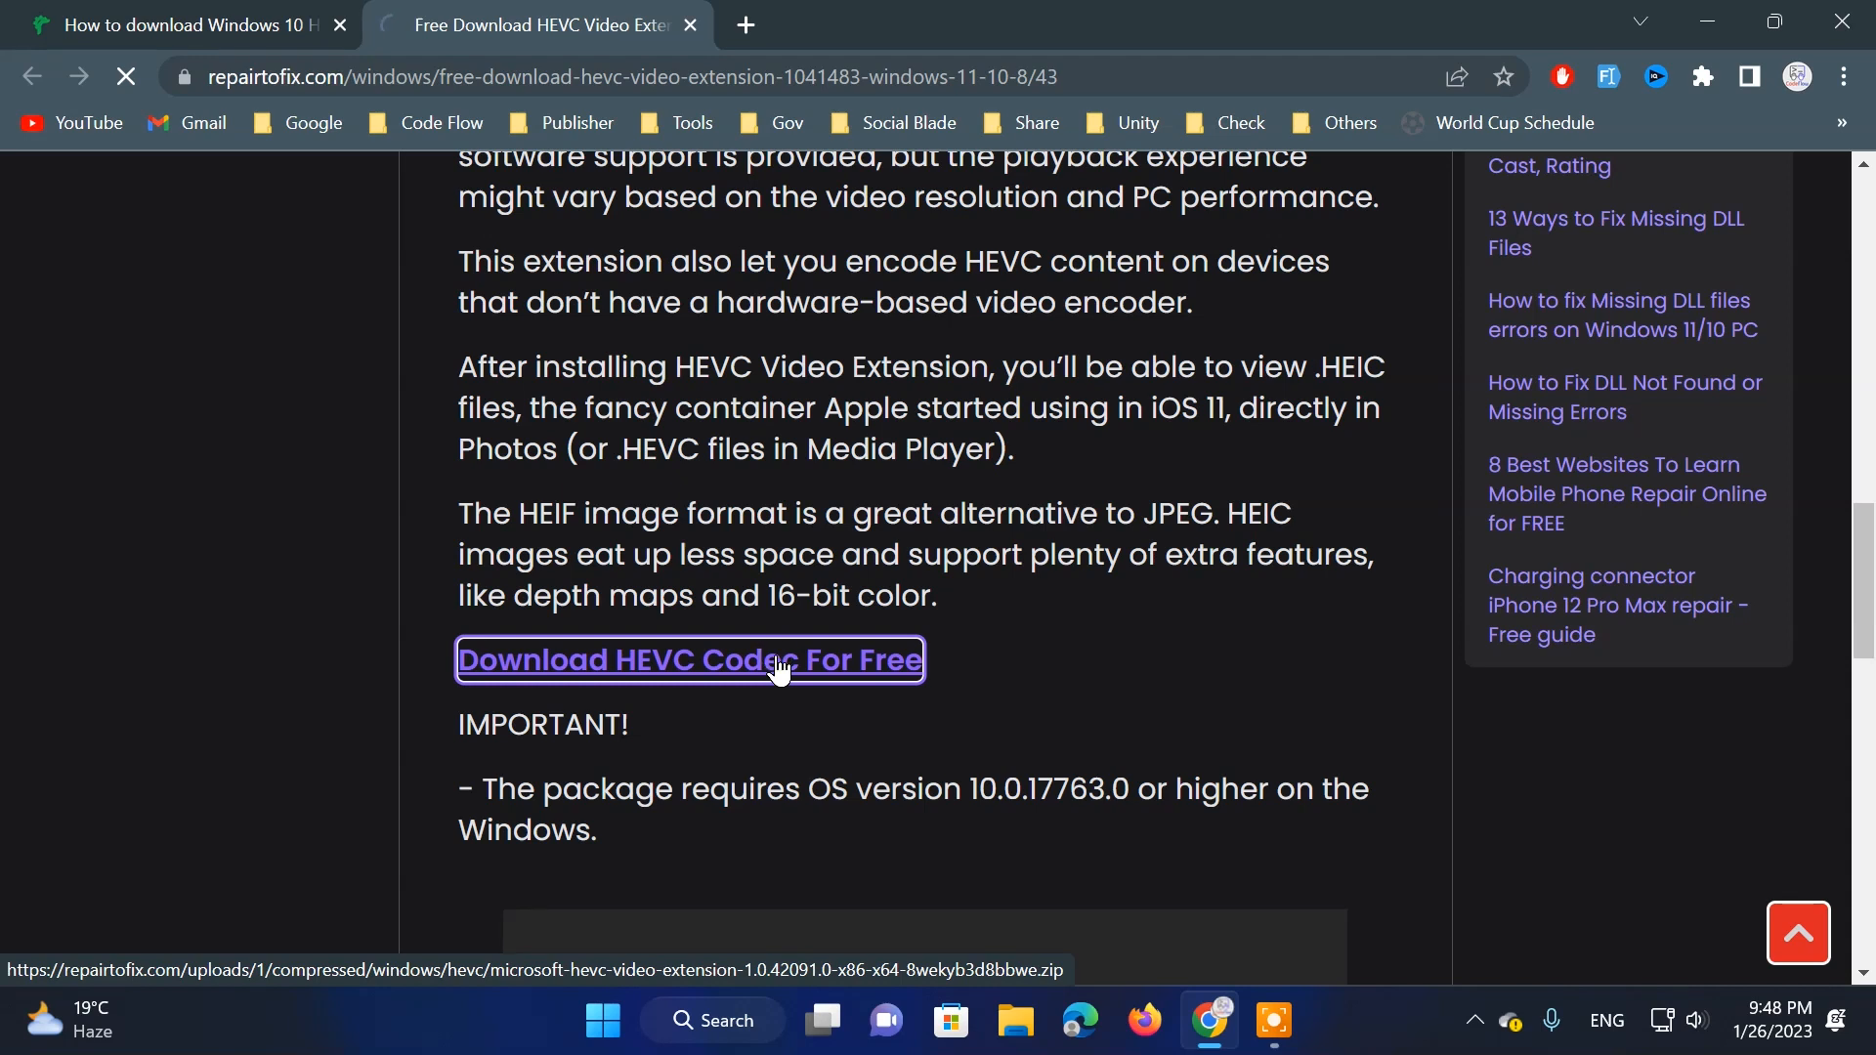
{"action": "left_click", "coordinate": [688, 660]}
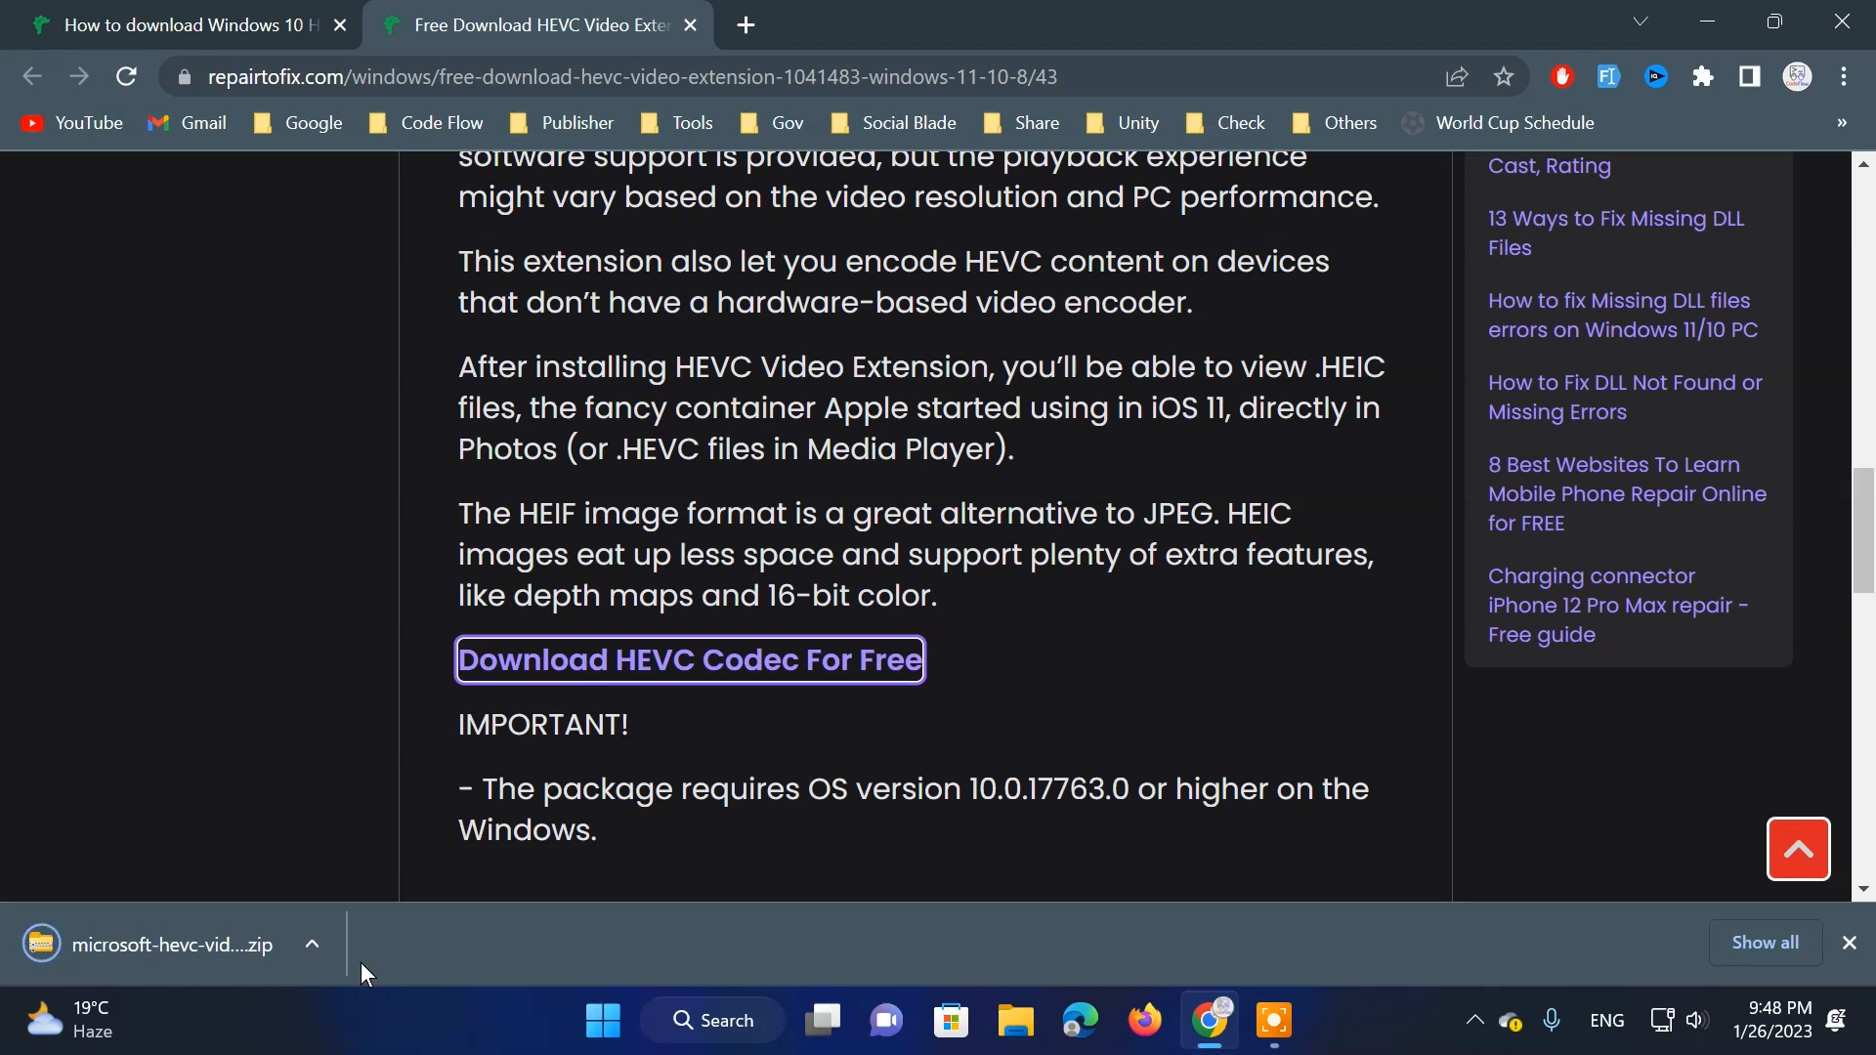
{"action": "left_click", "coordinate": [311, 944]}
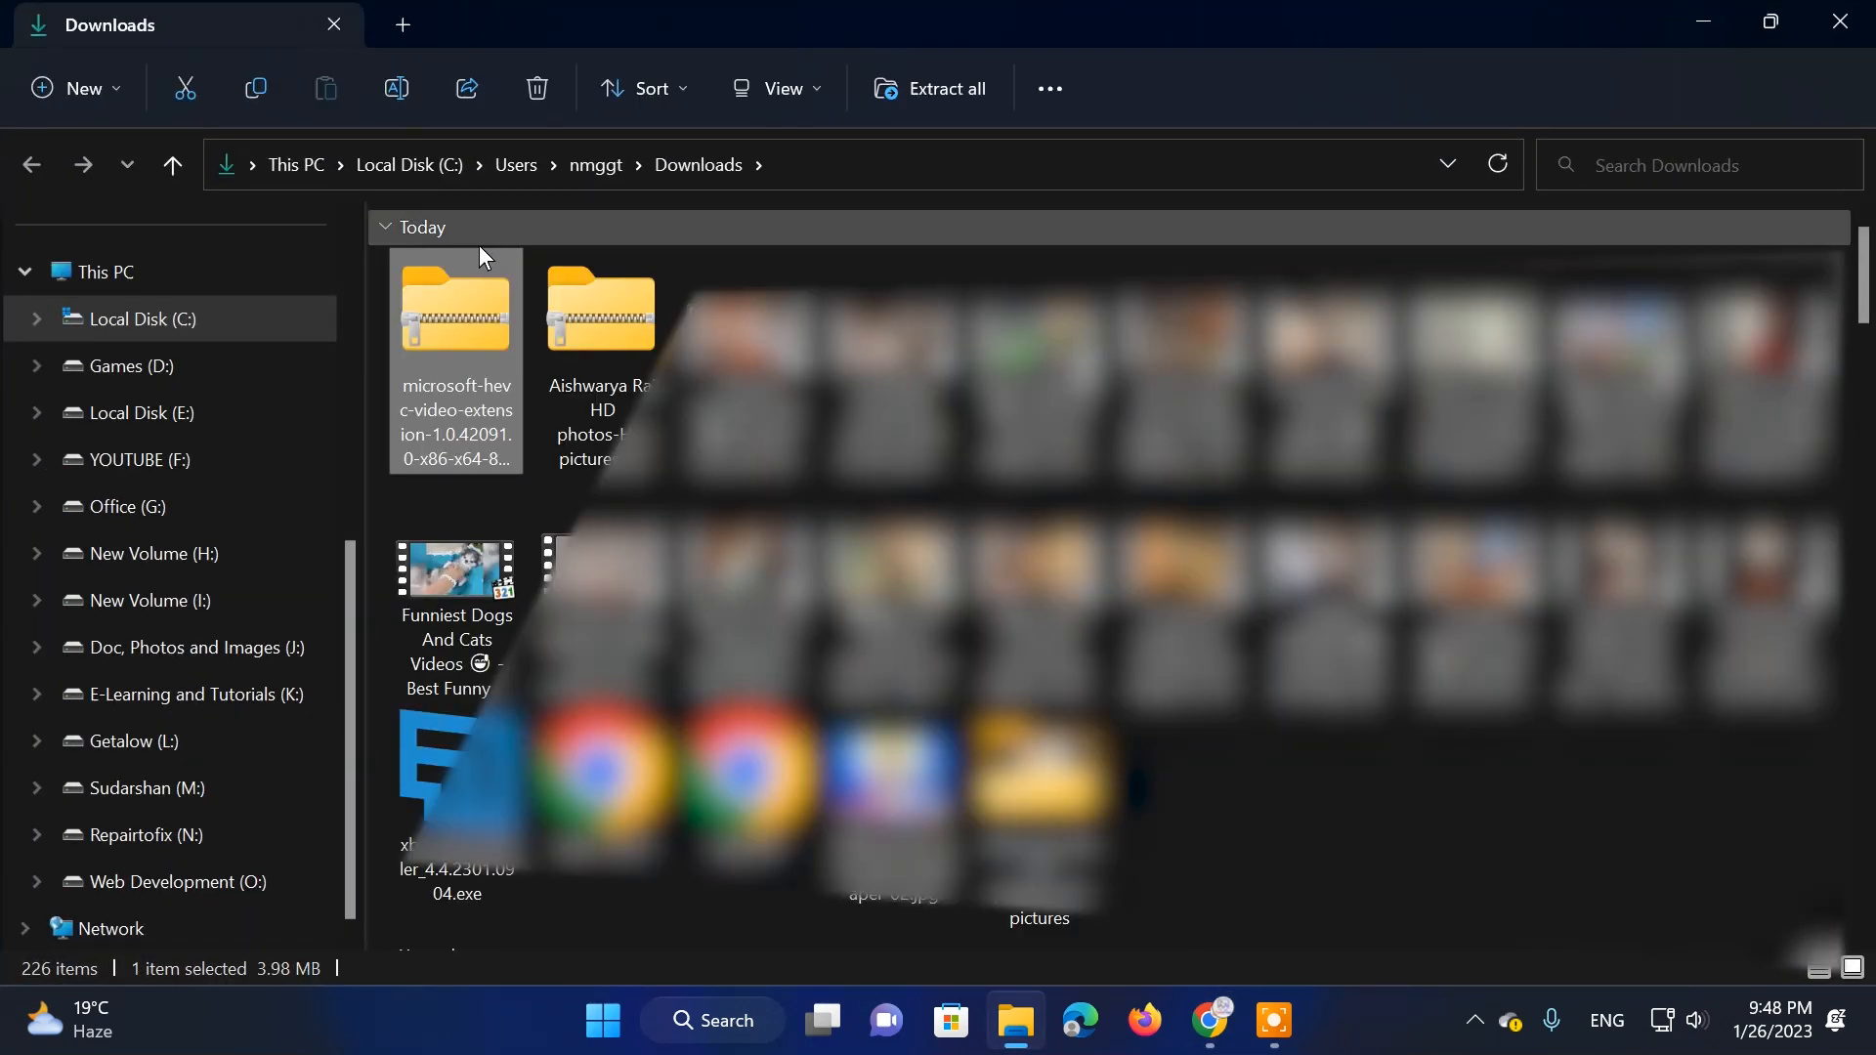
- Copy the HEVC zip to the desktop and extract its contents into a folder
{"action": "right_click", "coordinate": [455, 308]}
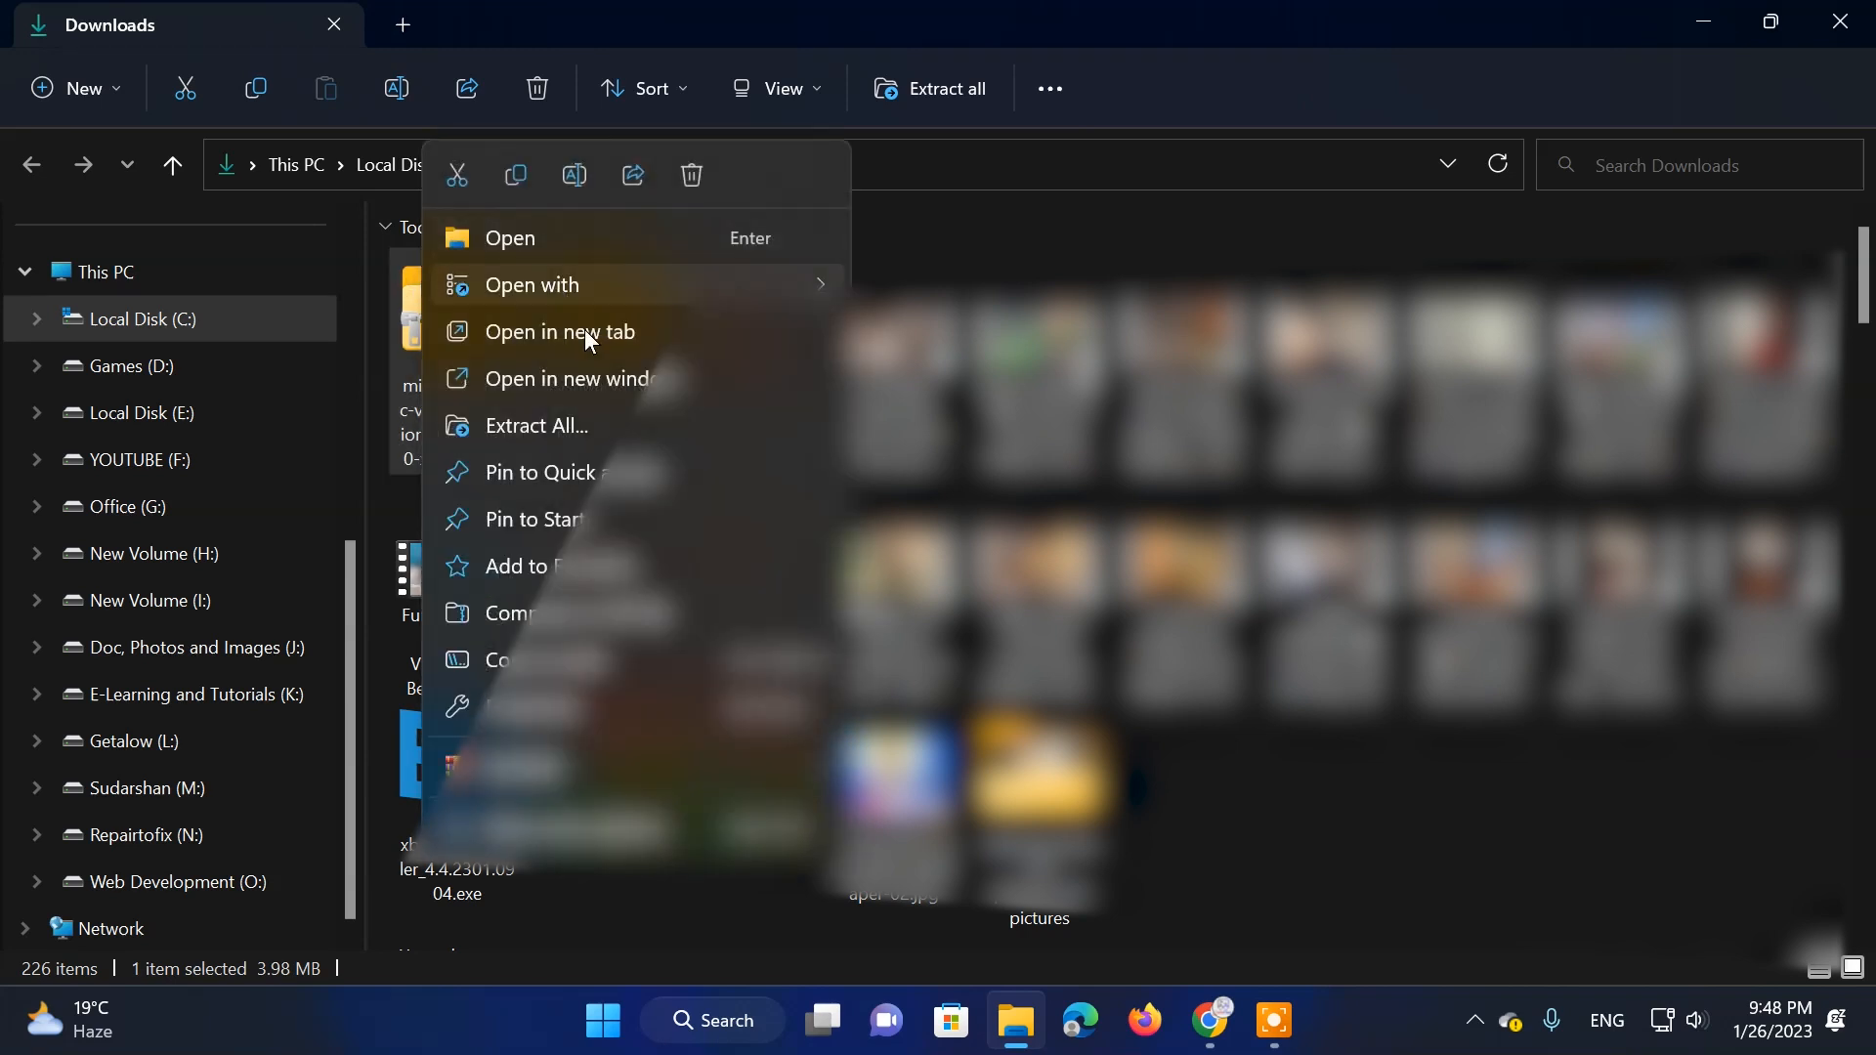
{"action": "mouse_move", "coordinate": [505, 363]}
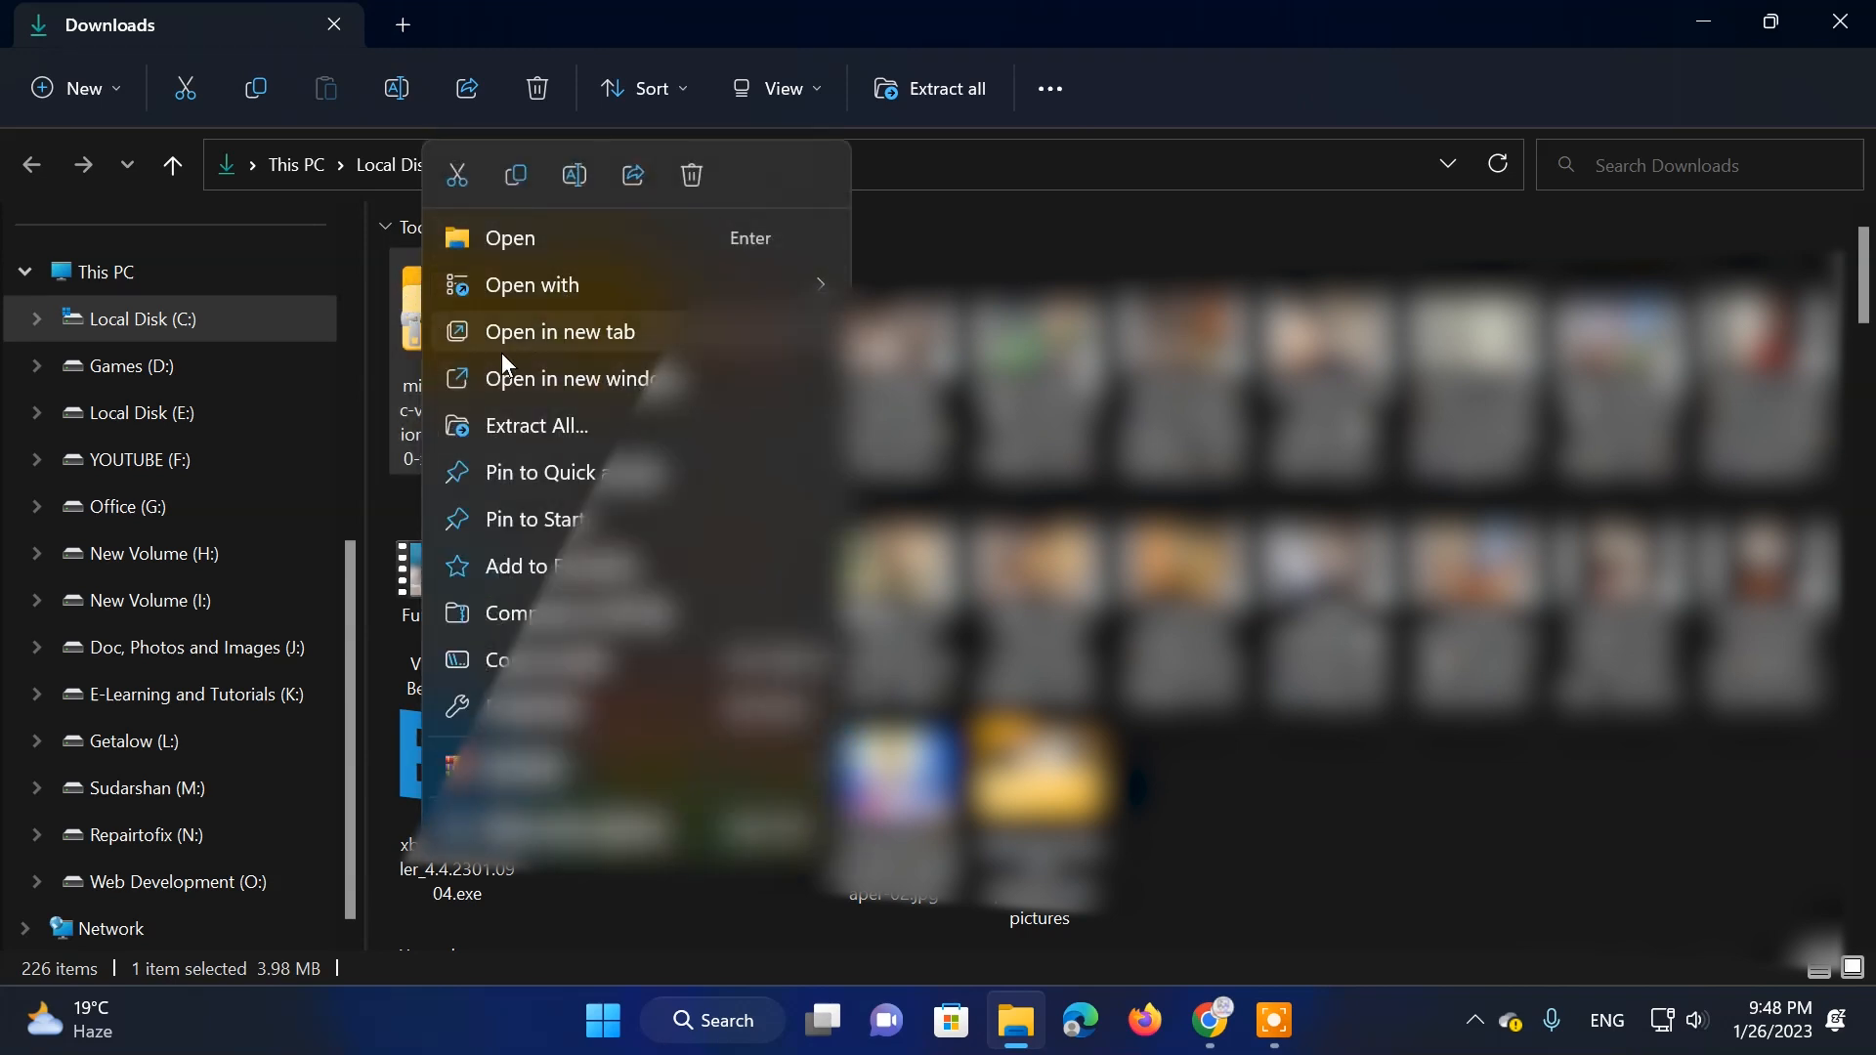
{"action": "mouse_move", "coordinate": [454, 382]}
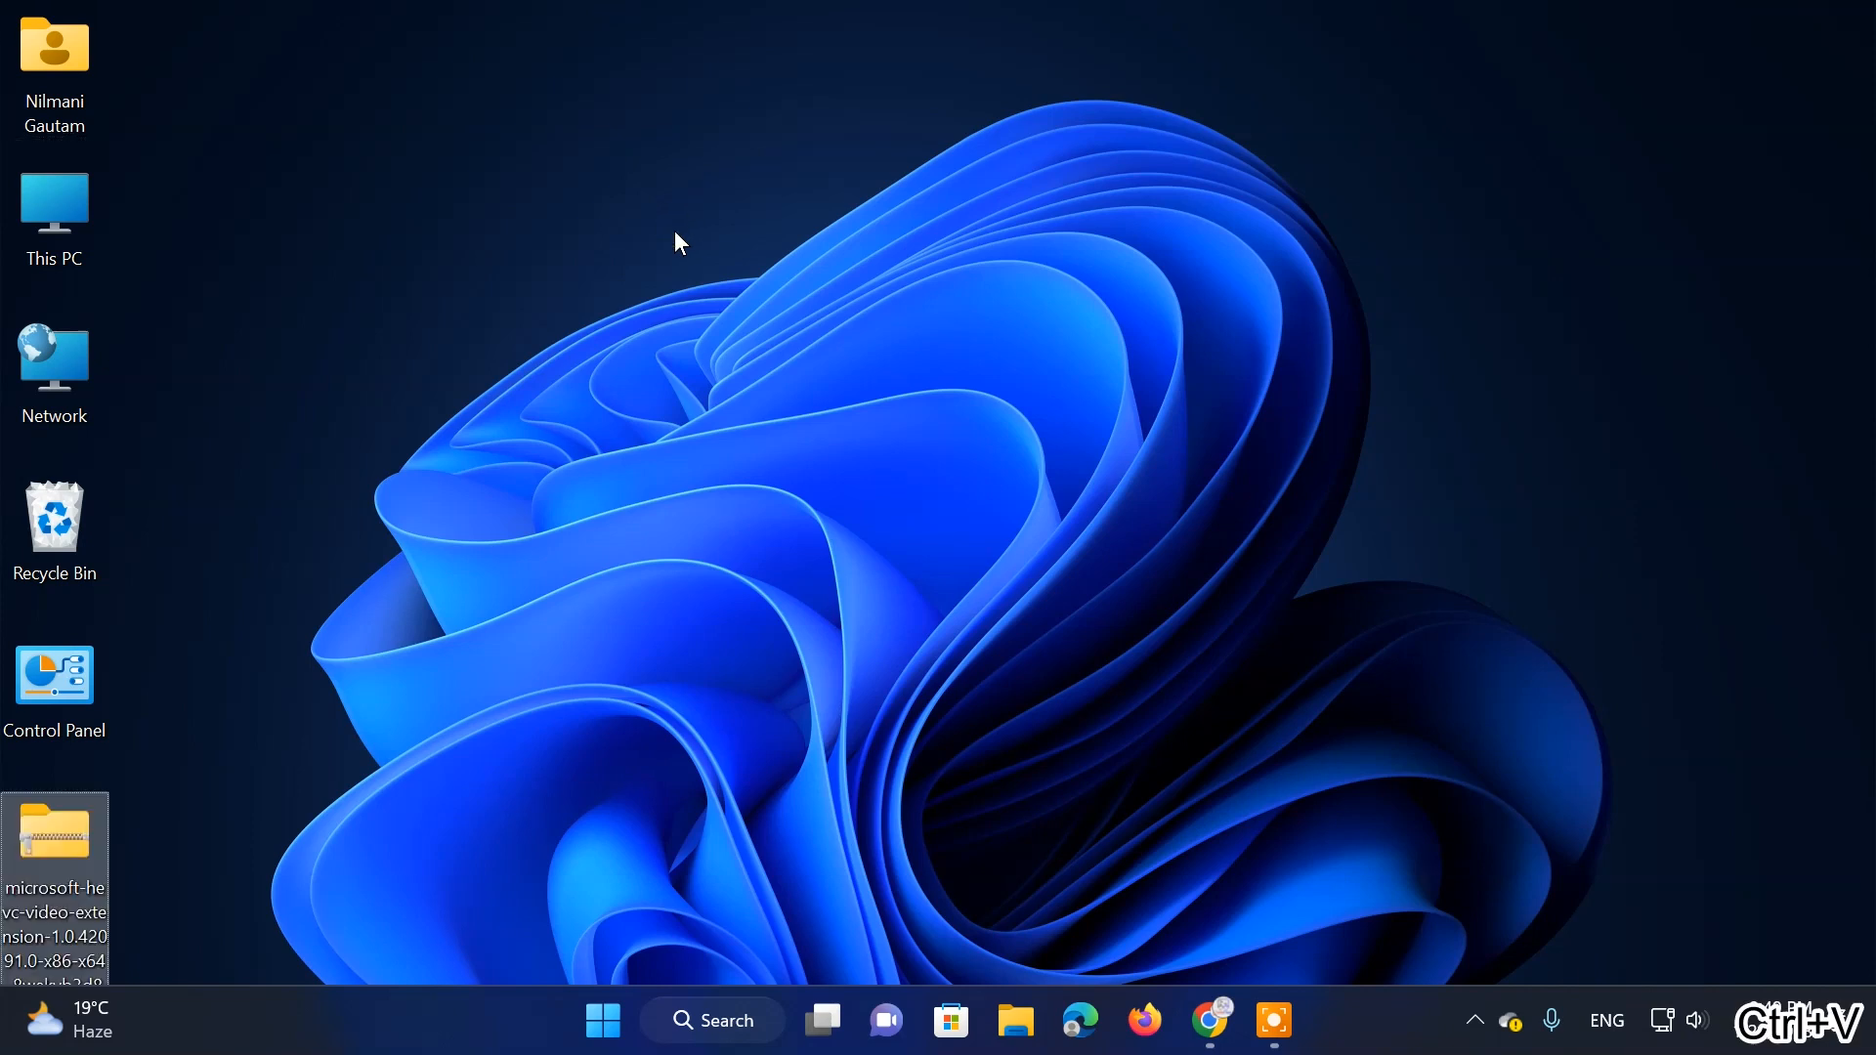
{"action": "right_click", "coordinate": [55, 832]}
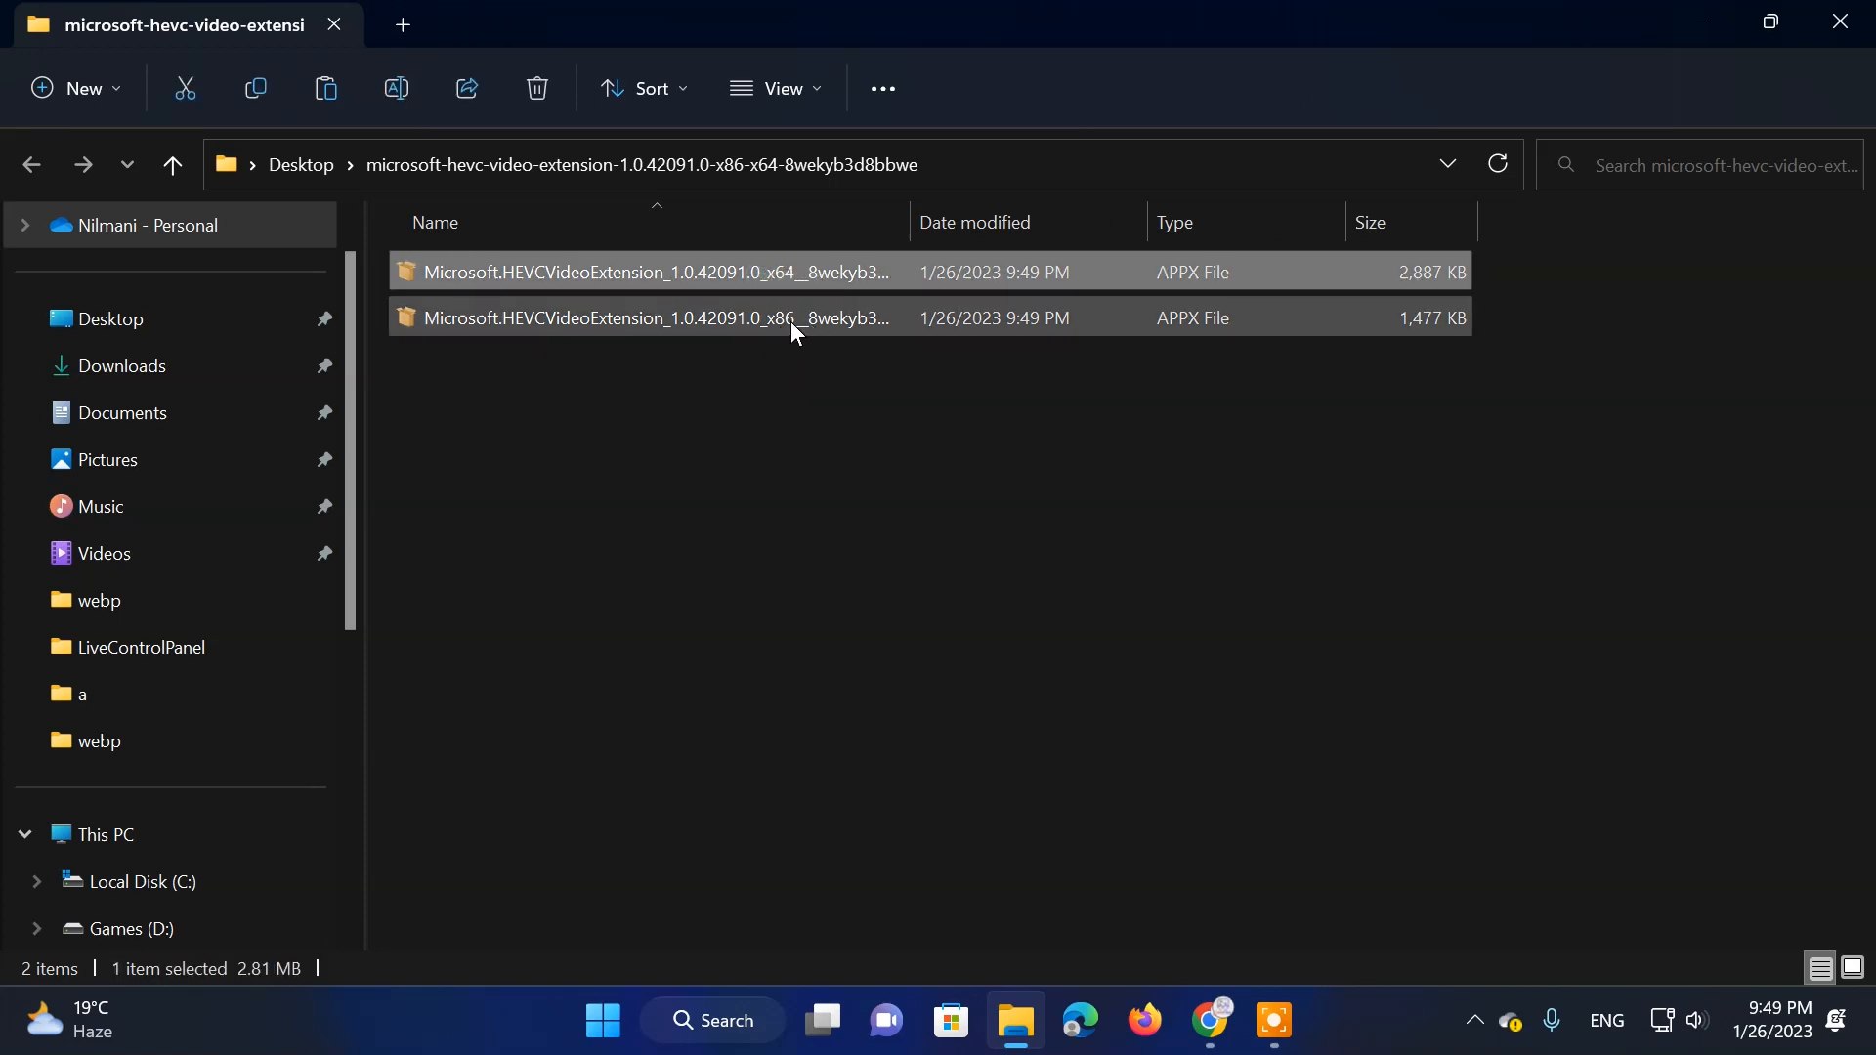
{"action": "right_click", "coordinate": [792, 319]}
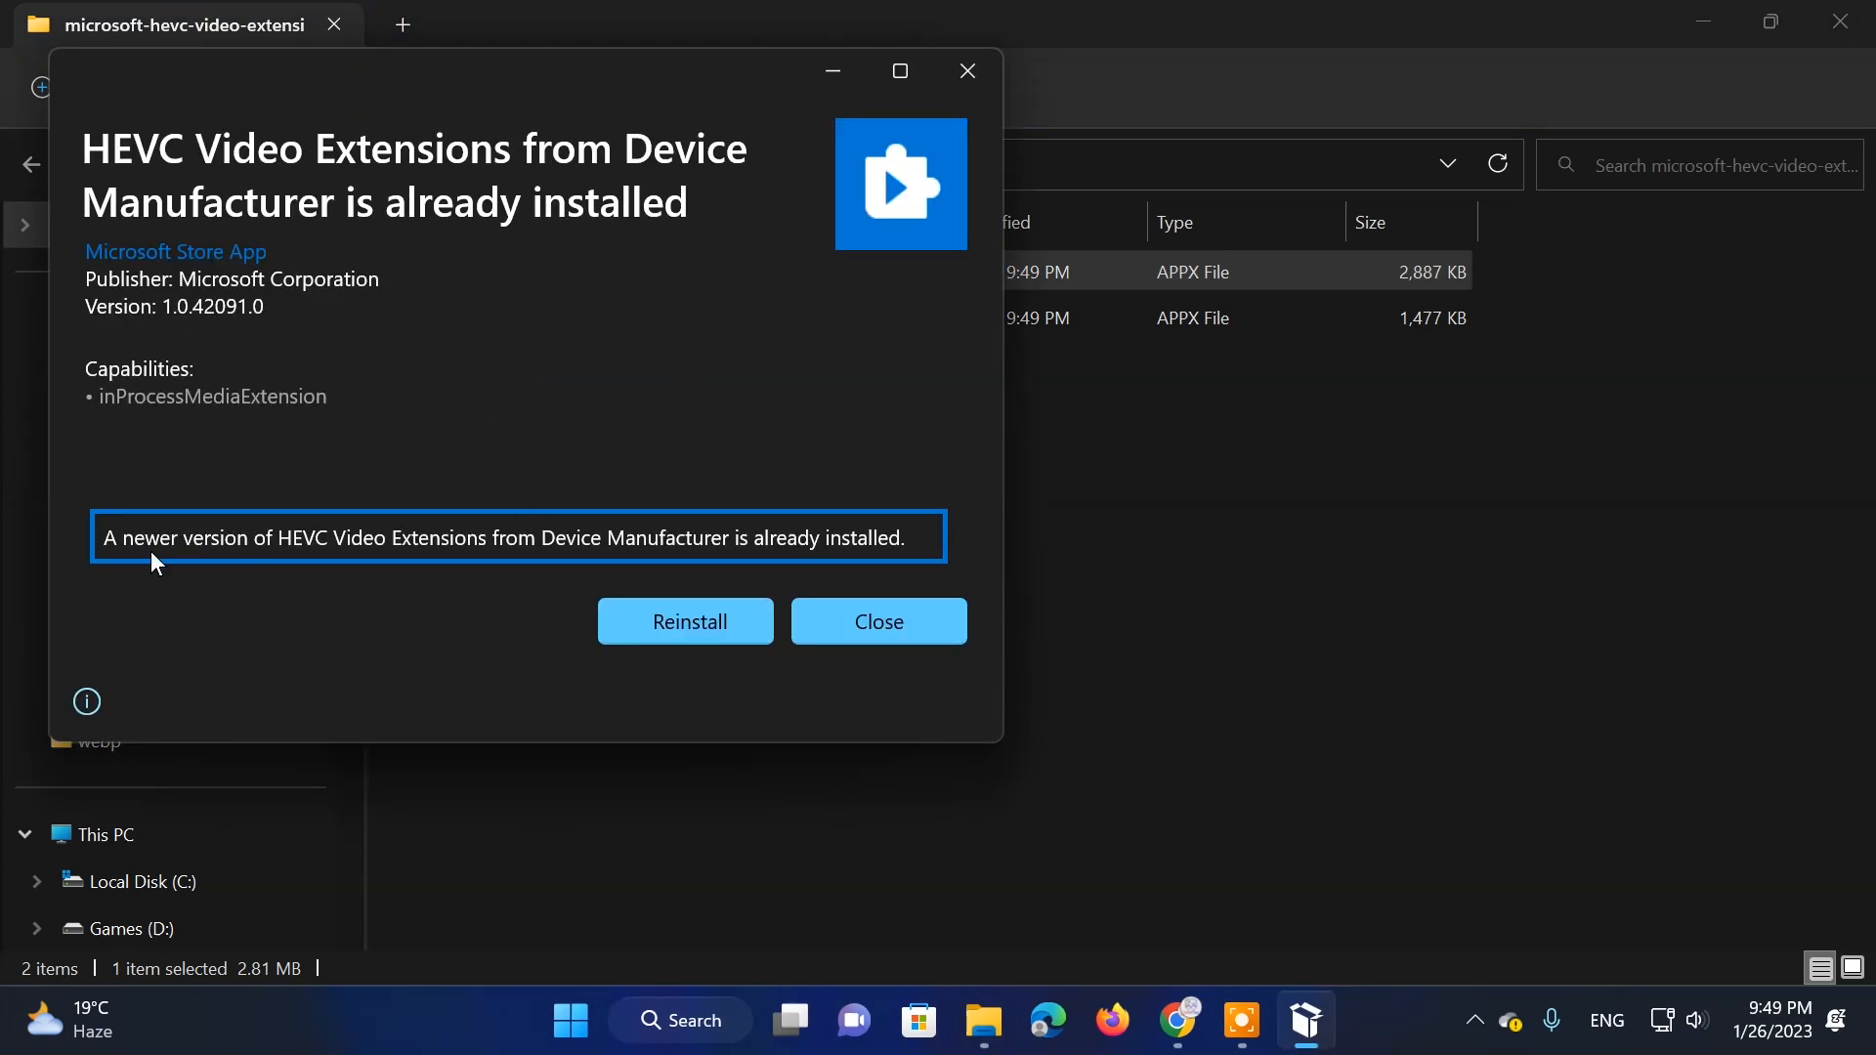
{"action": "mouse_move", "coordinate": [273, 243]}
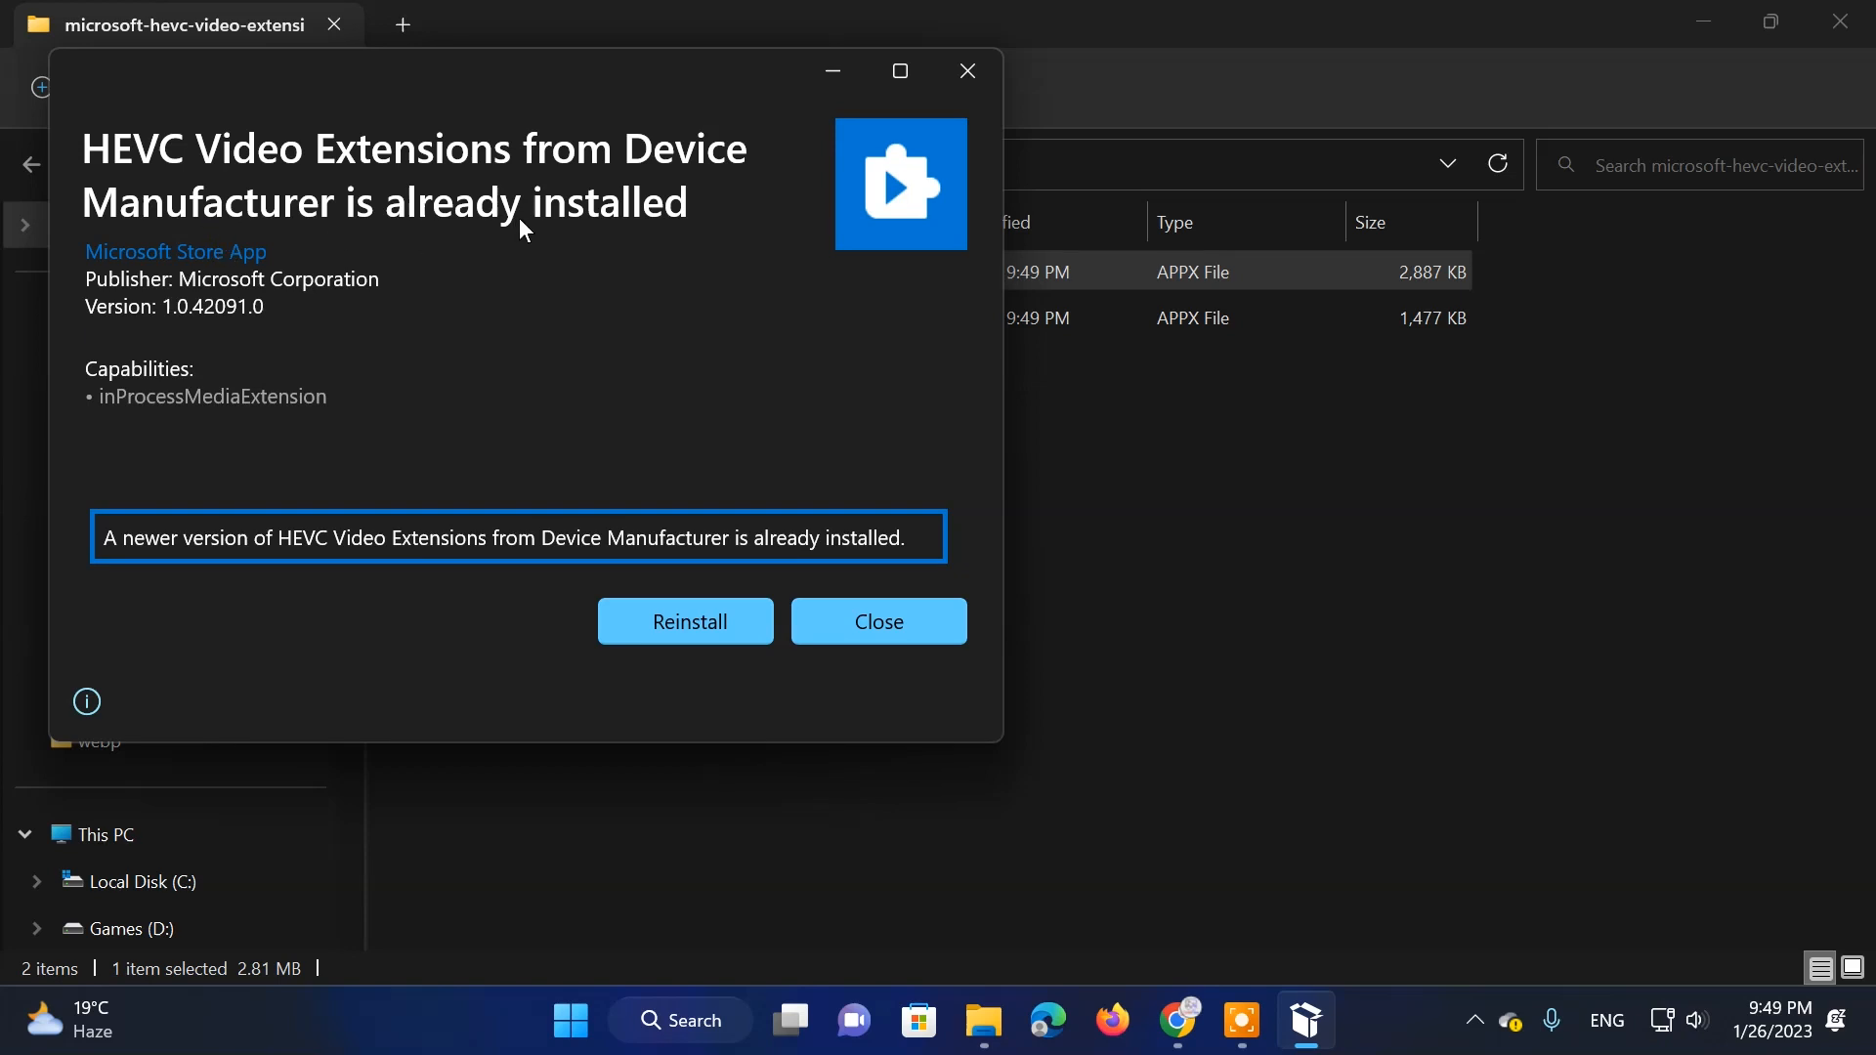
{"action": "mouse_move", "coordinate": [669, 247]}
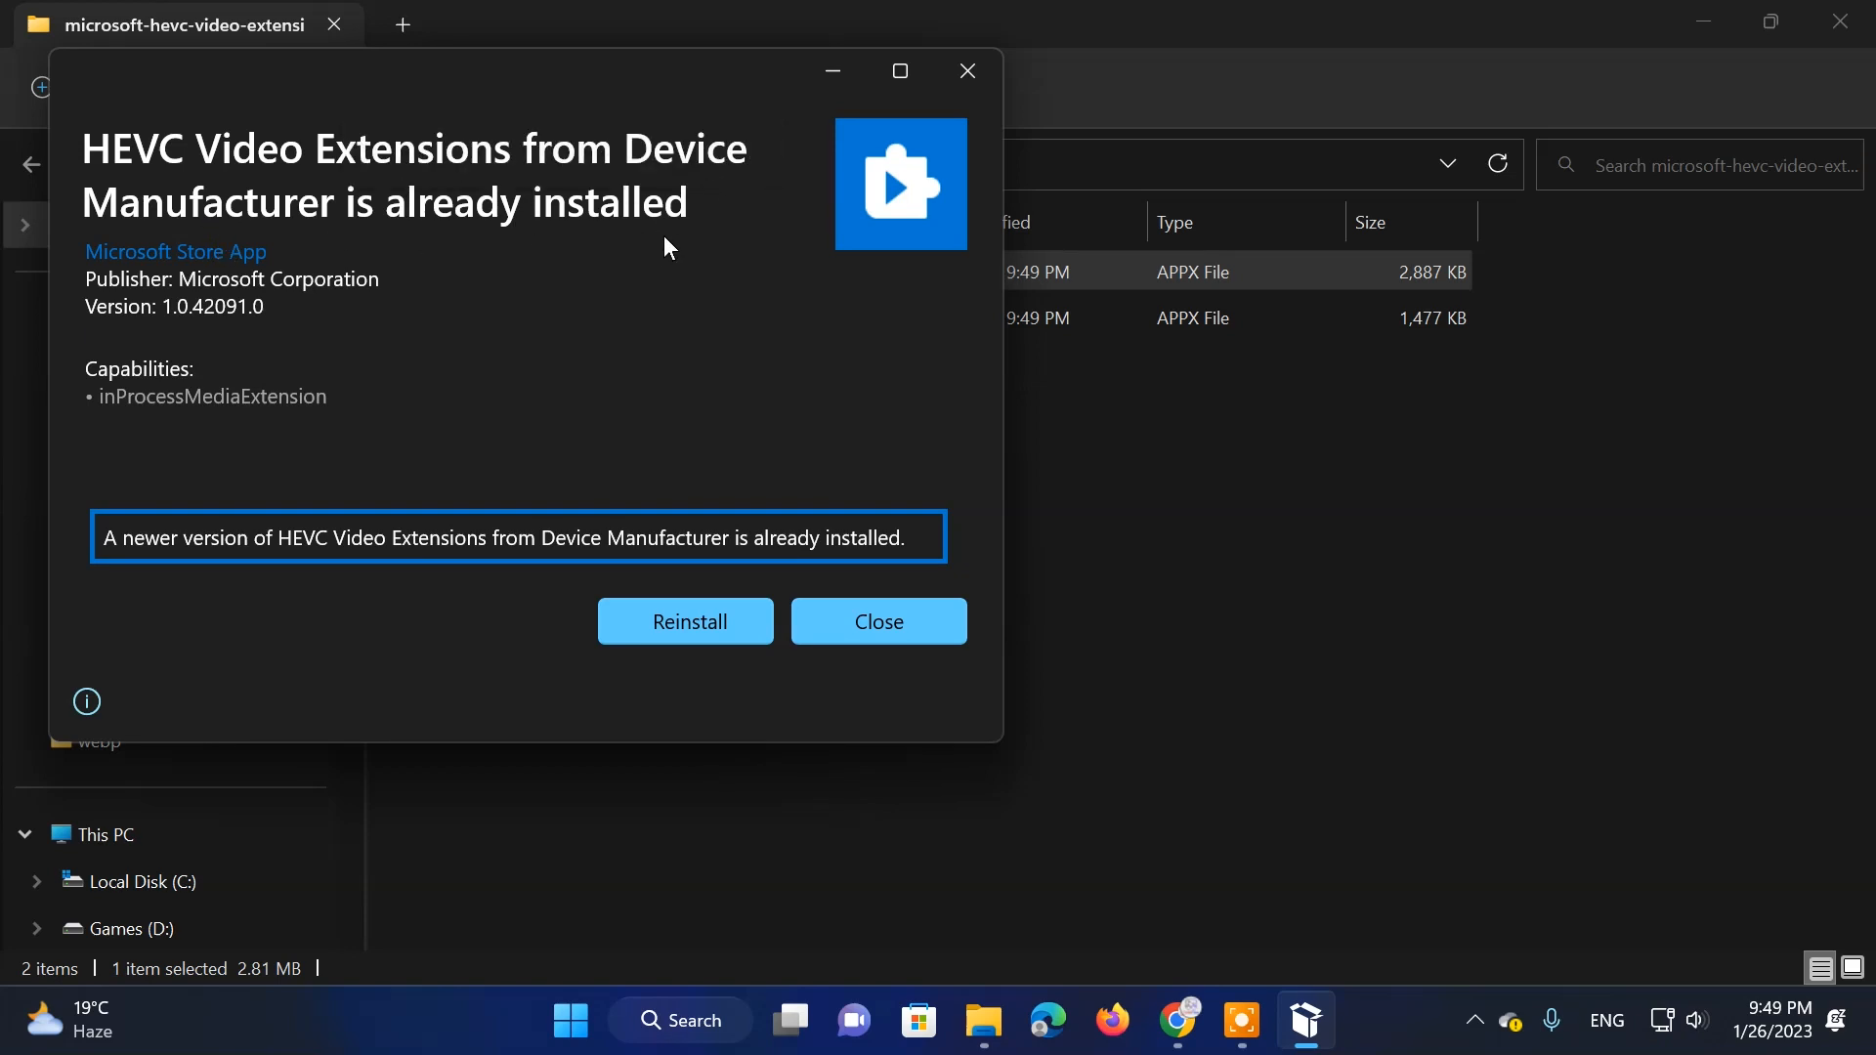
{"action": "mouse_move", "coordinate": [472, 223]}
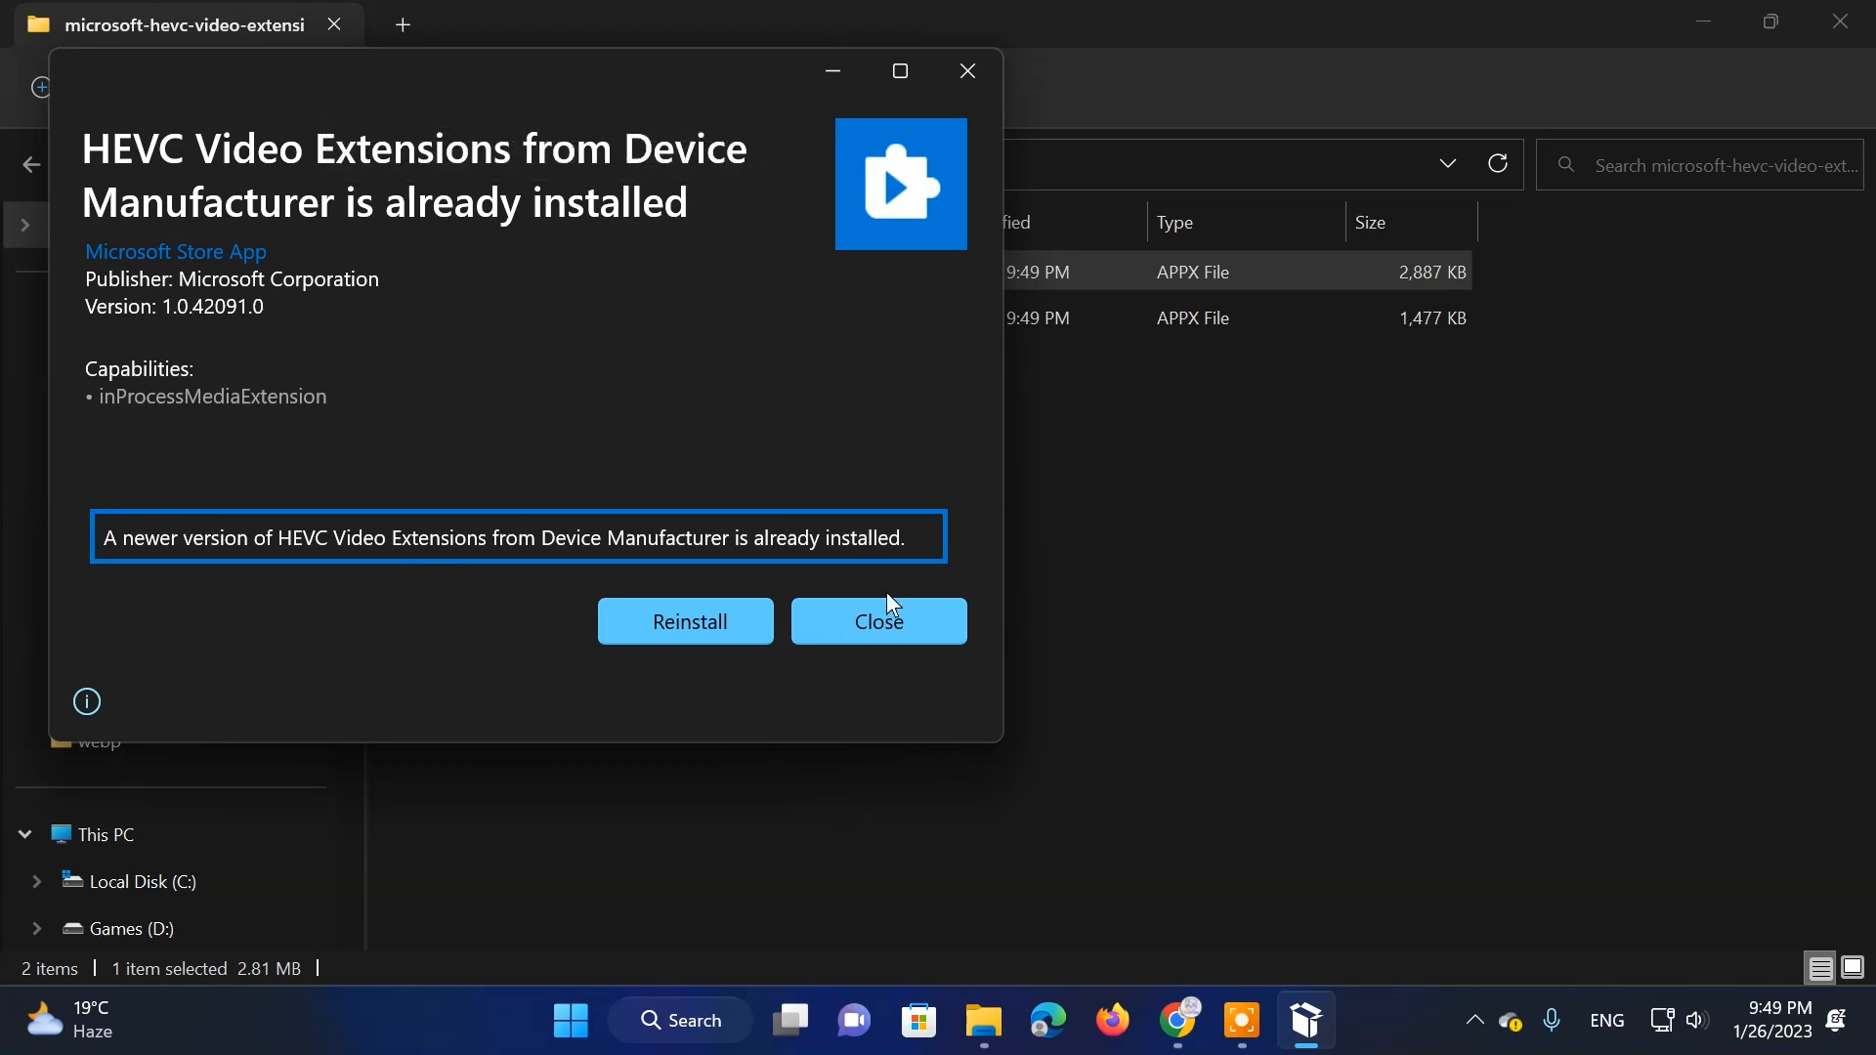
{"action": "left_click", "coordinate": [878, 622]}
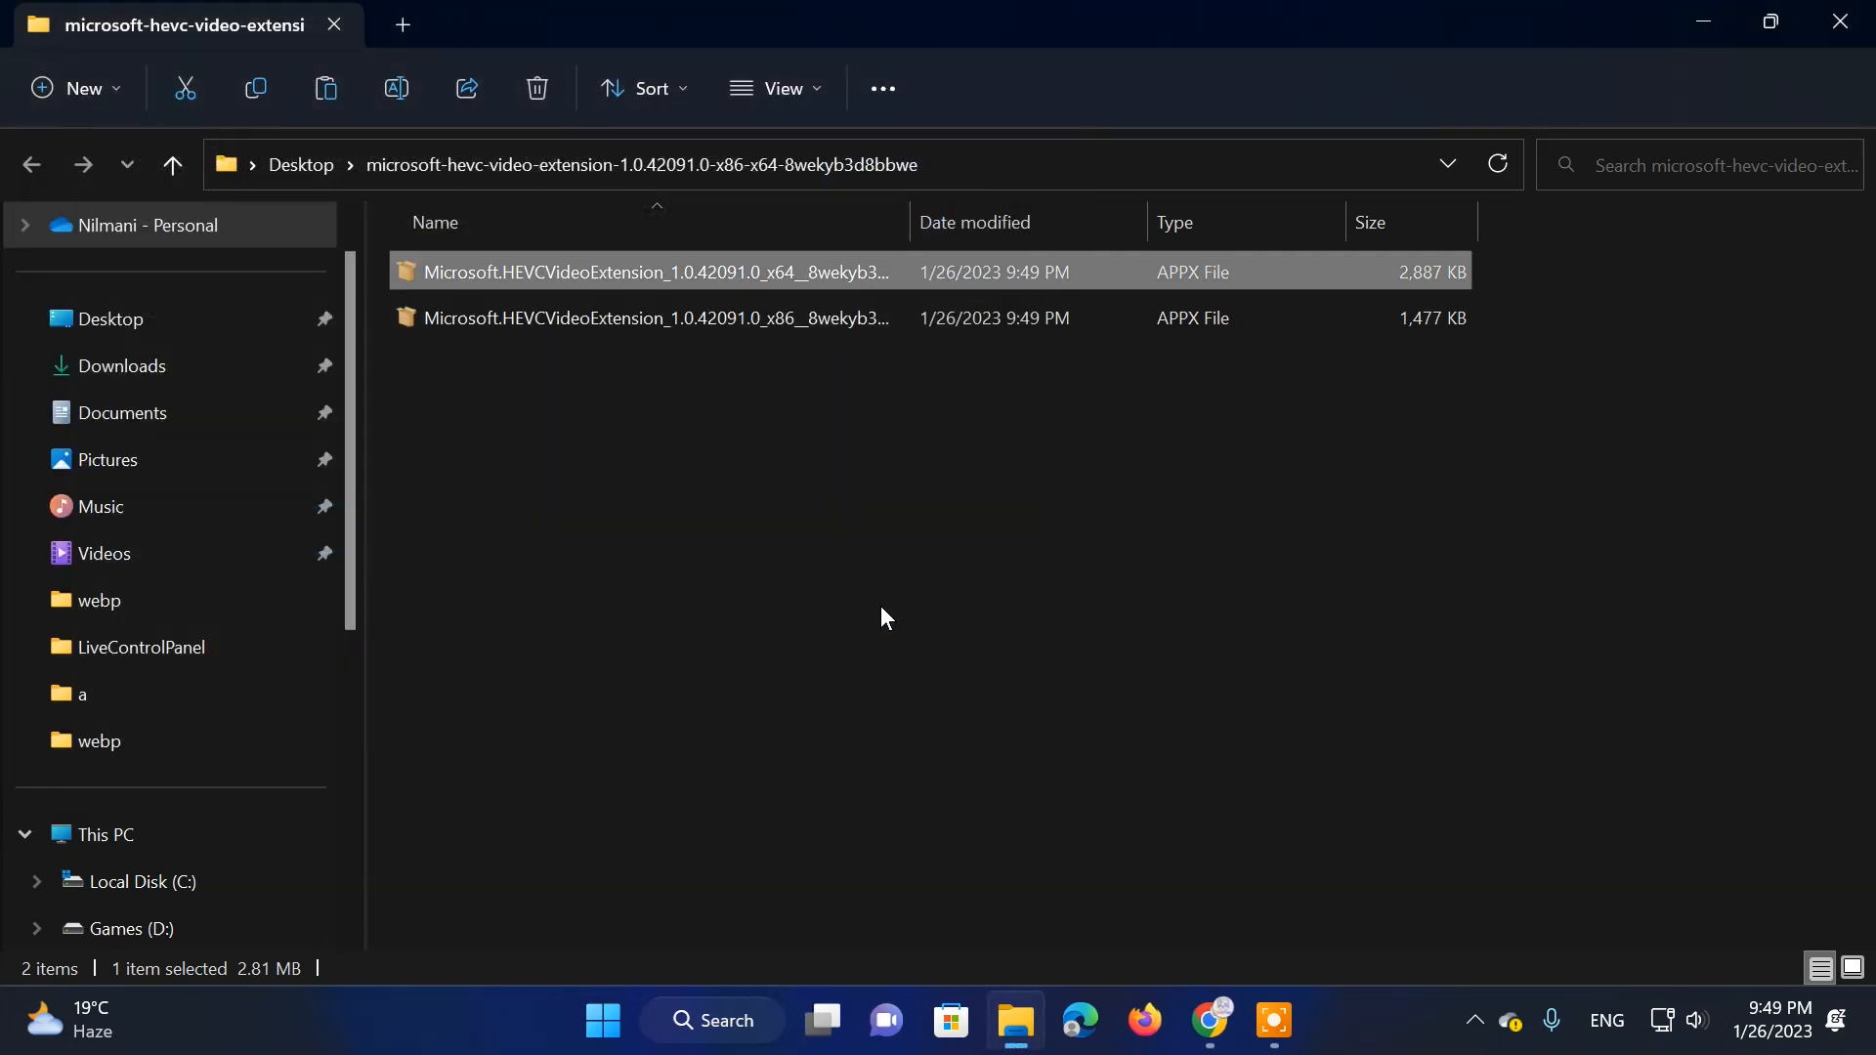
{"action": "mouse_move", "coordinate": [1071, 556]}
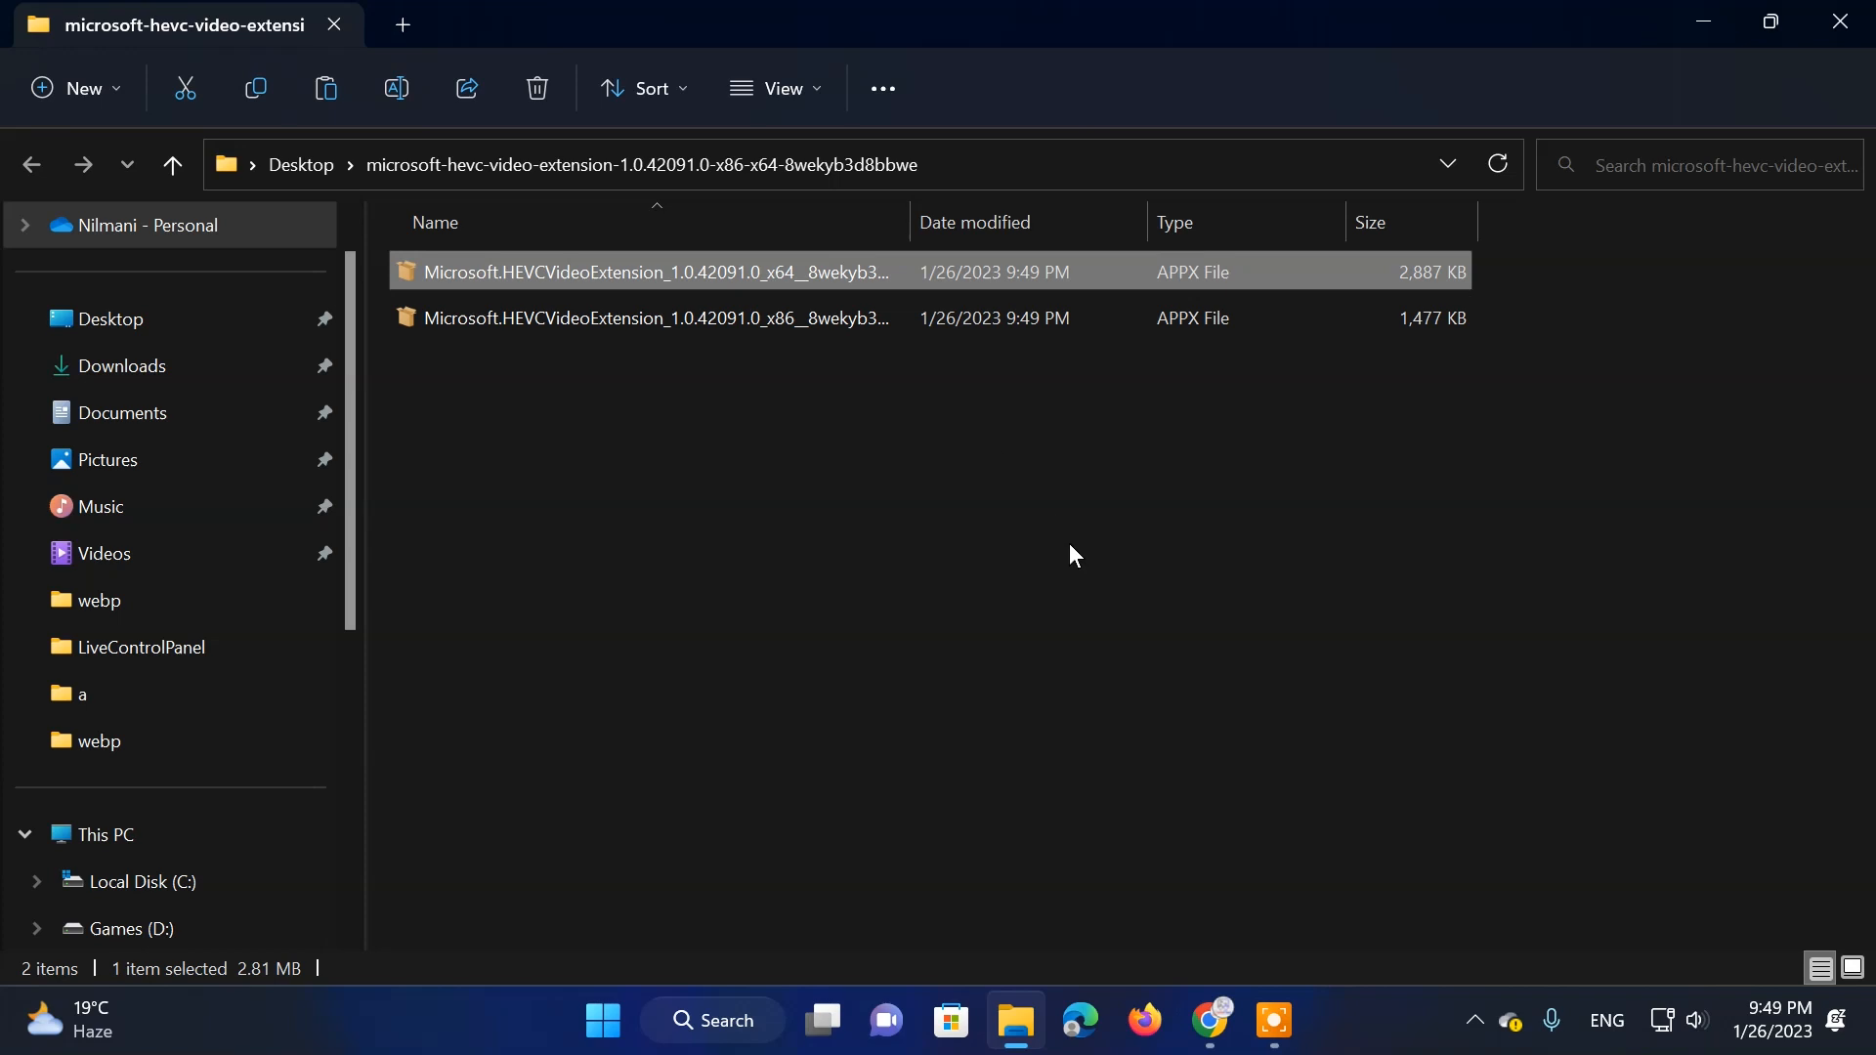
- Deselect the APPX file and close the extracted folder window
{"action": "left_click", "coordinate": [986, 422]}
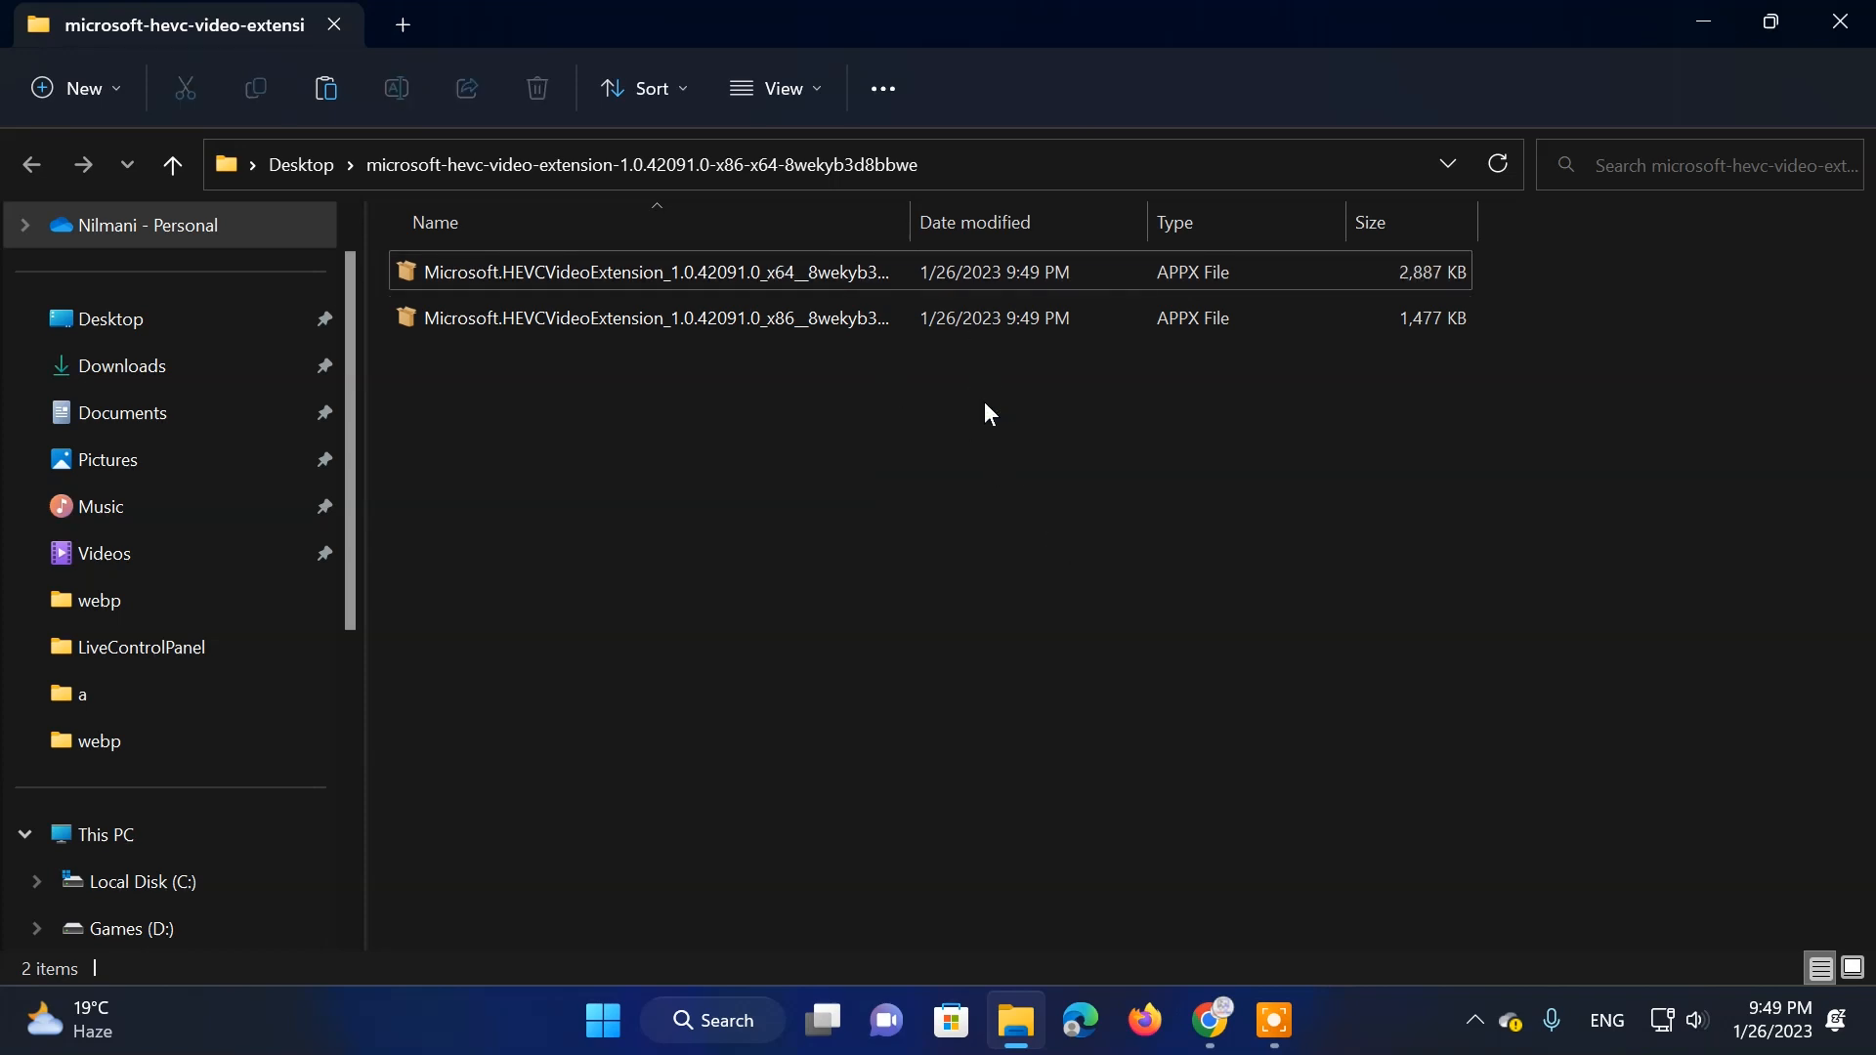
{"action": "mouse_move", "coordinate": [1227, 441]}
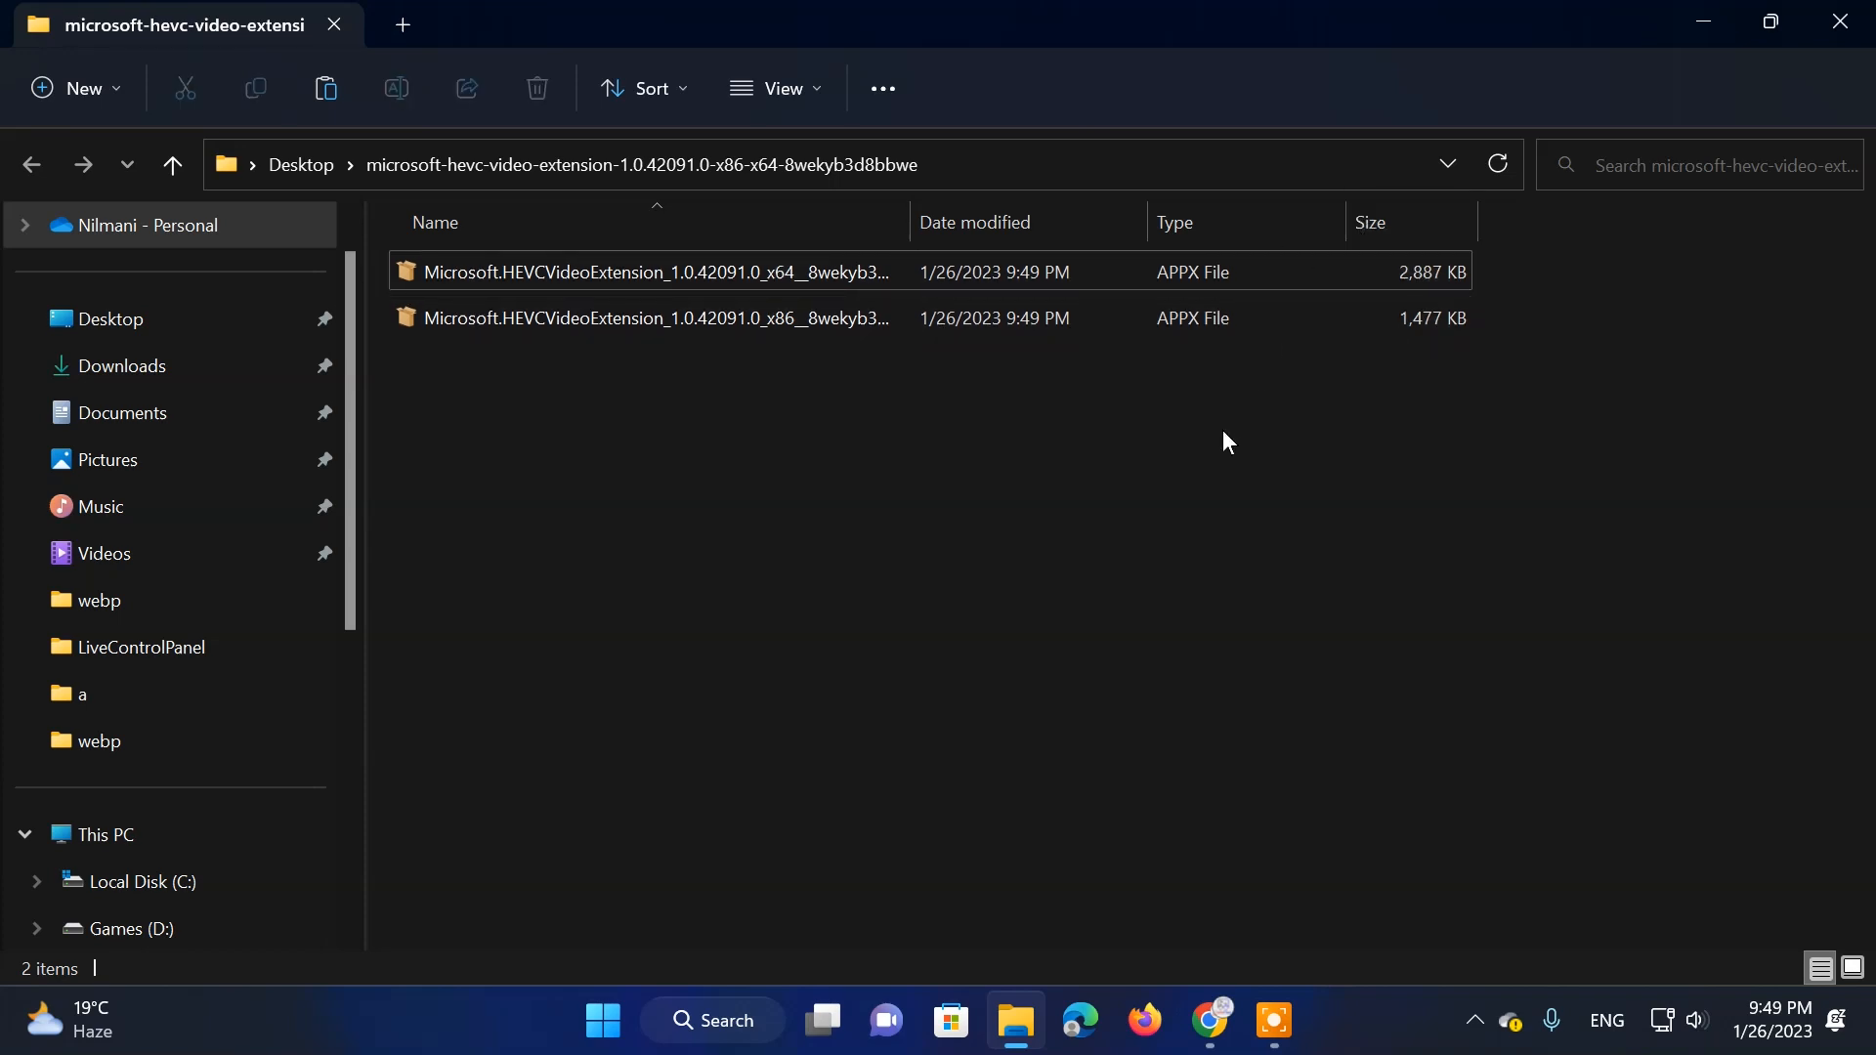
{"action": "mouse_move", "coordinate": [1840, 21]}
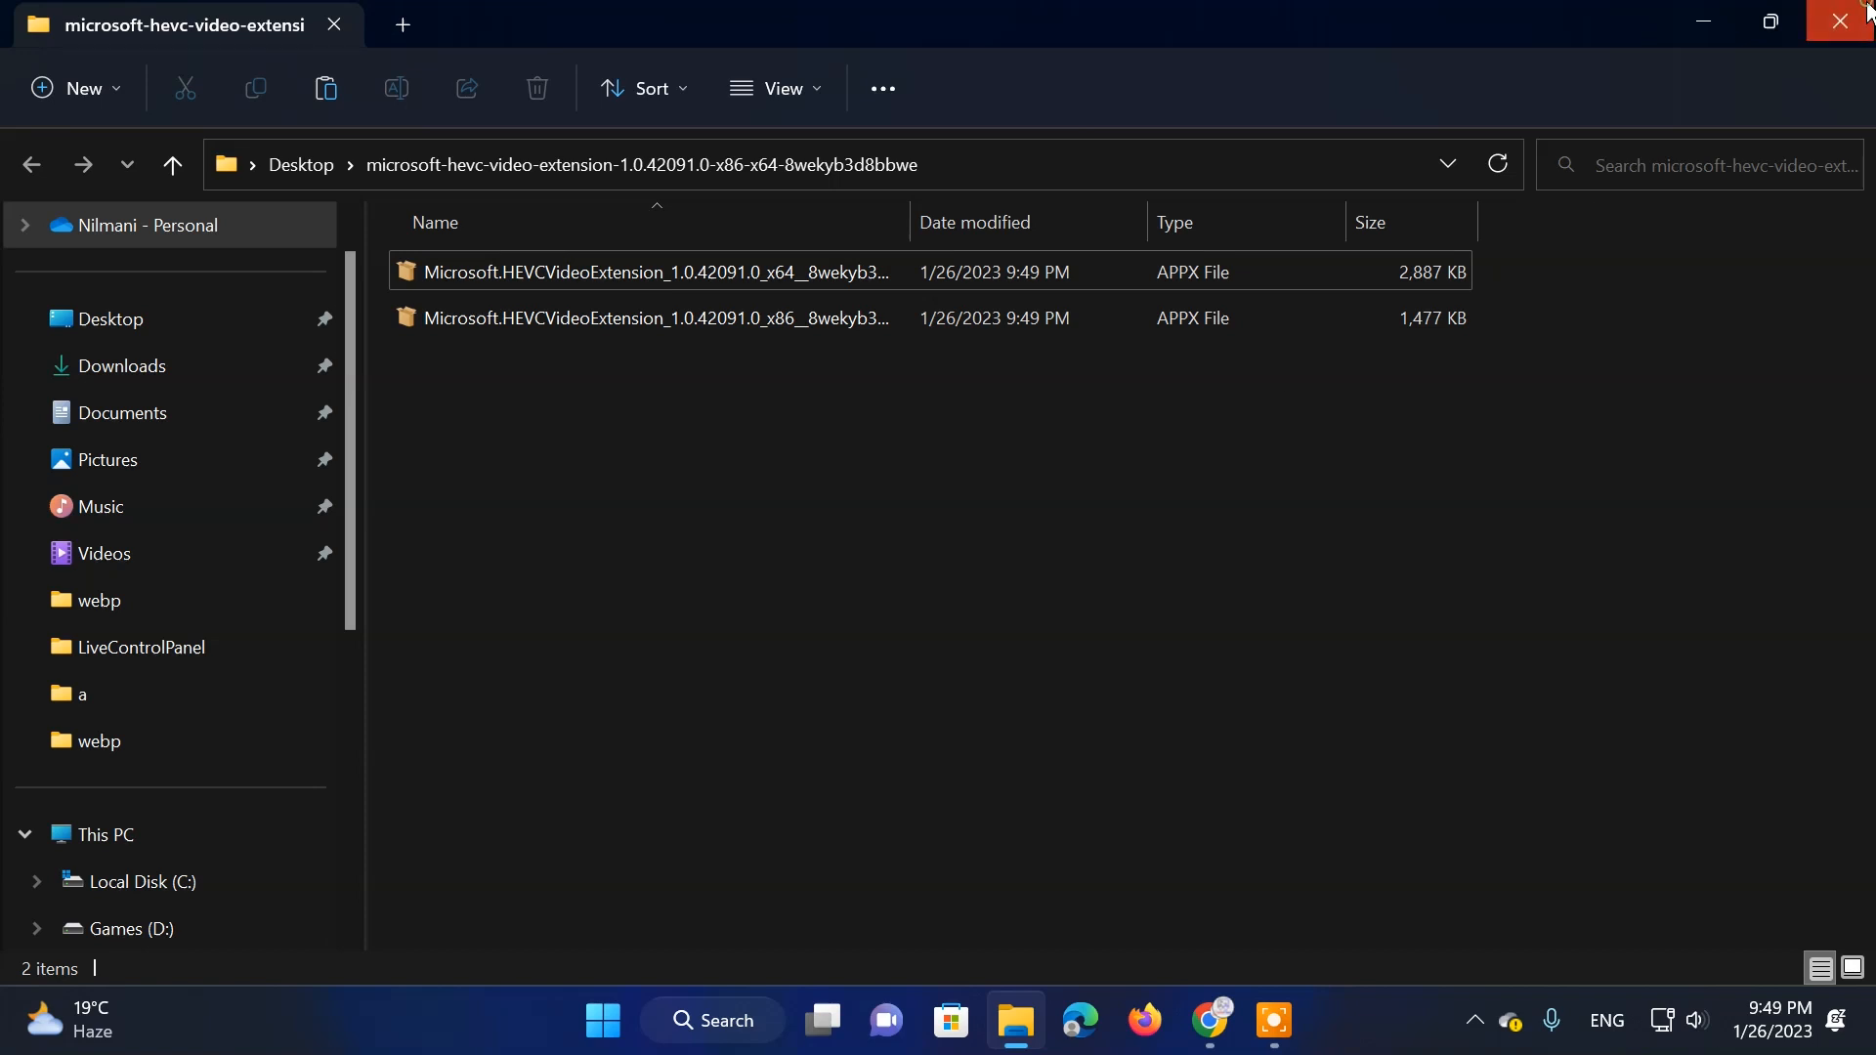
{"action": "left_click", "coordinate": [1839, 21]}
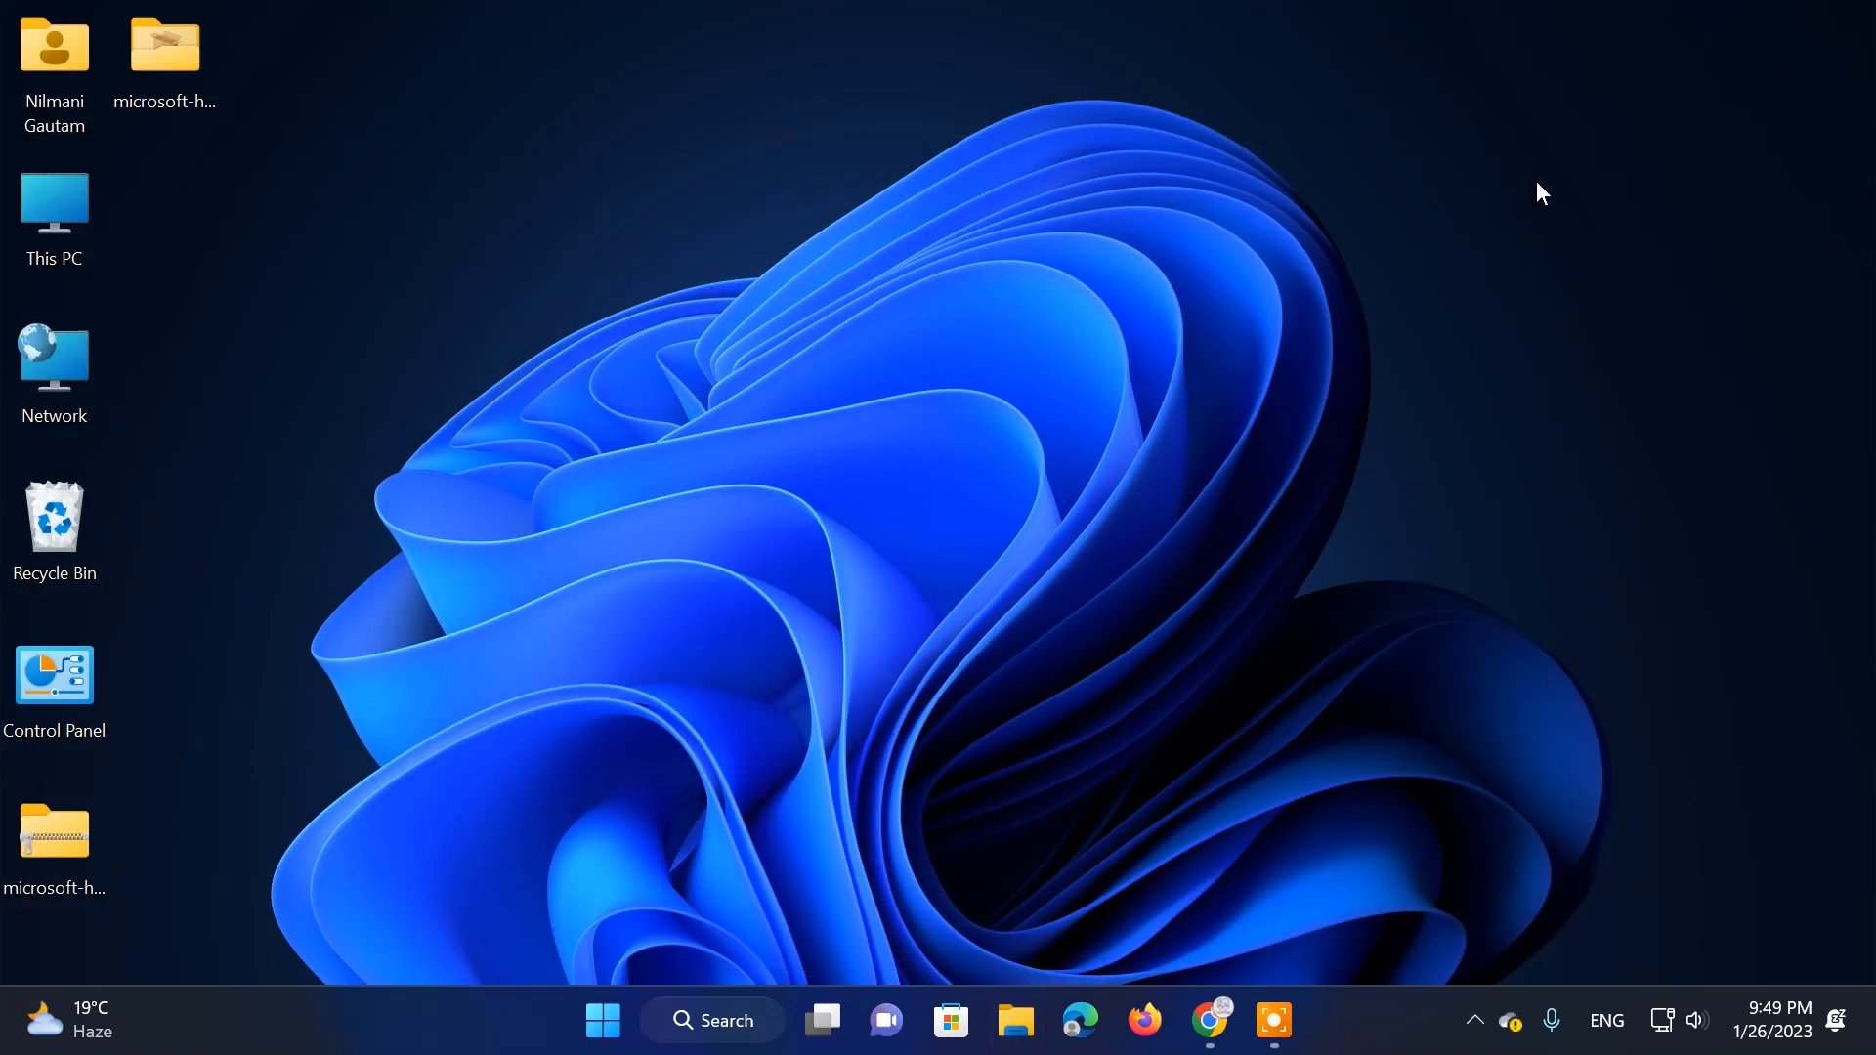